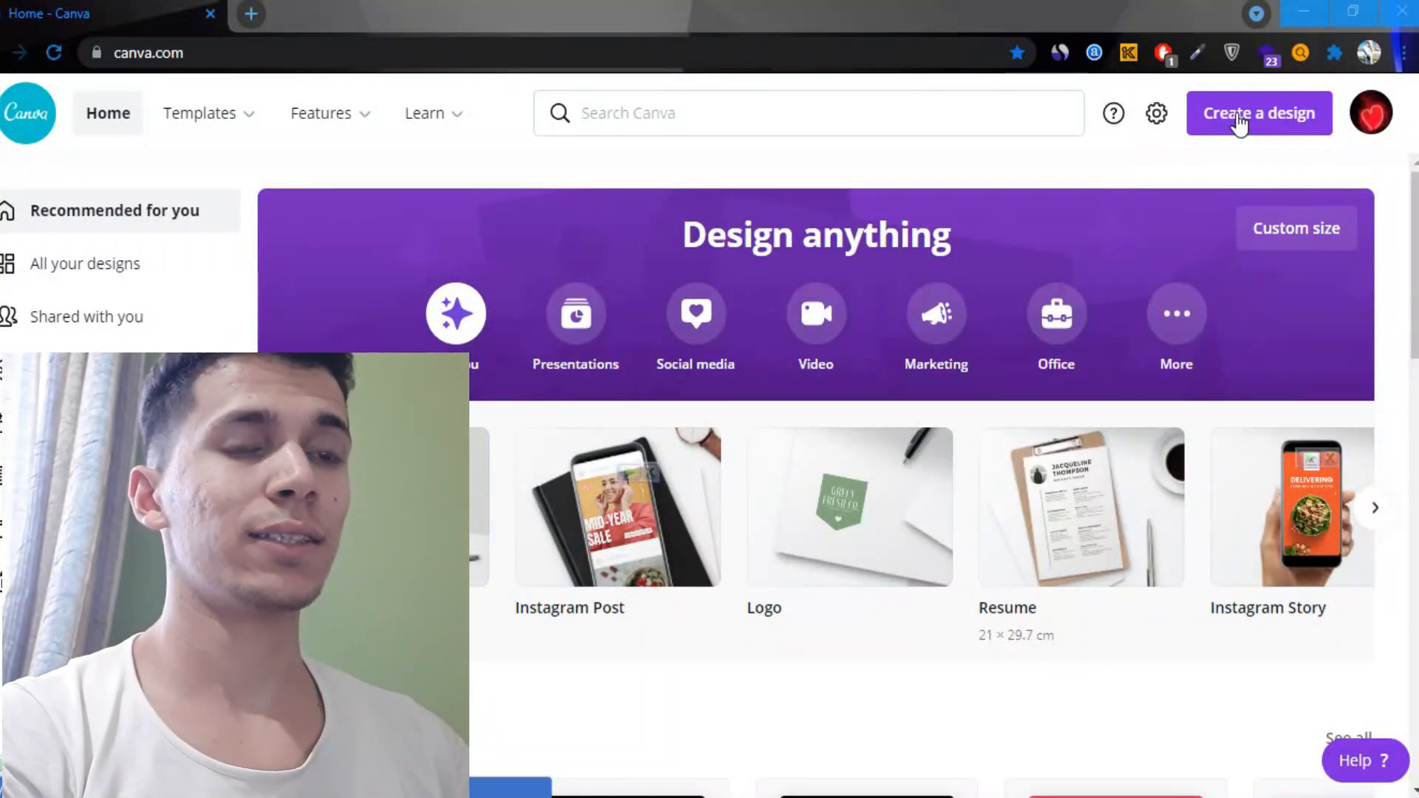
mouse_move(860, 379)
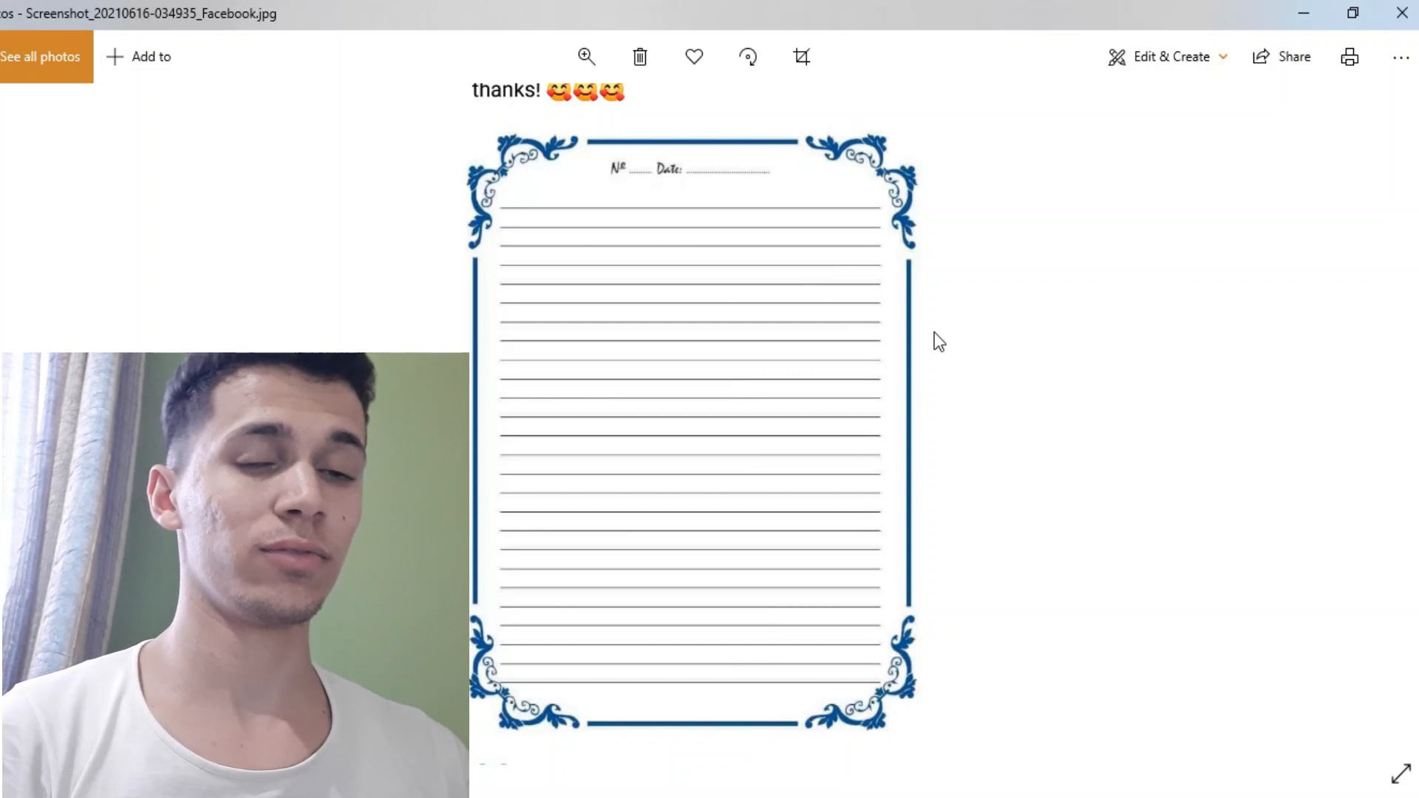
mouse_move(951, 365)
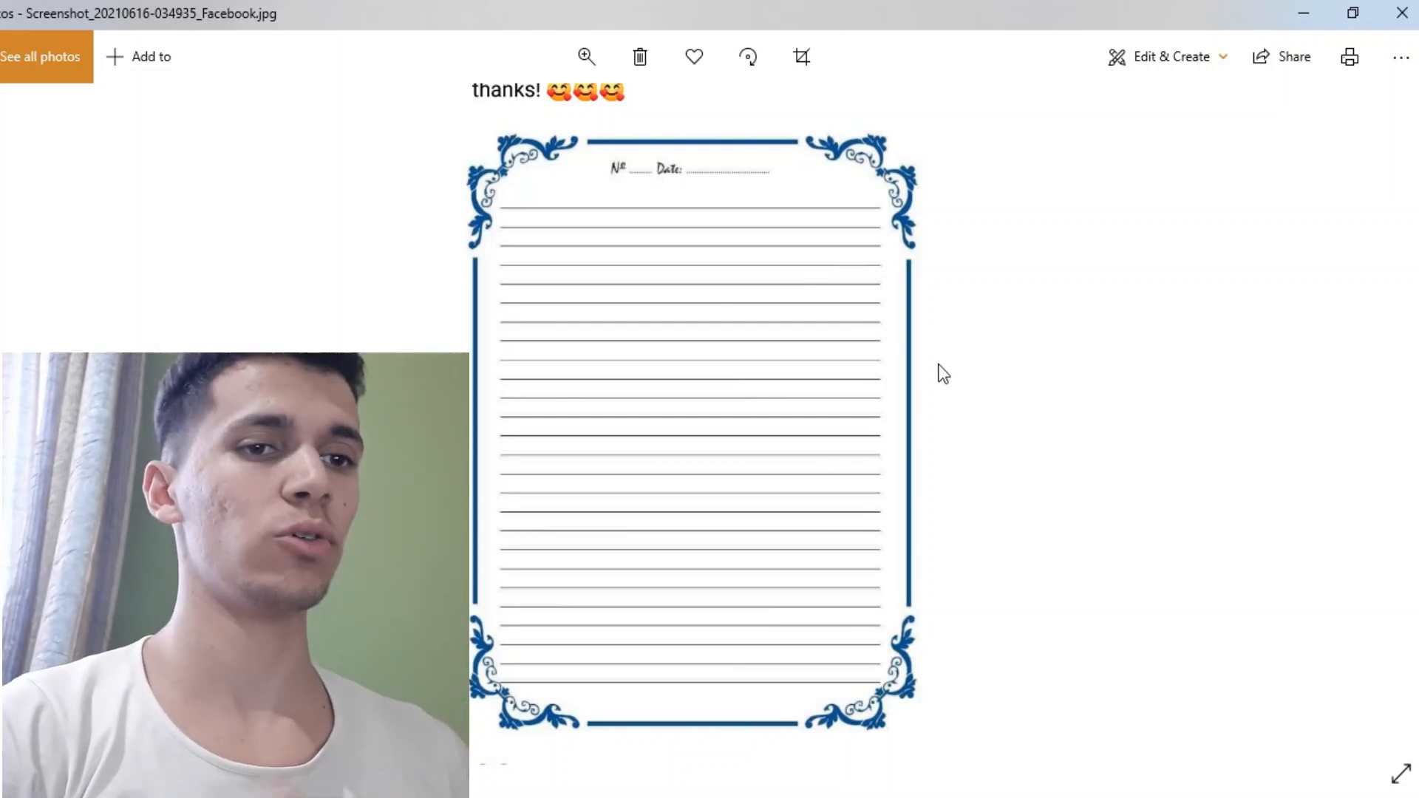
mouse_move(643, 691)
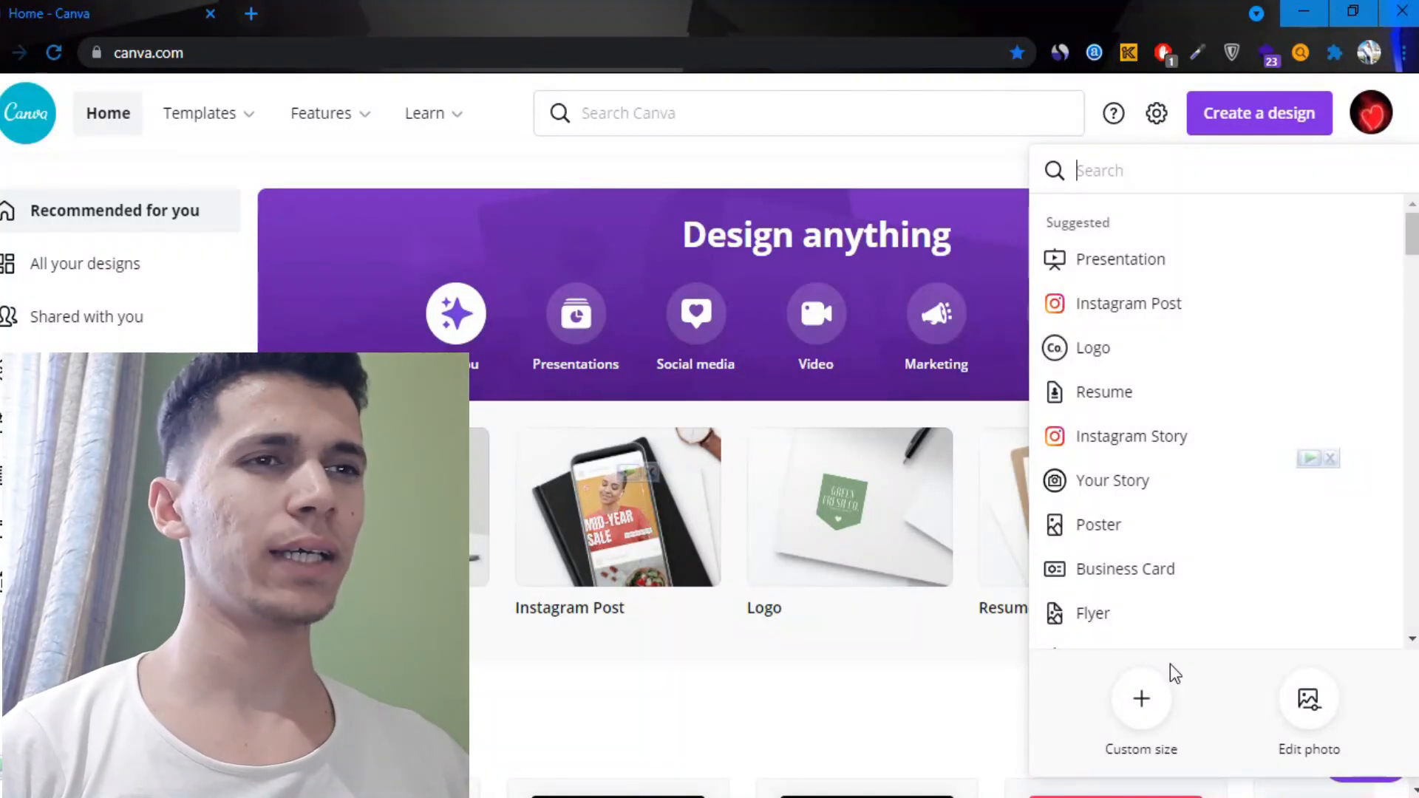
mouse_move(1178, 722)
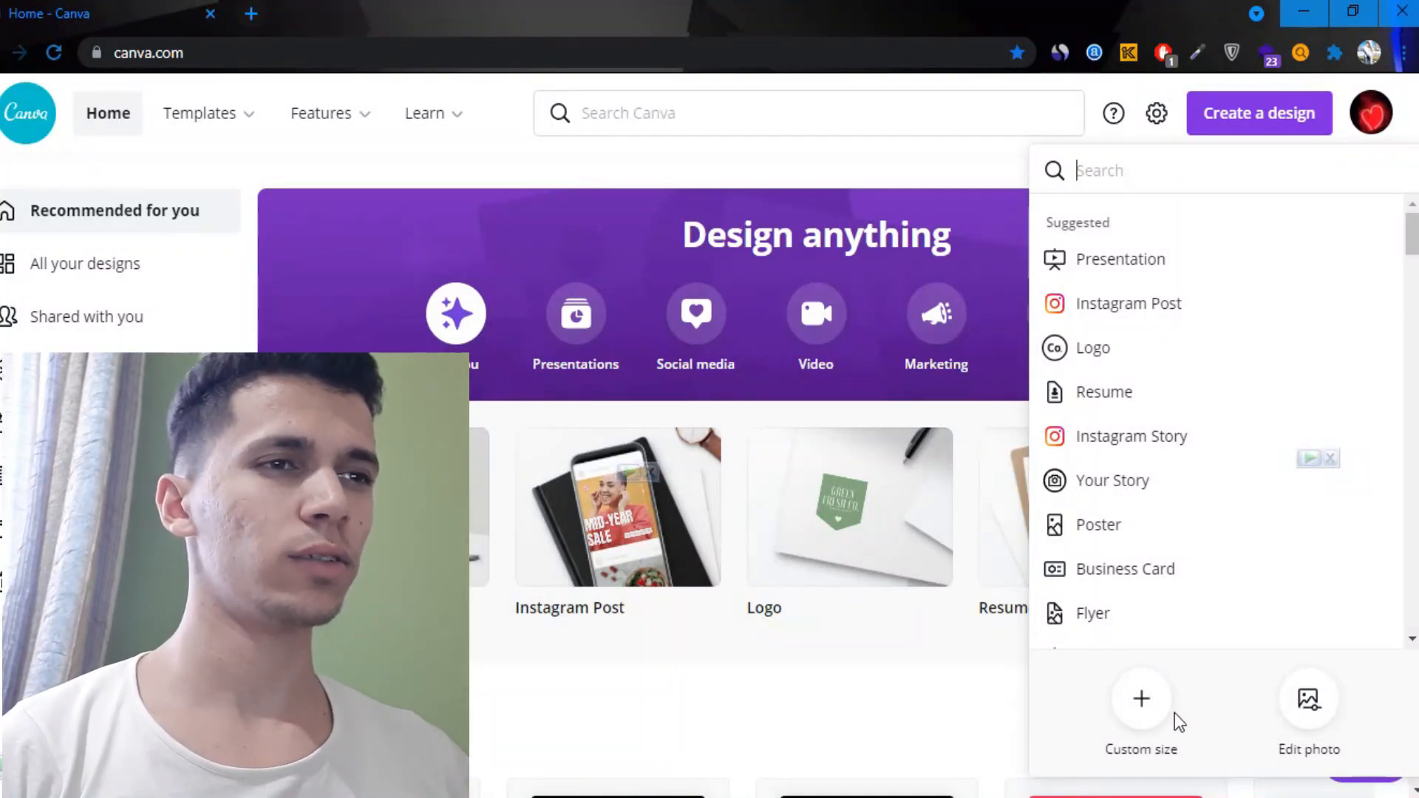
Start a custom-size design measured in inches with a height of 9
click(1140, 710)
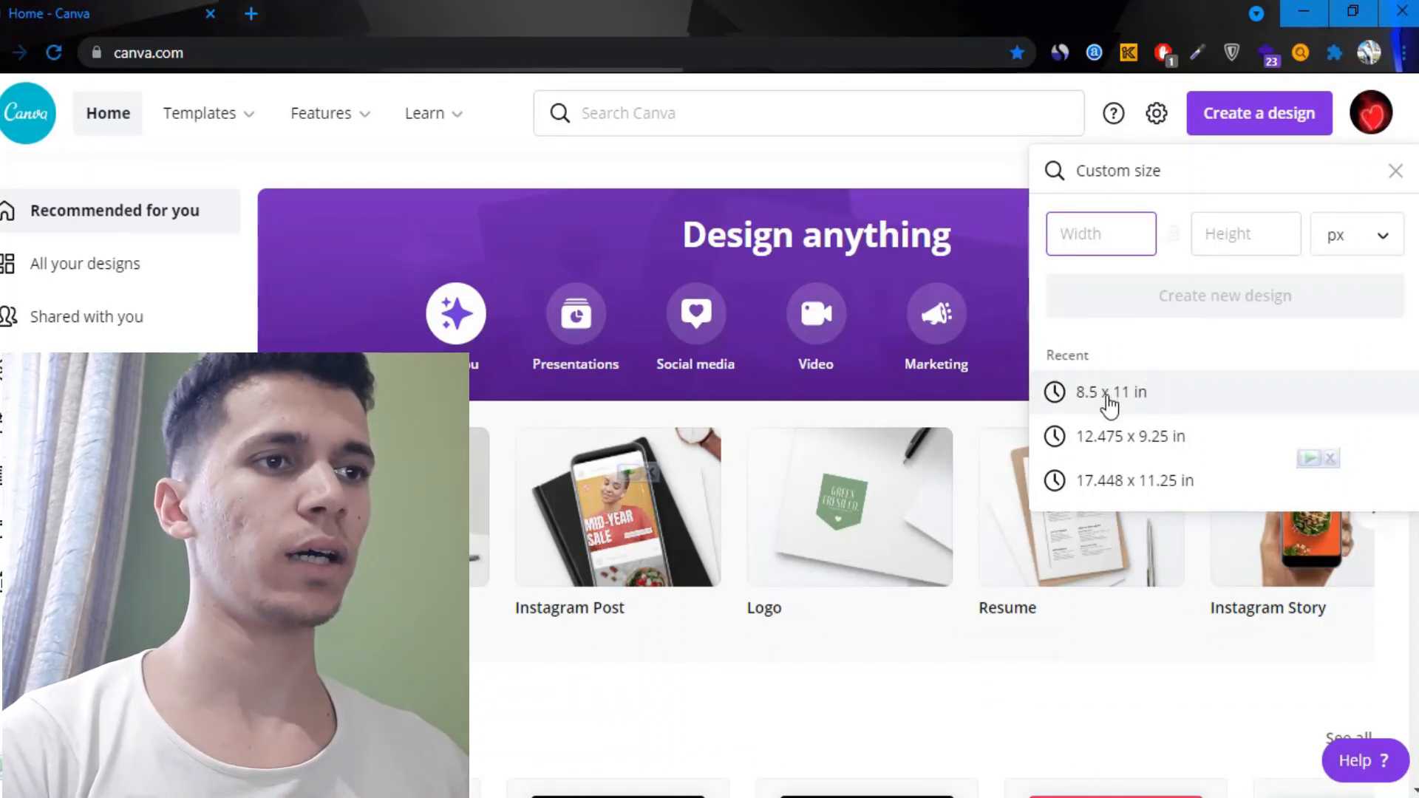
click(1108, 392)
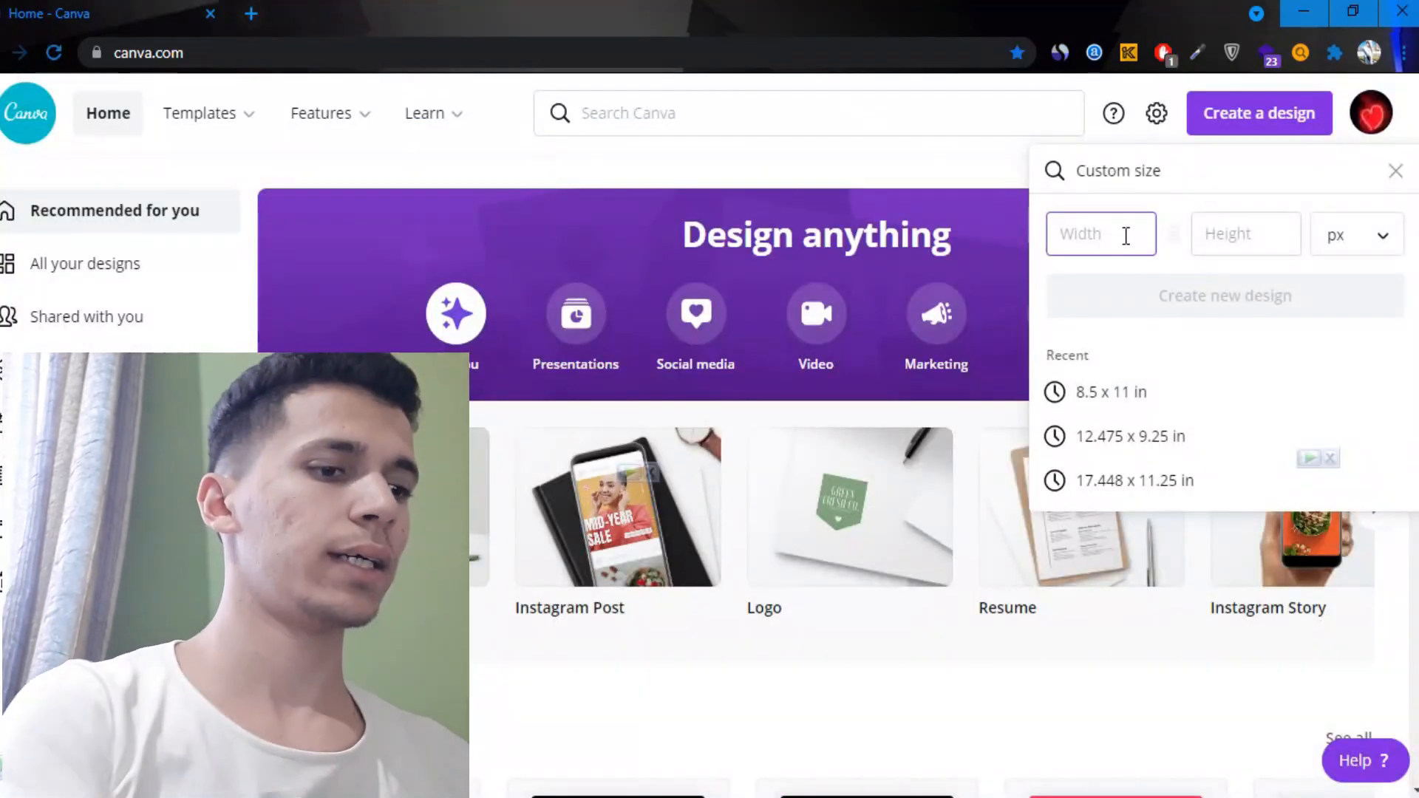
click(1356, 235)
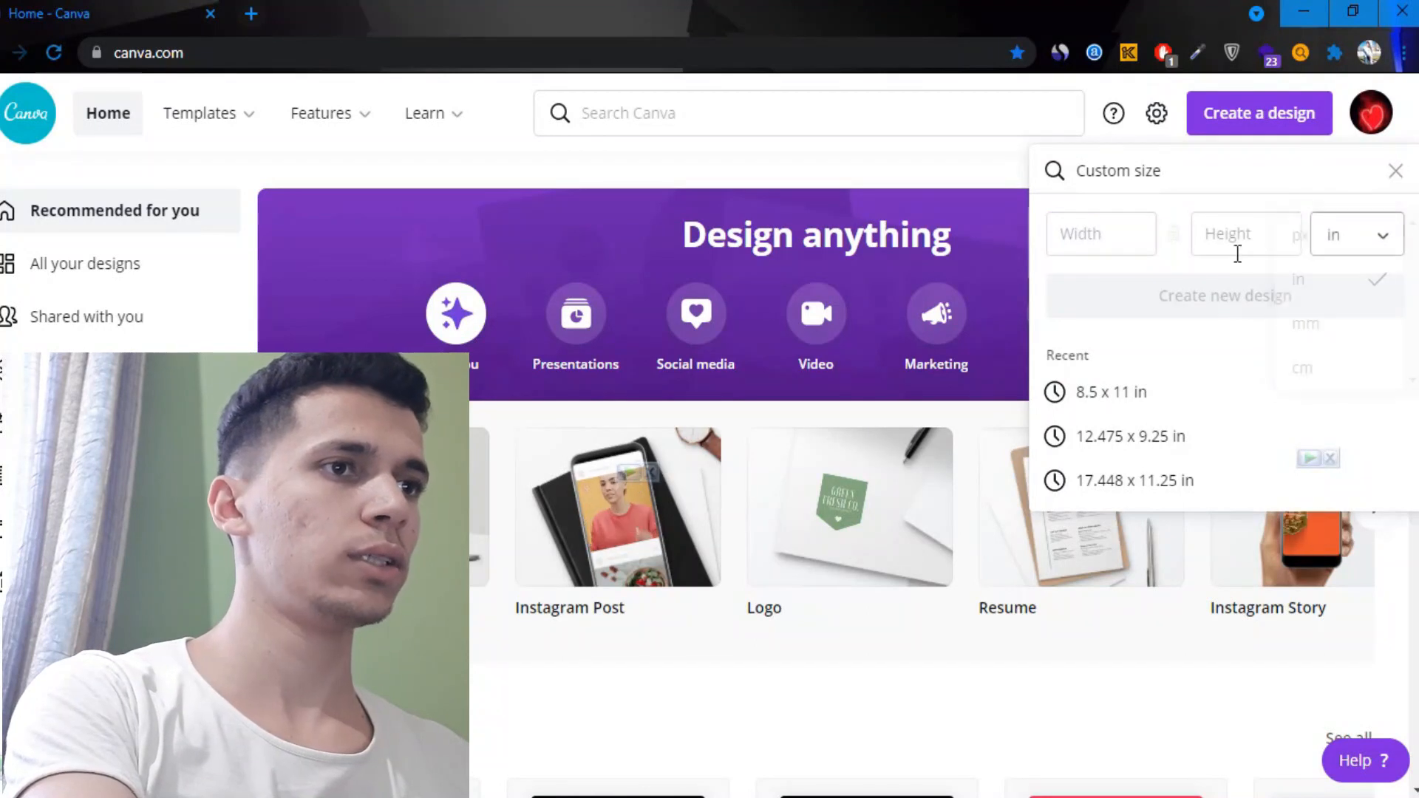
click(1245, 233)
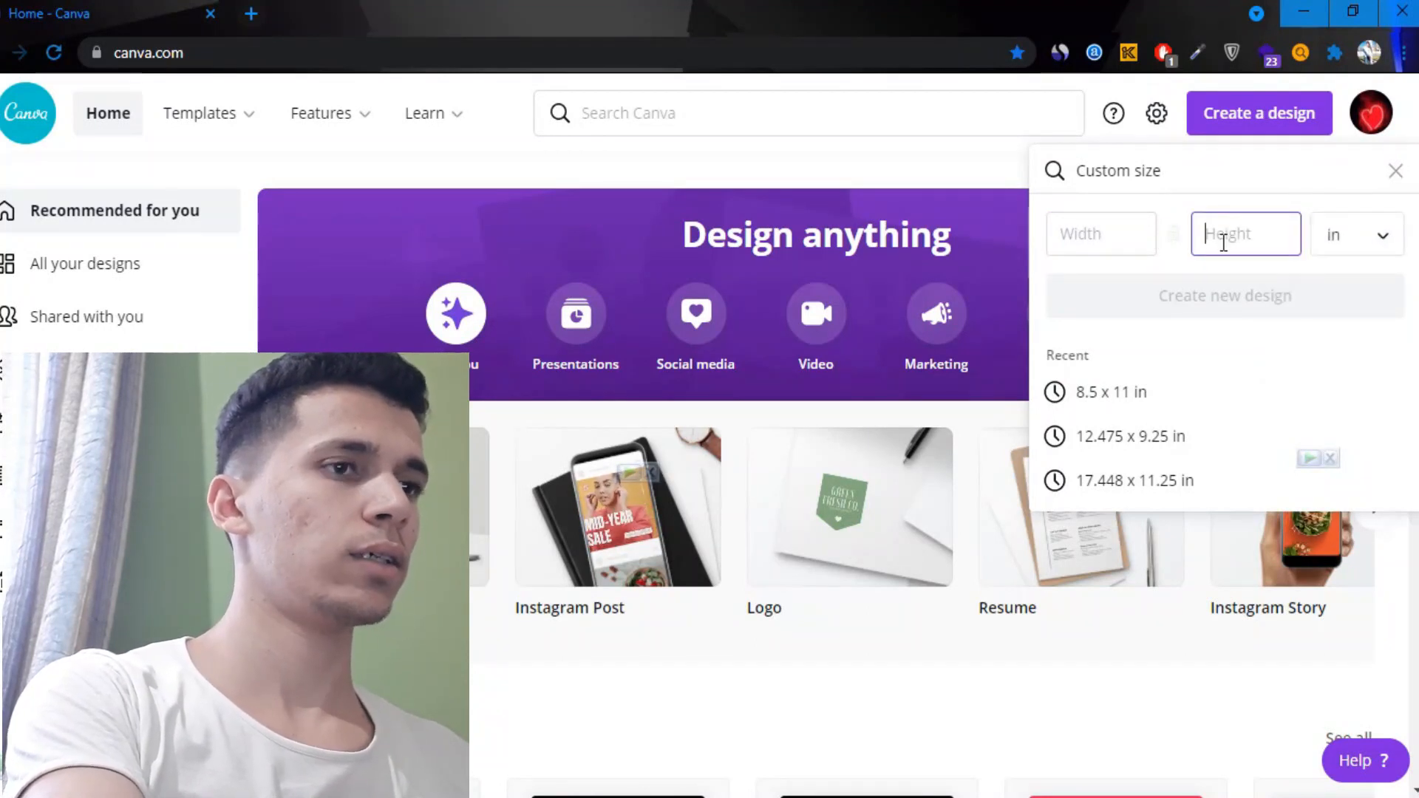
text(9)
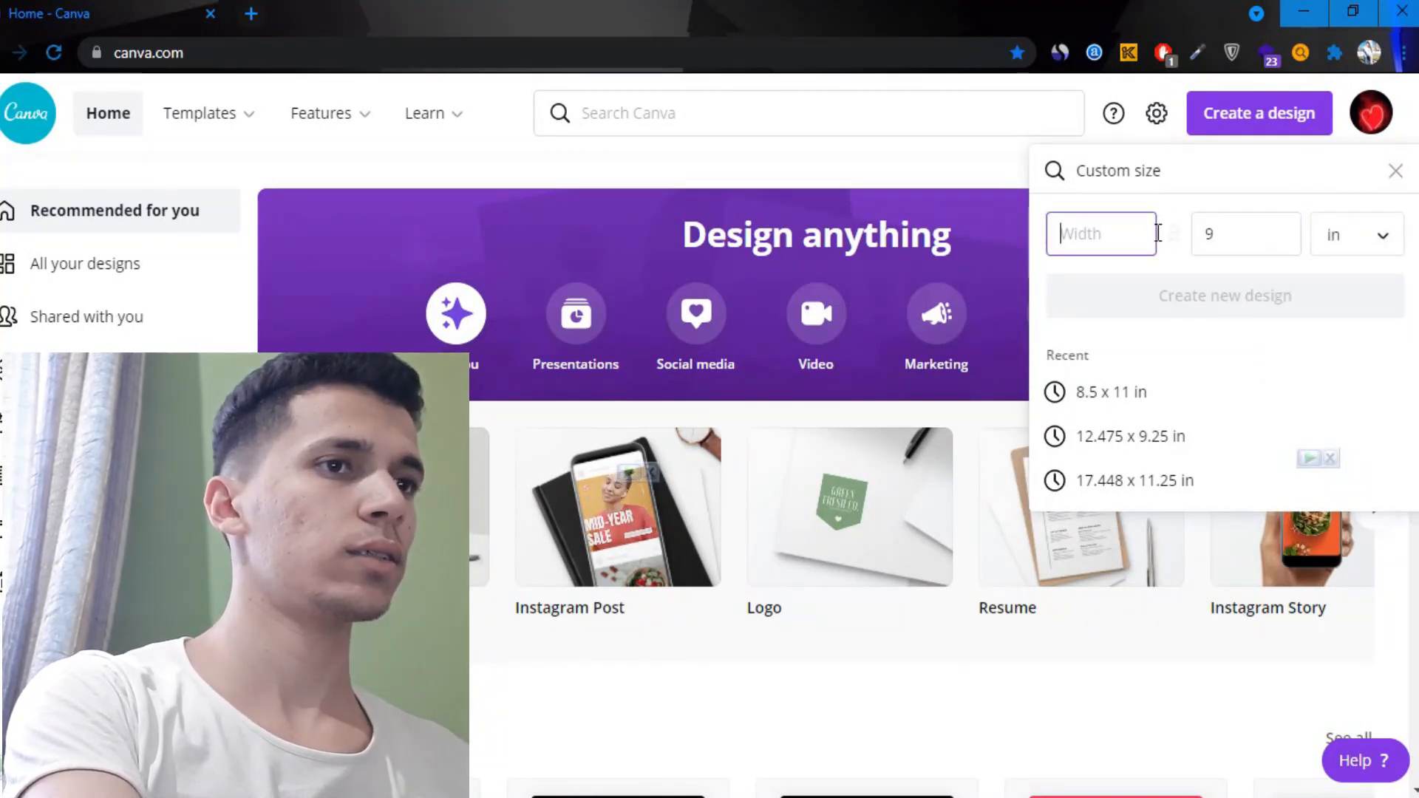
click(1223, 296)
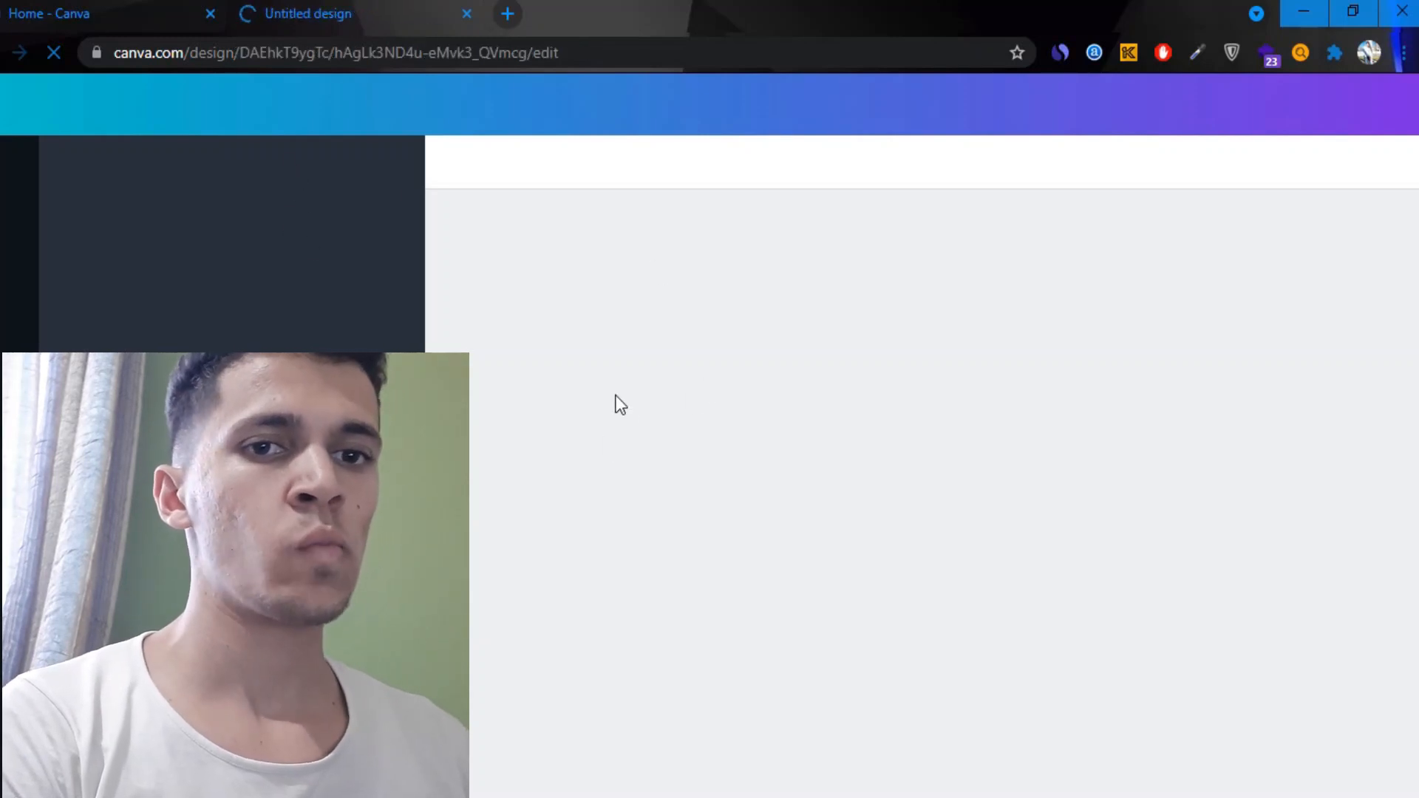
mouse_move(780, 554)
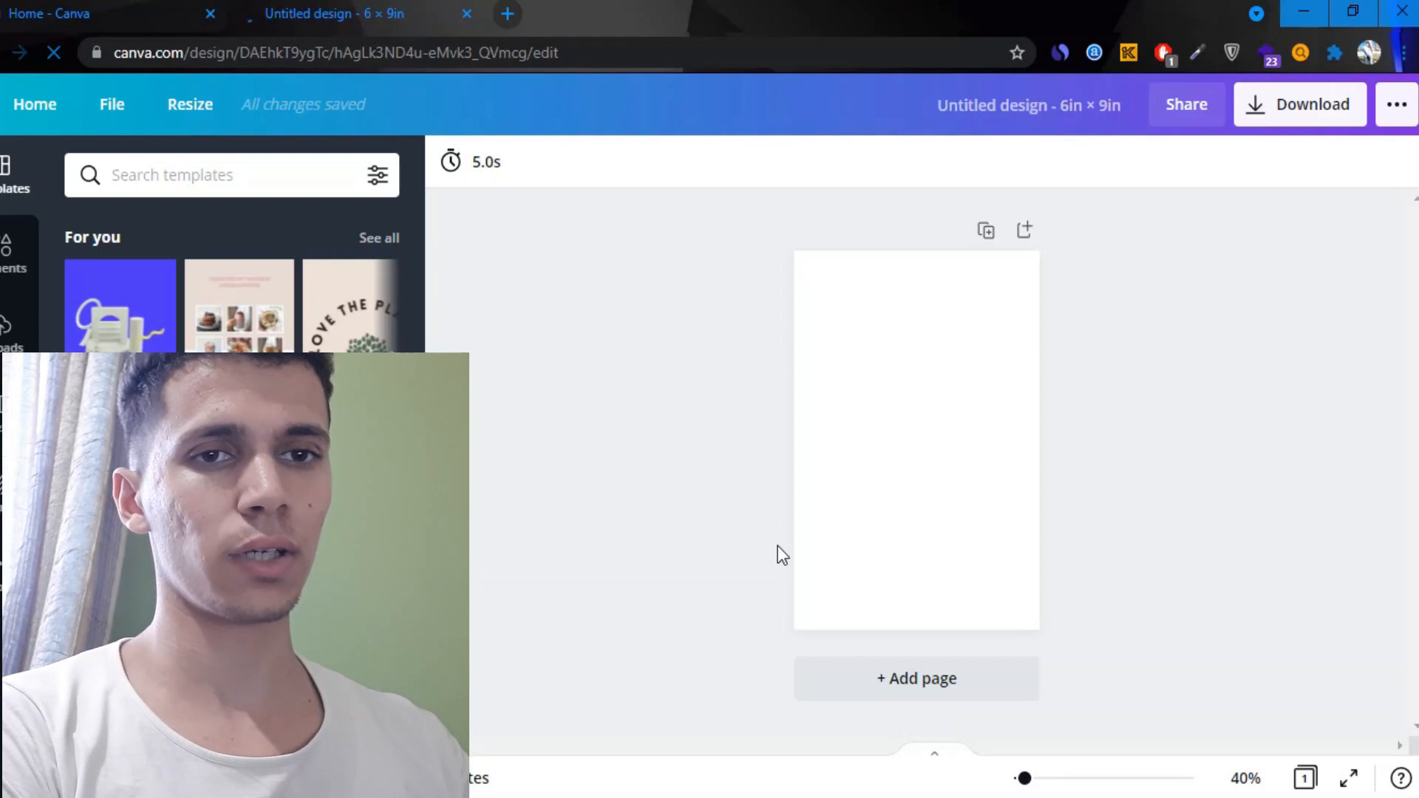
Bring up the File menu of the blank 6 × 9 in design to show rulers
click(110, 104)
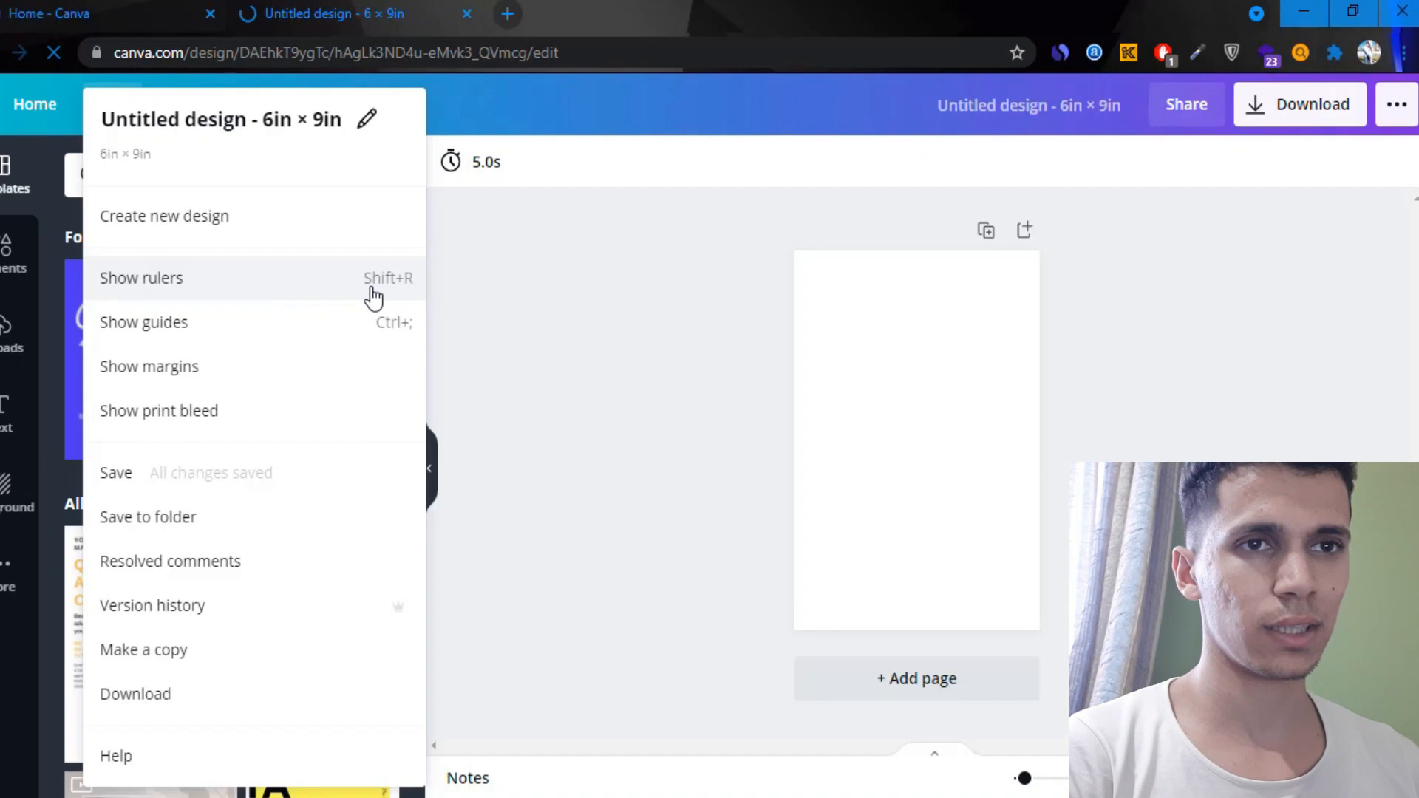
mouse_move(389, 298)
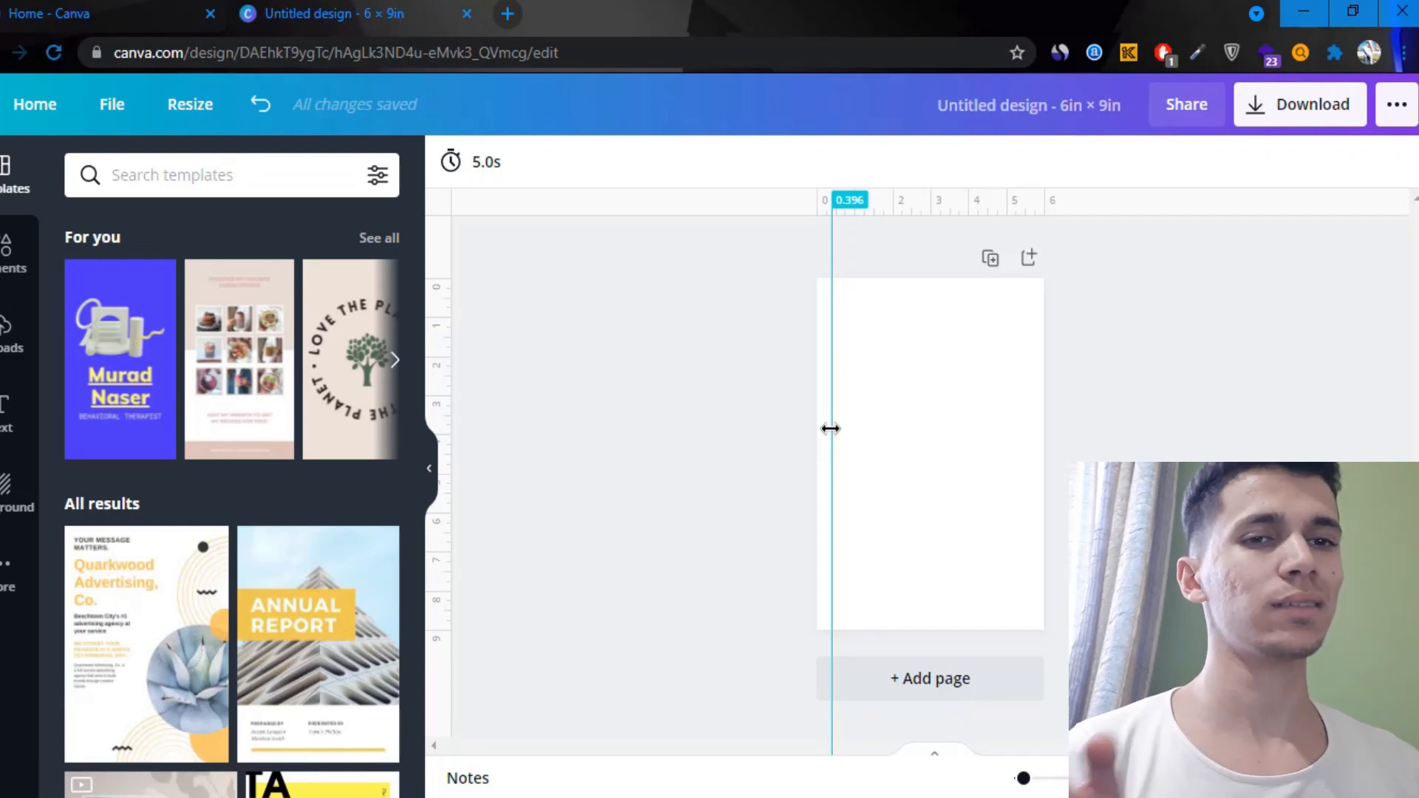
mouse_move(831, 439)
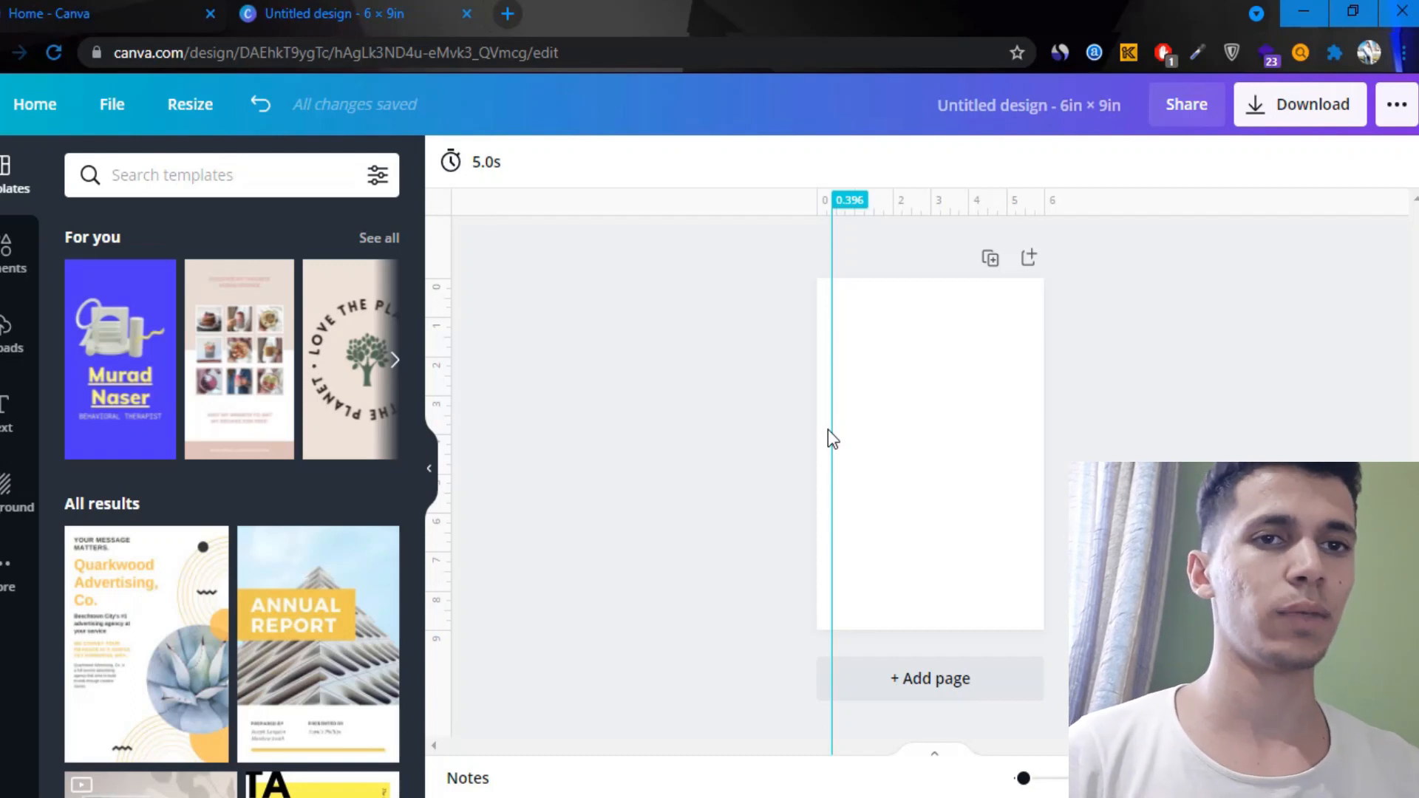
mouse_move(828, 428)
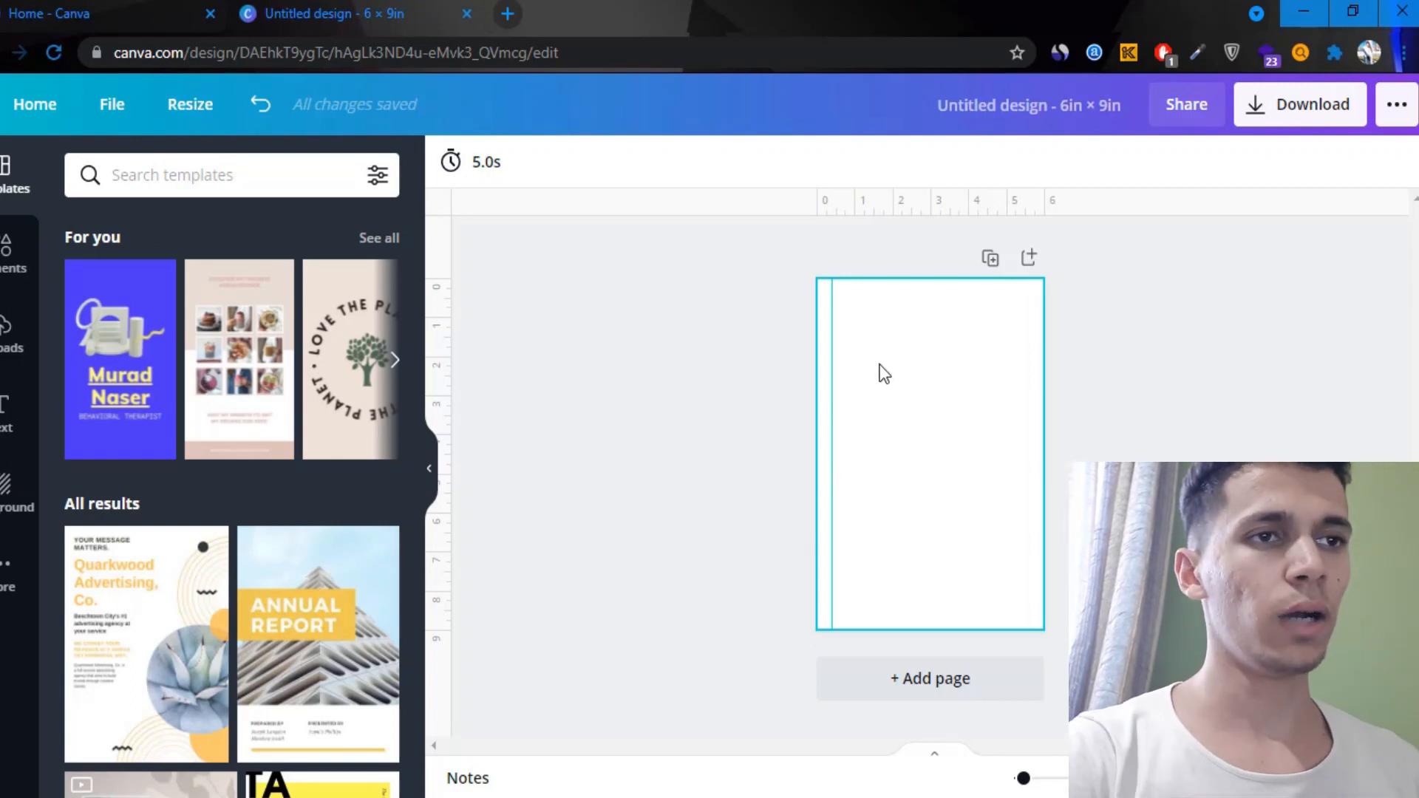
mouse_move(841, 355)
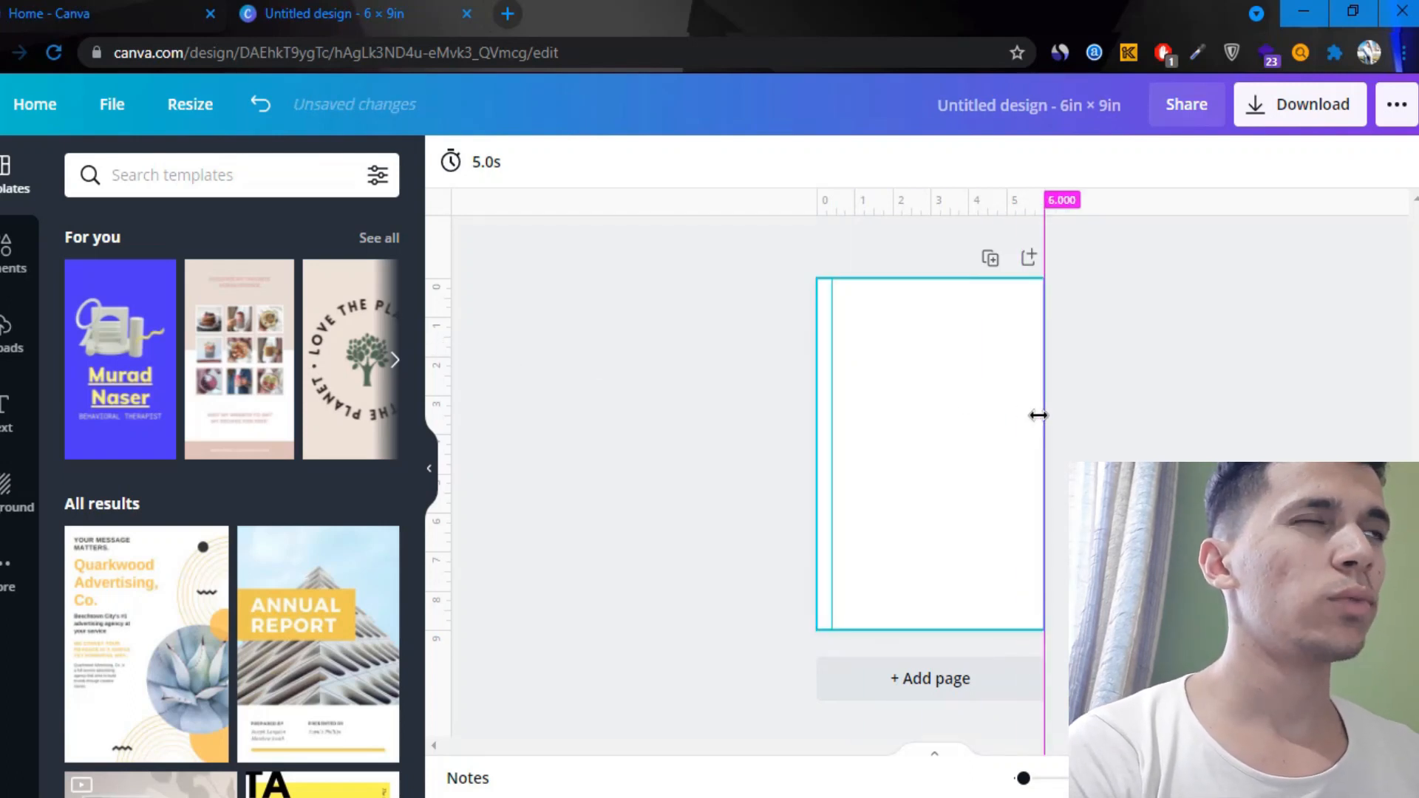
Drag a guide from the ruler and settle it just inside the right page edge
drag(1040, 416, 1035, 416)
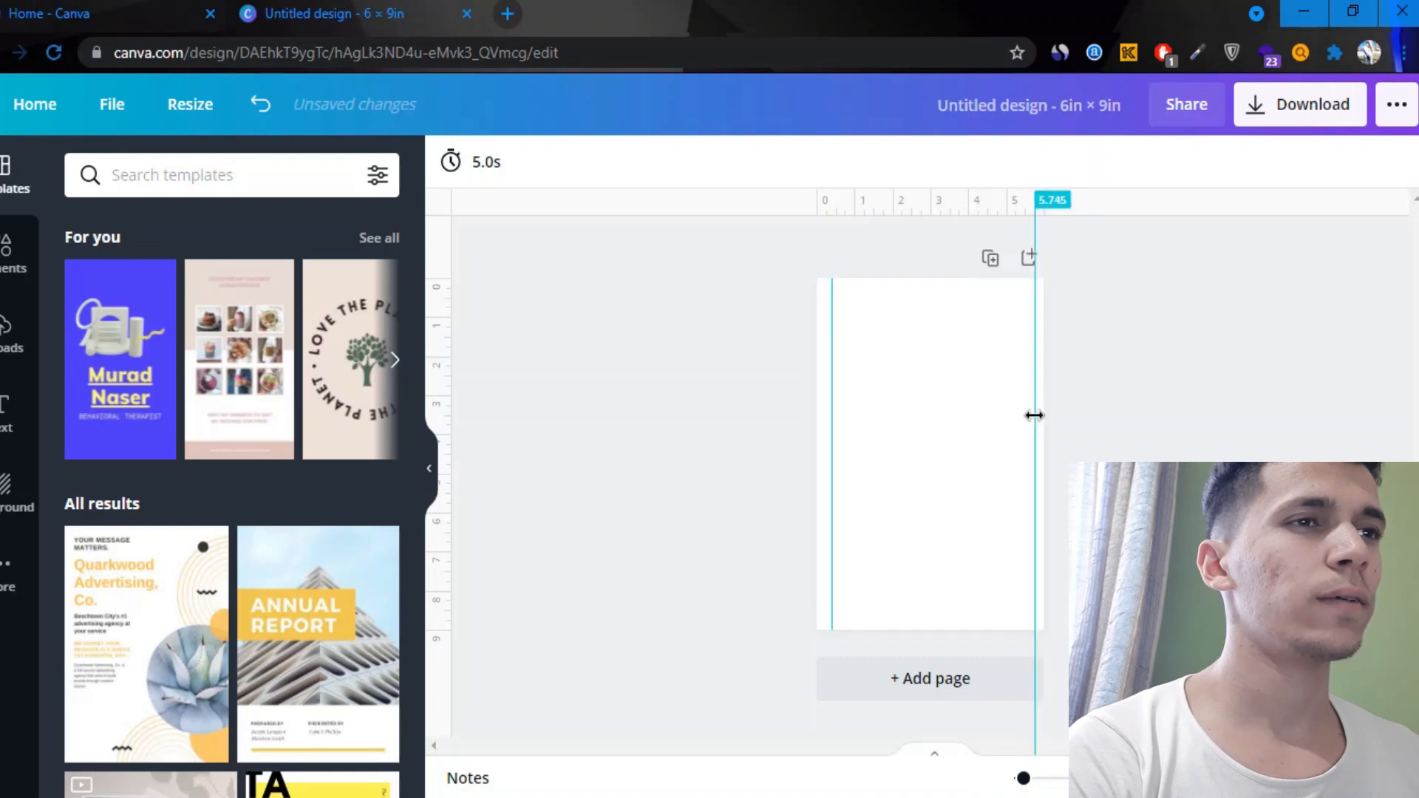
drag(1031, 417, 1043, 416)
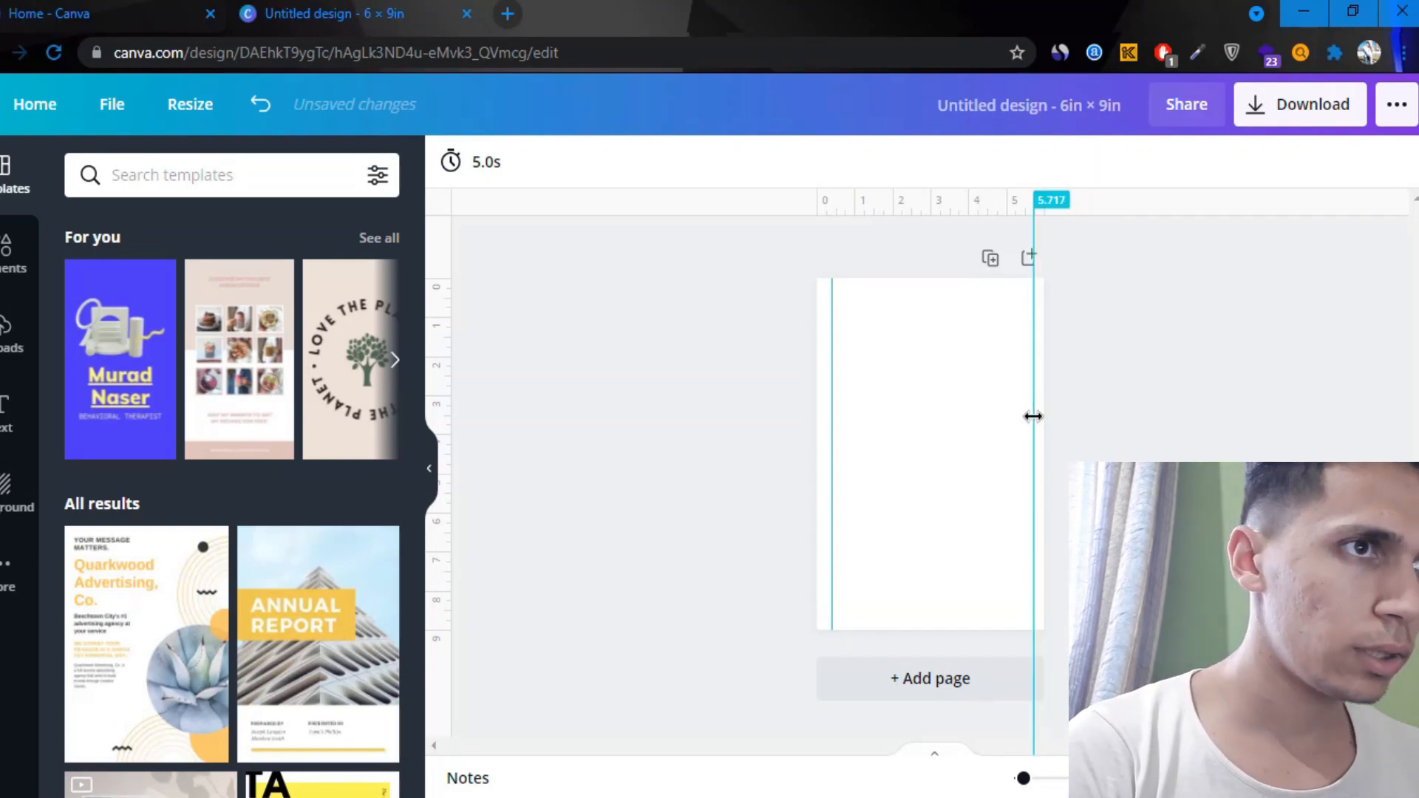
drag(1032, 416, 1023, 417)
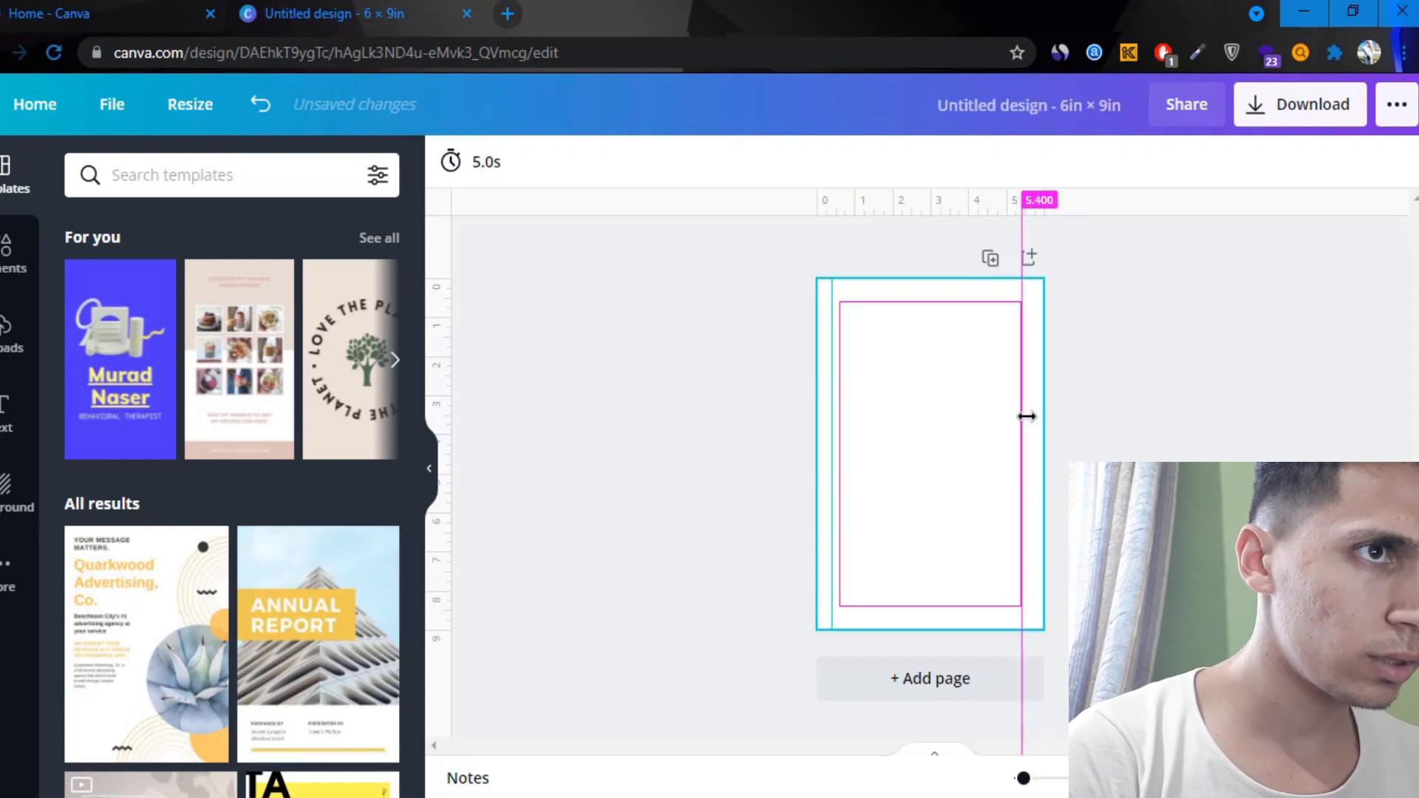
drag(1020, 417, 1030, 416)
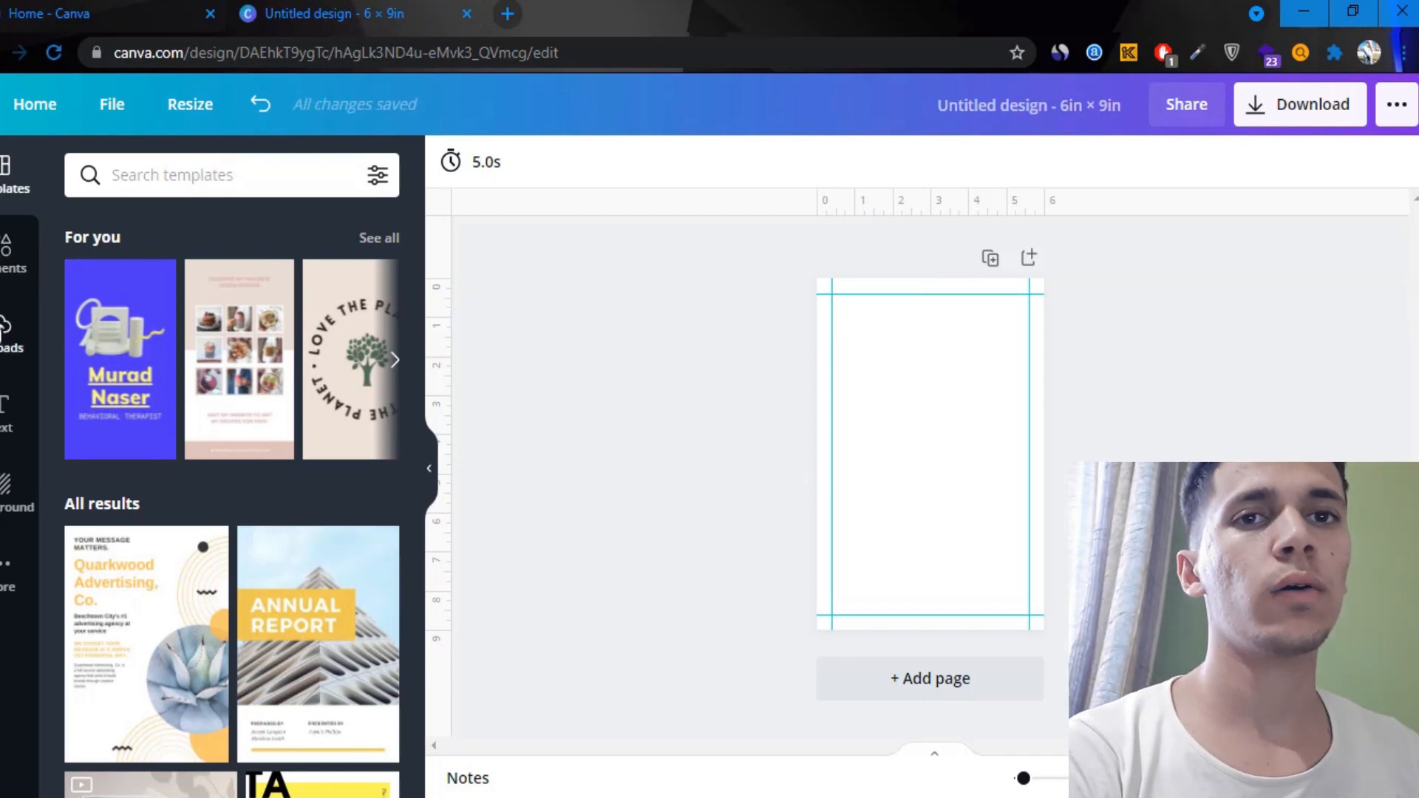
Search Elements for a line, add the plain straight line and show its colour choices
click(231, 174)
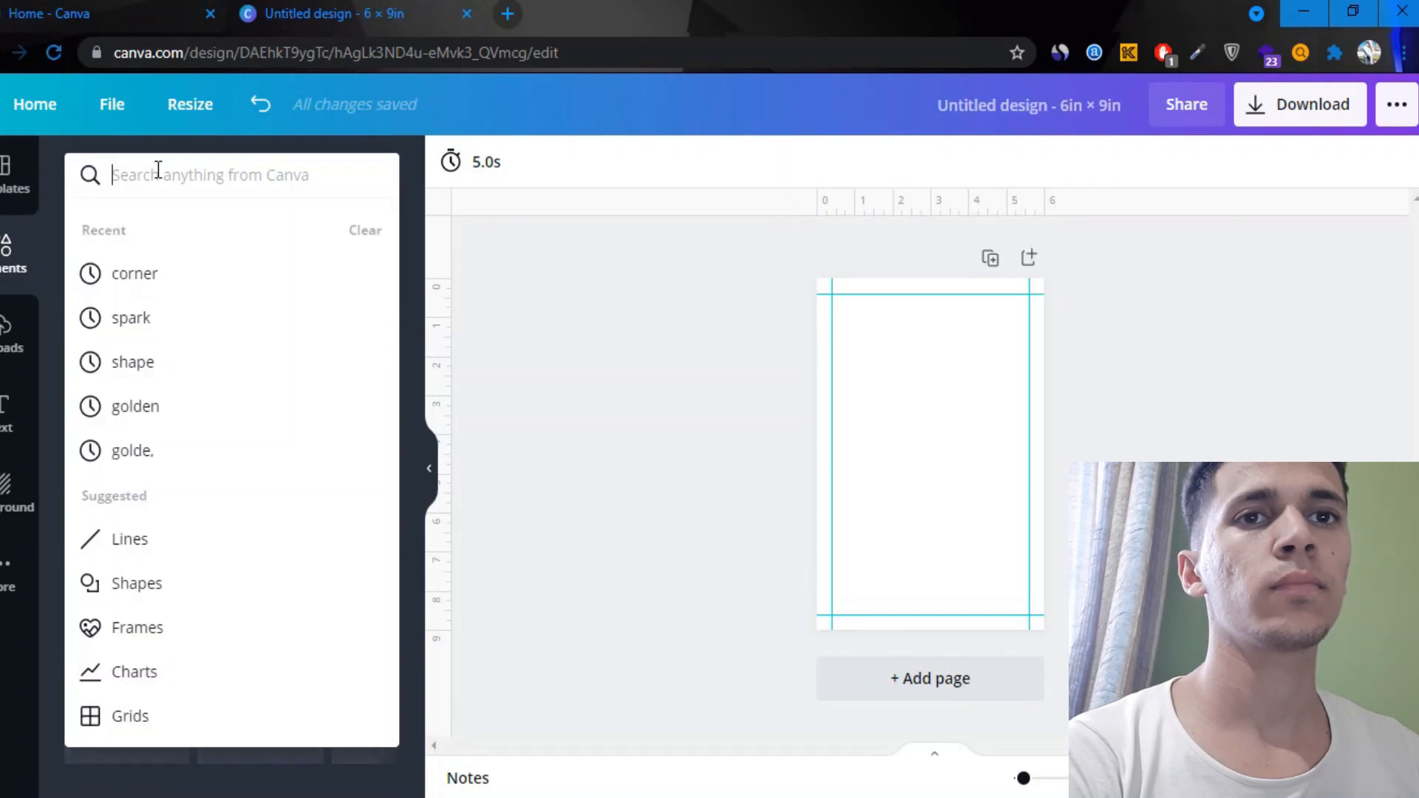
text(lini)
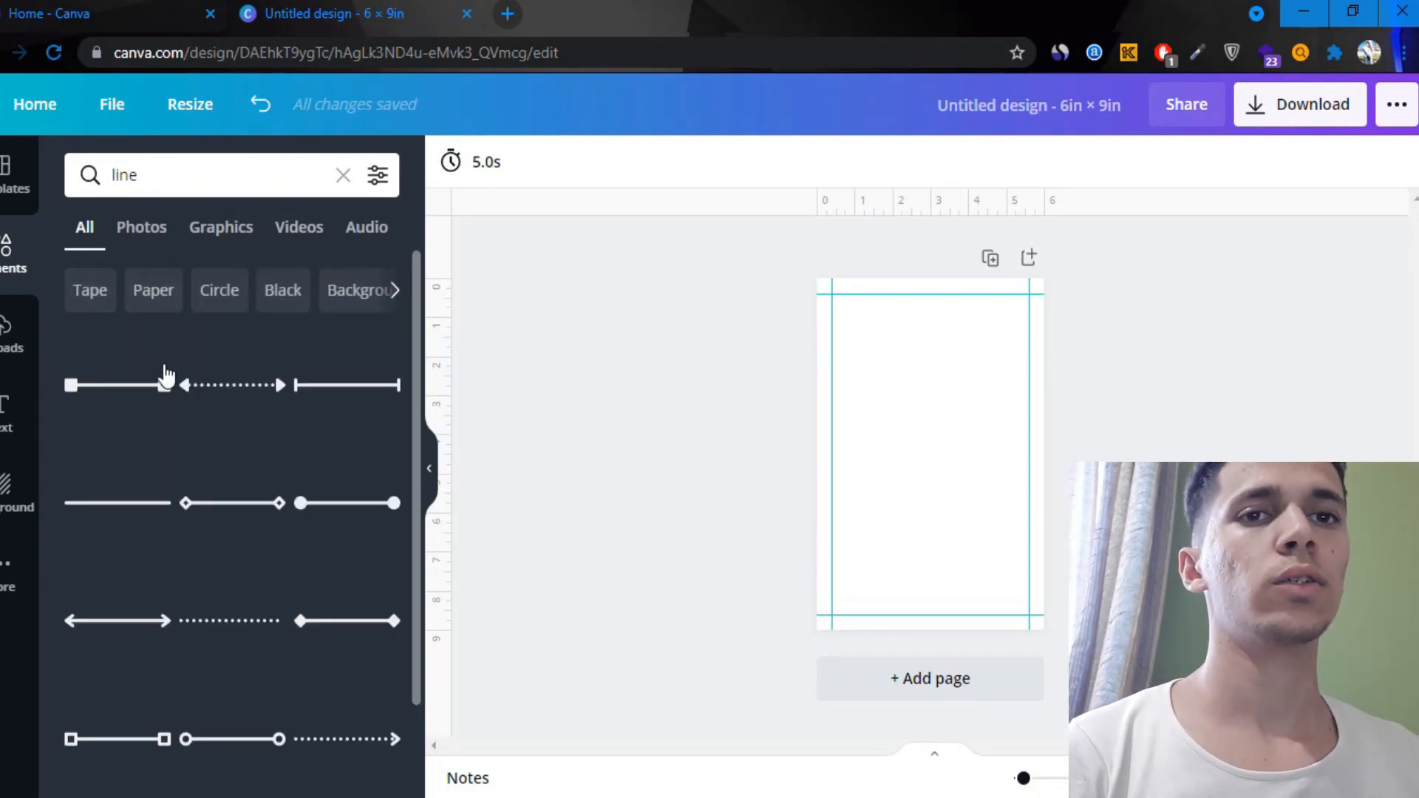
click(118, 384)
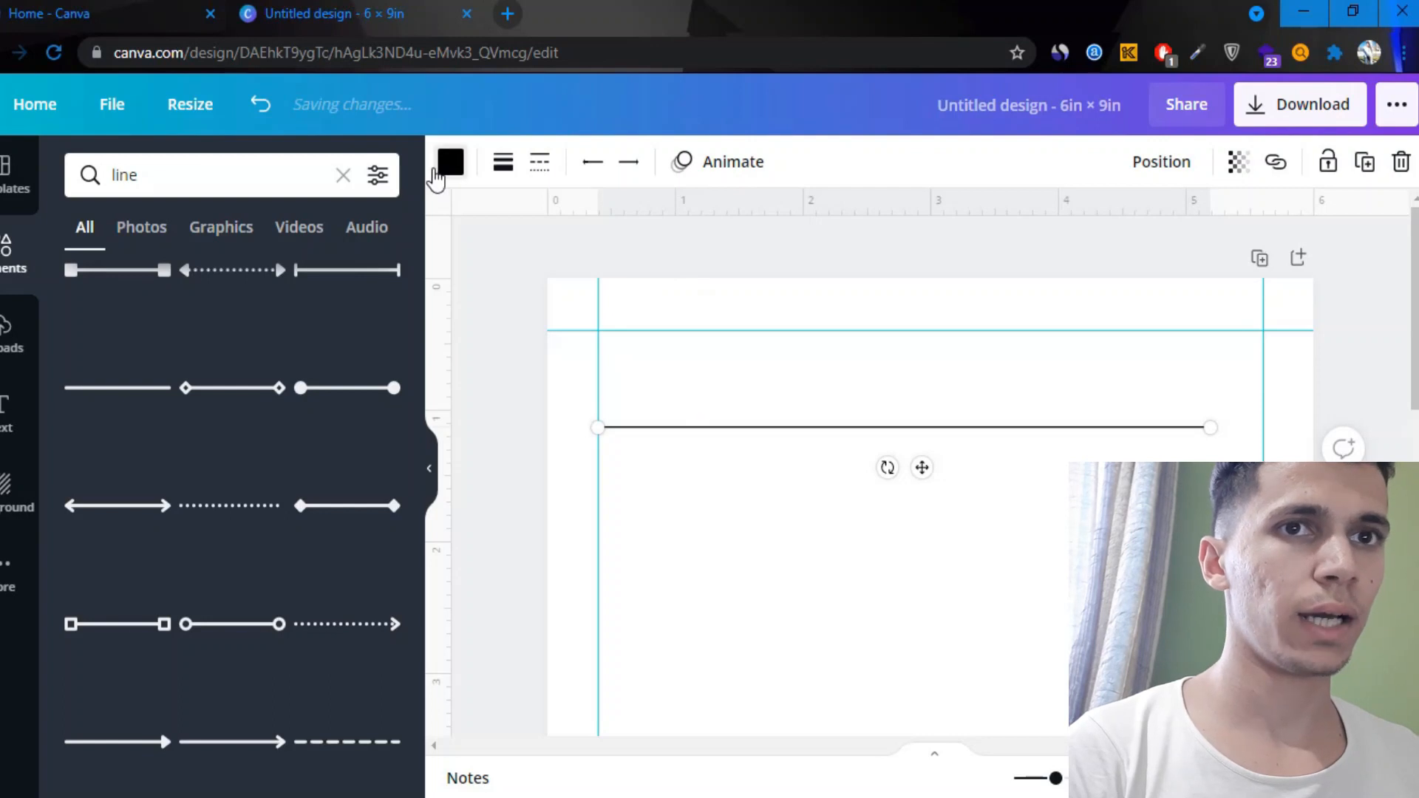
click(451, 163)
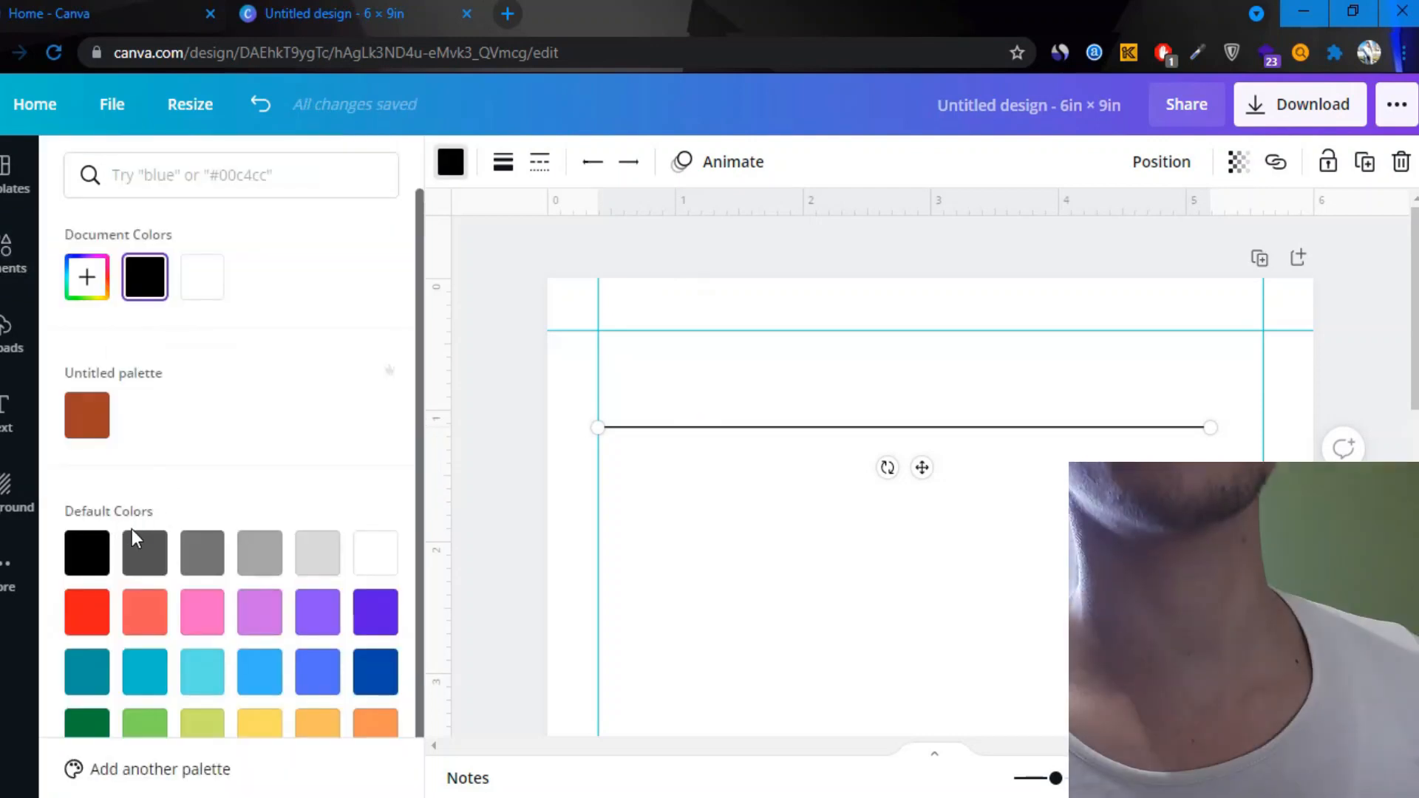
Finish the 'line' search text before colouring and duplicating the line
text(line)
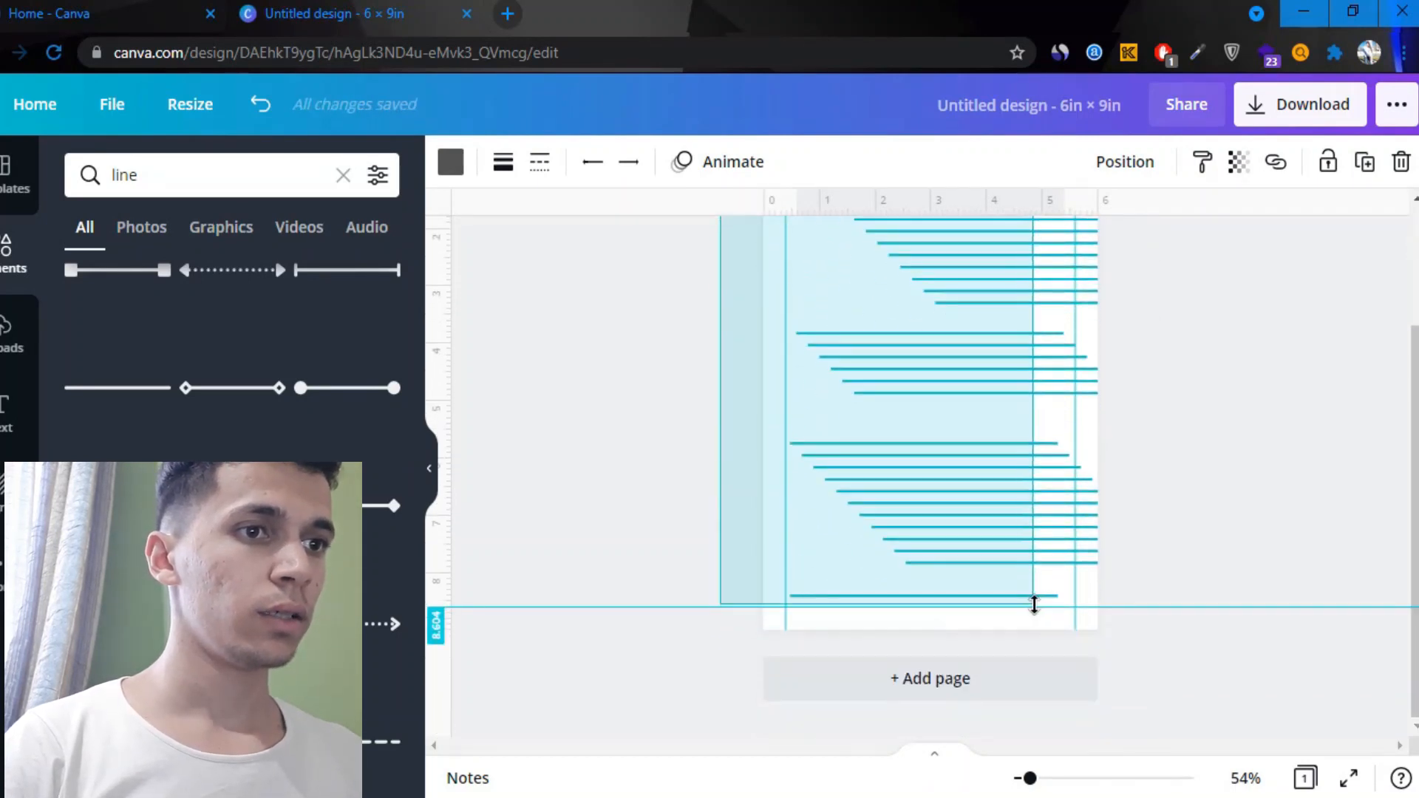
Tidy up the lines to even spacing via Position, then select them all for grouping
click(1123, 163)
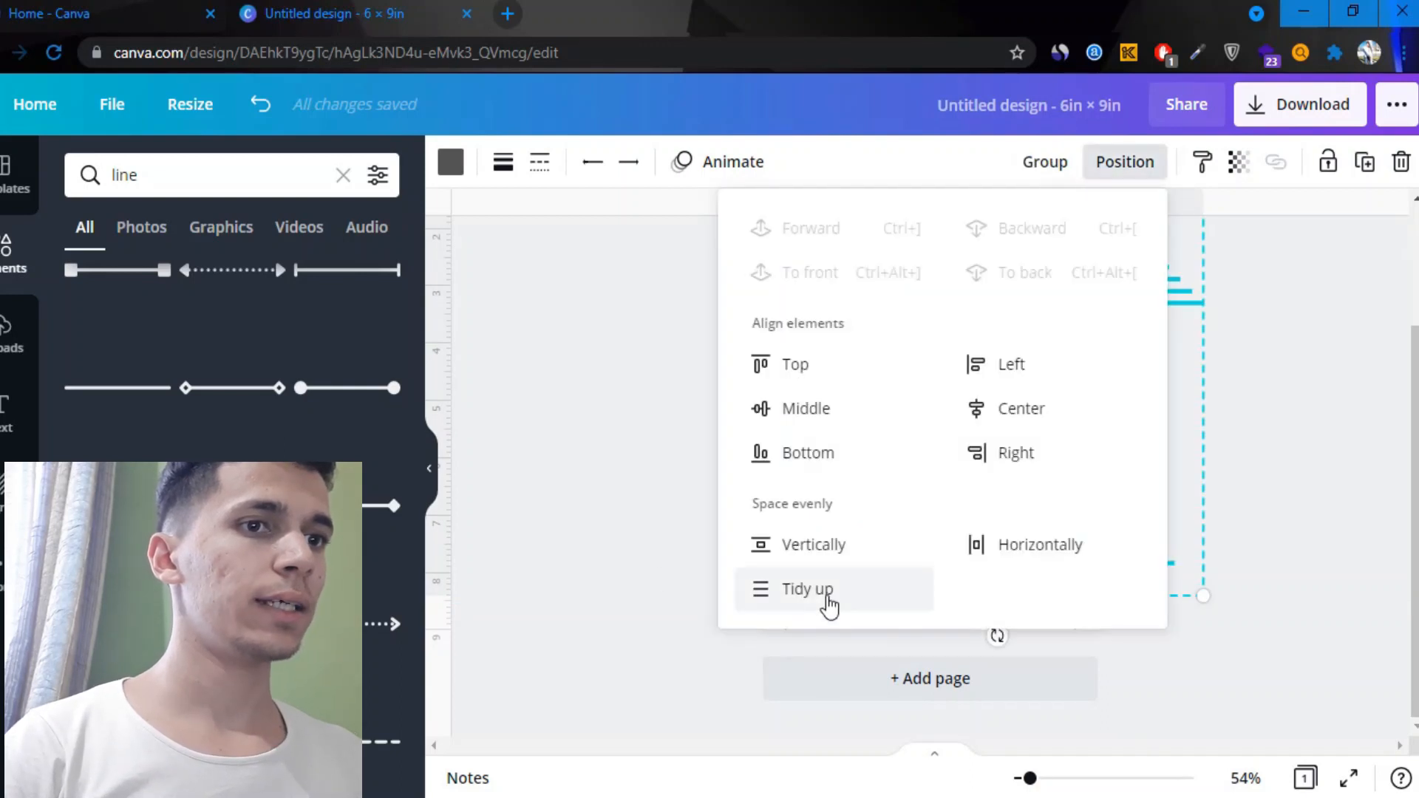
click(805, 588)
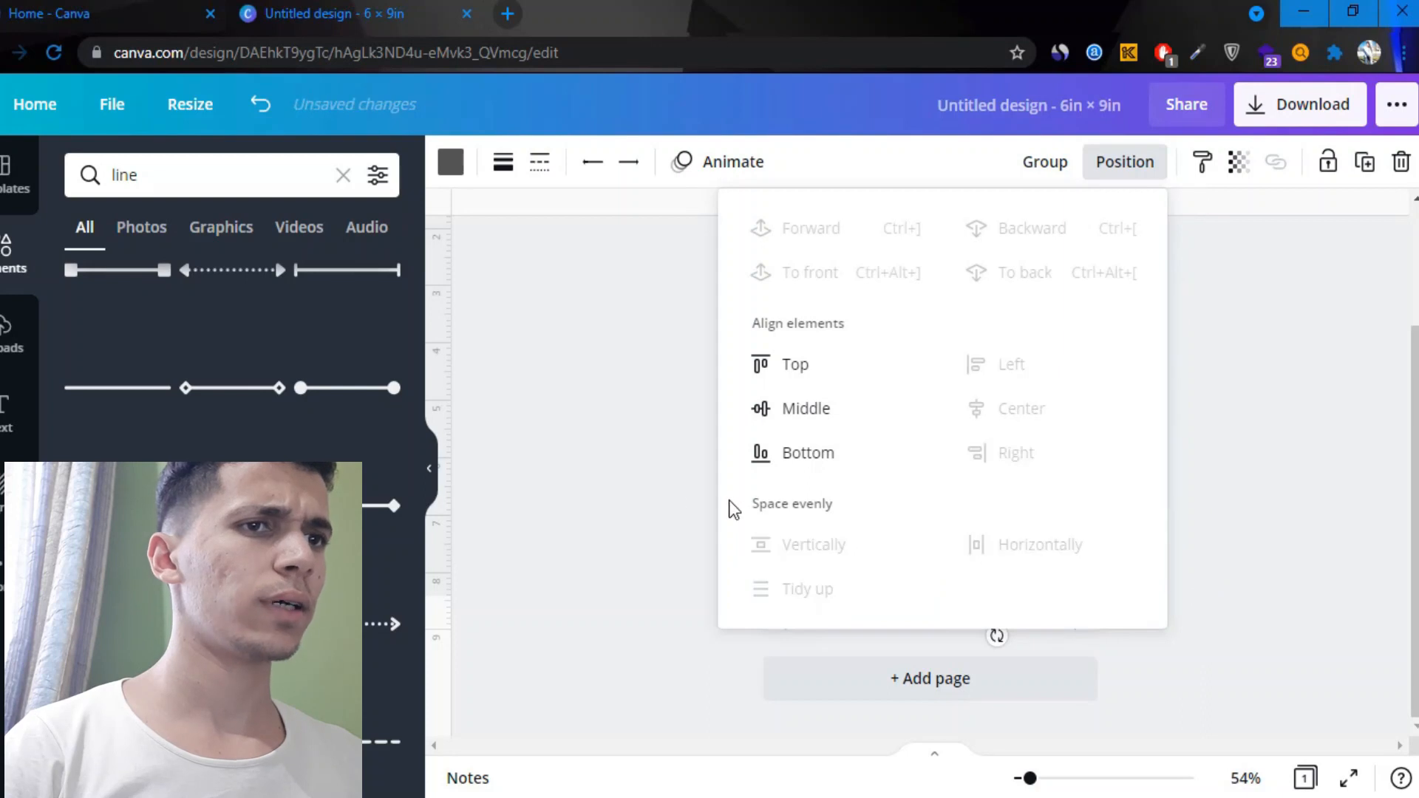
click(1123, 163)
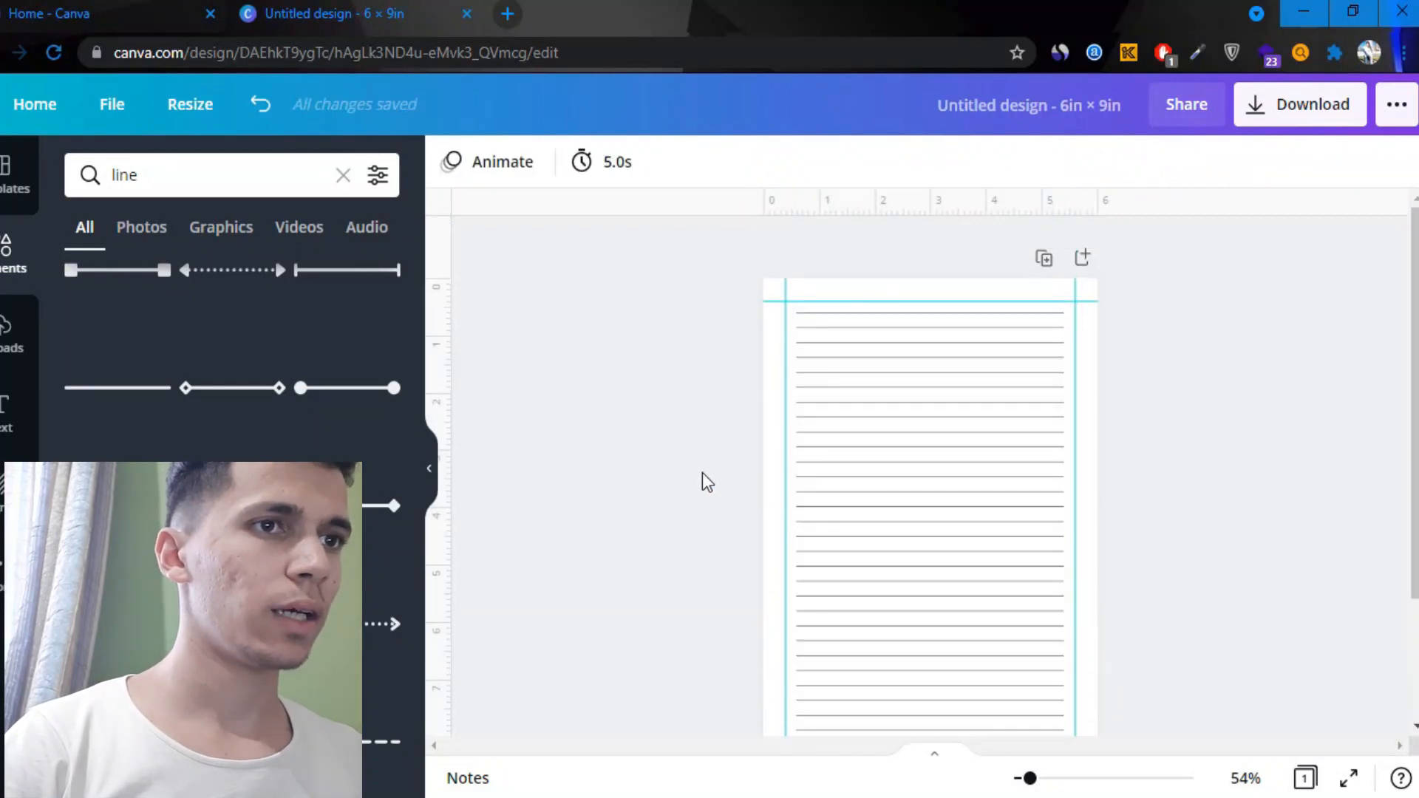
click(928, 484)
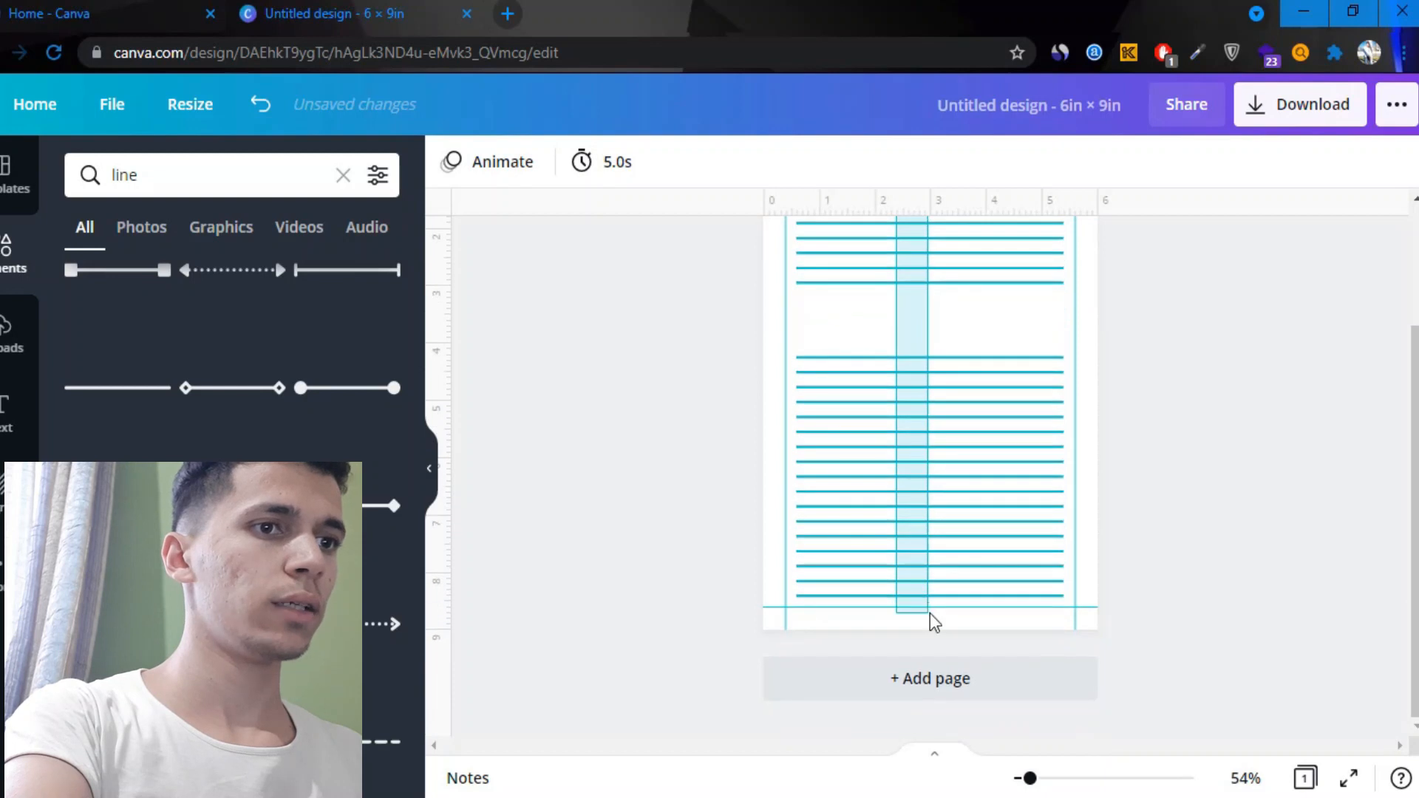
click(1123, 161)
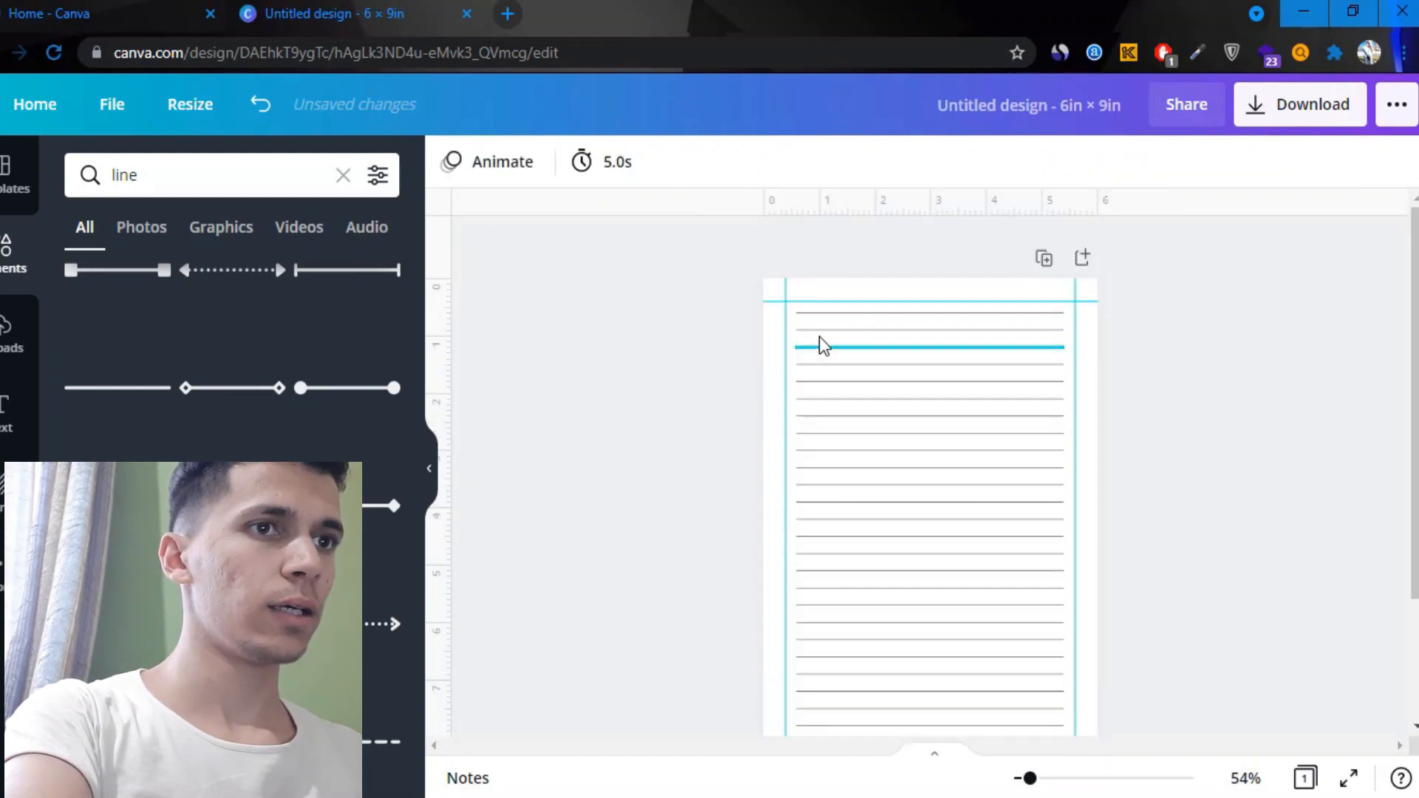
drag(823, 346, 860, 331)
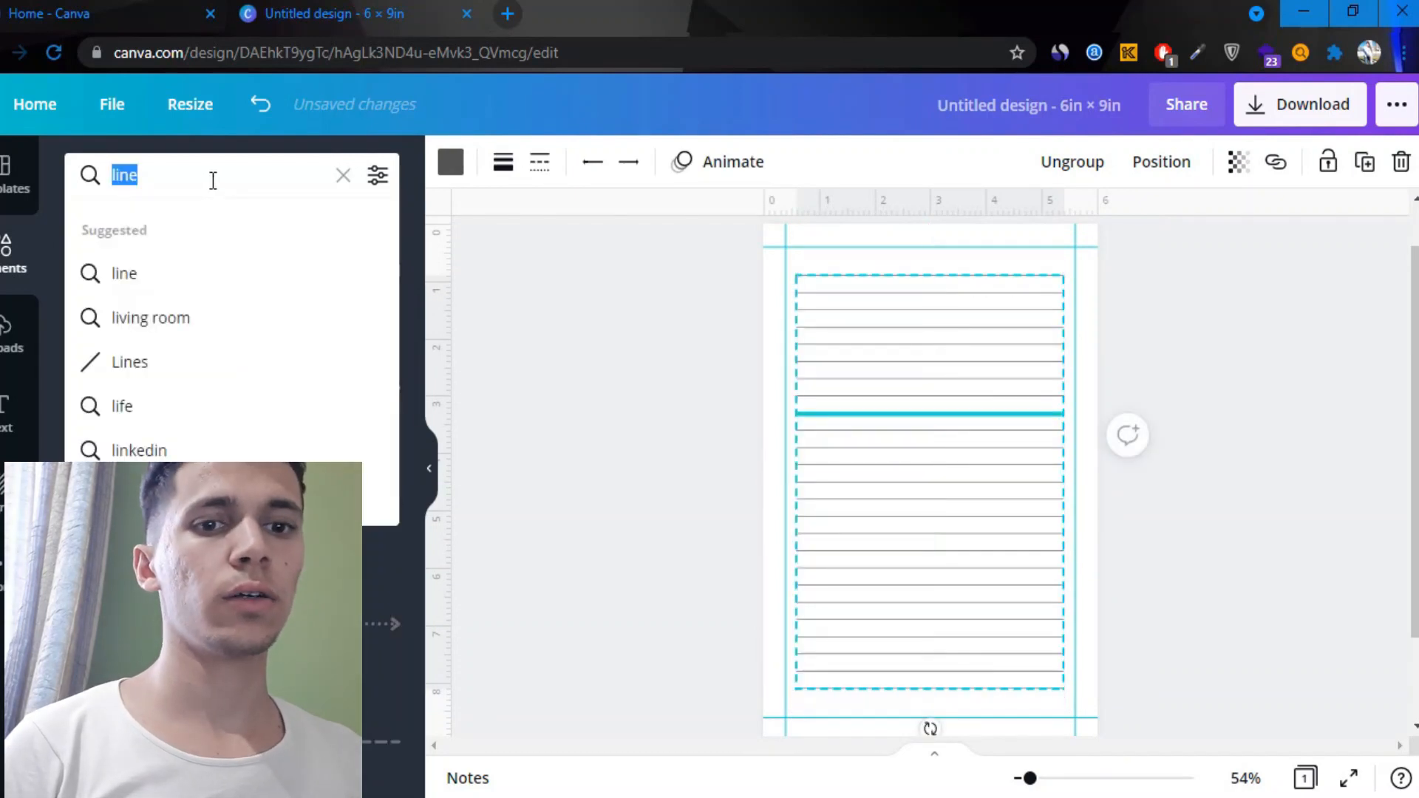
Search Elements for 'corner' to find an ornate black corner-frame graphic
text(cob)
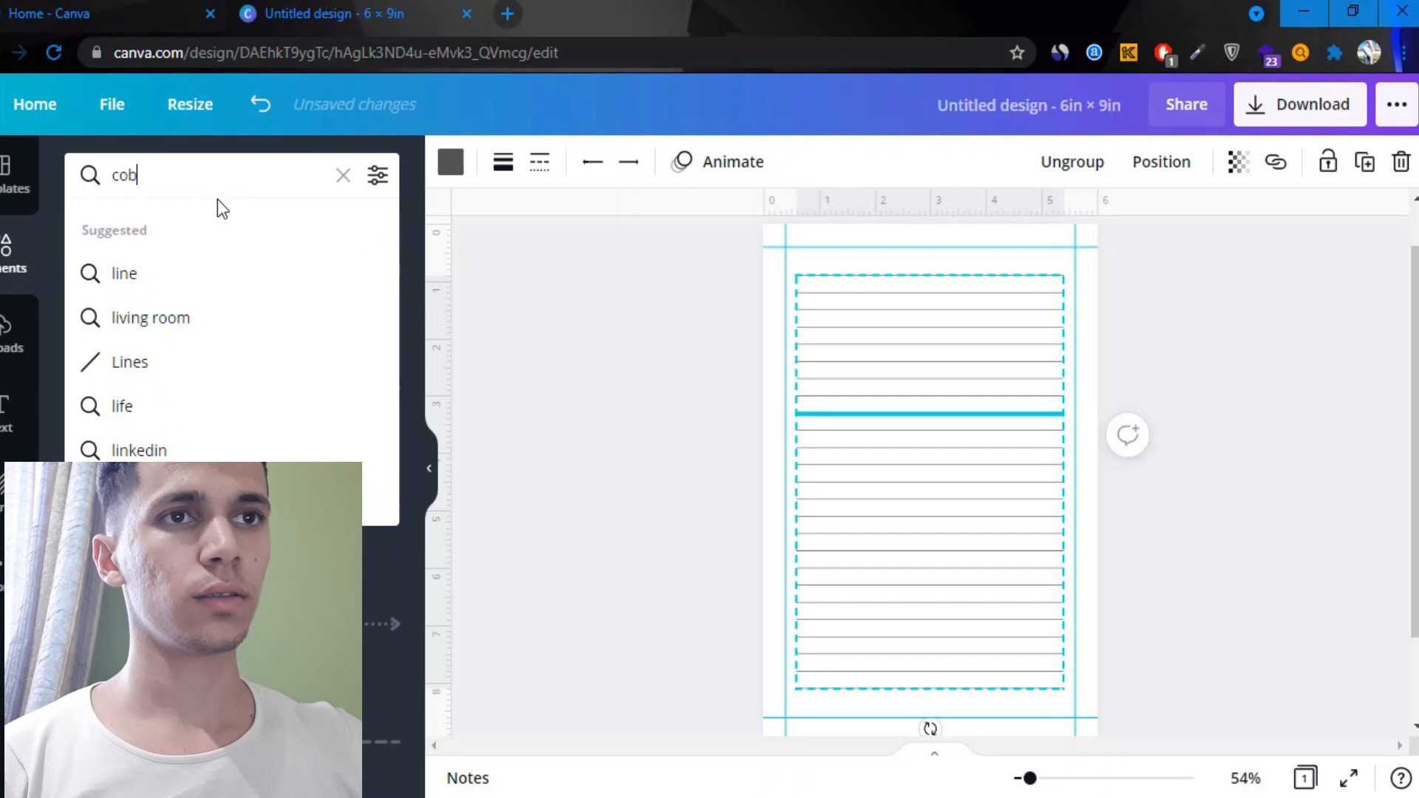
text(corn)
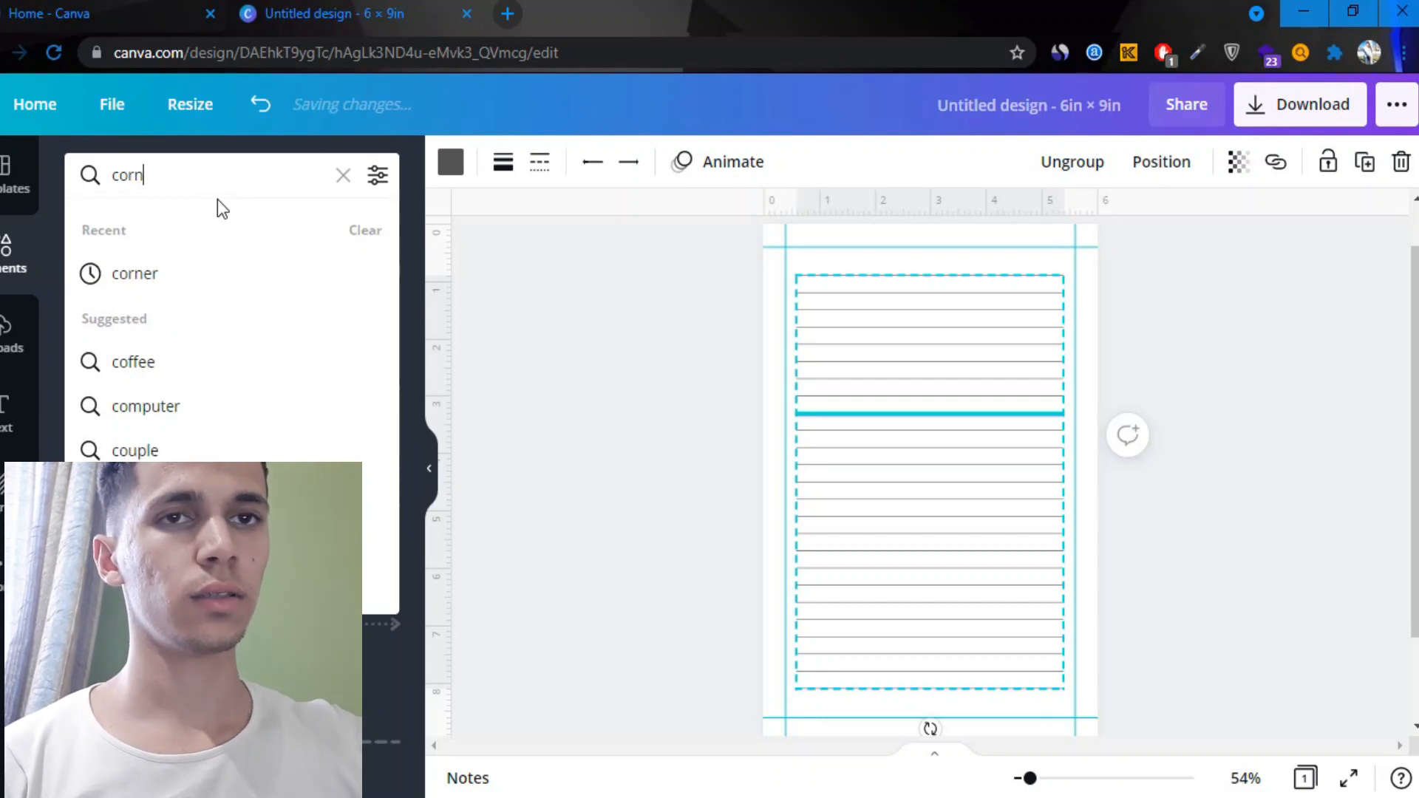
click(134, 274)
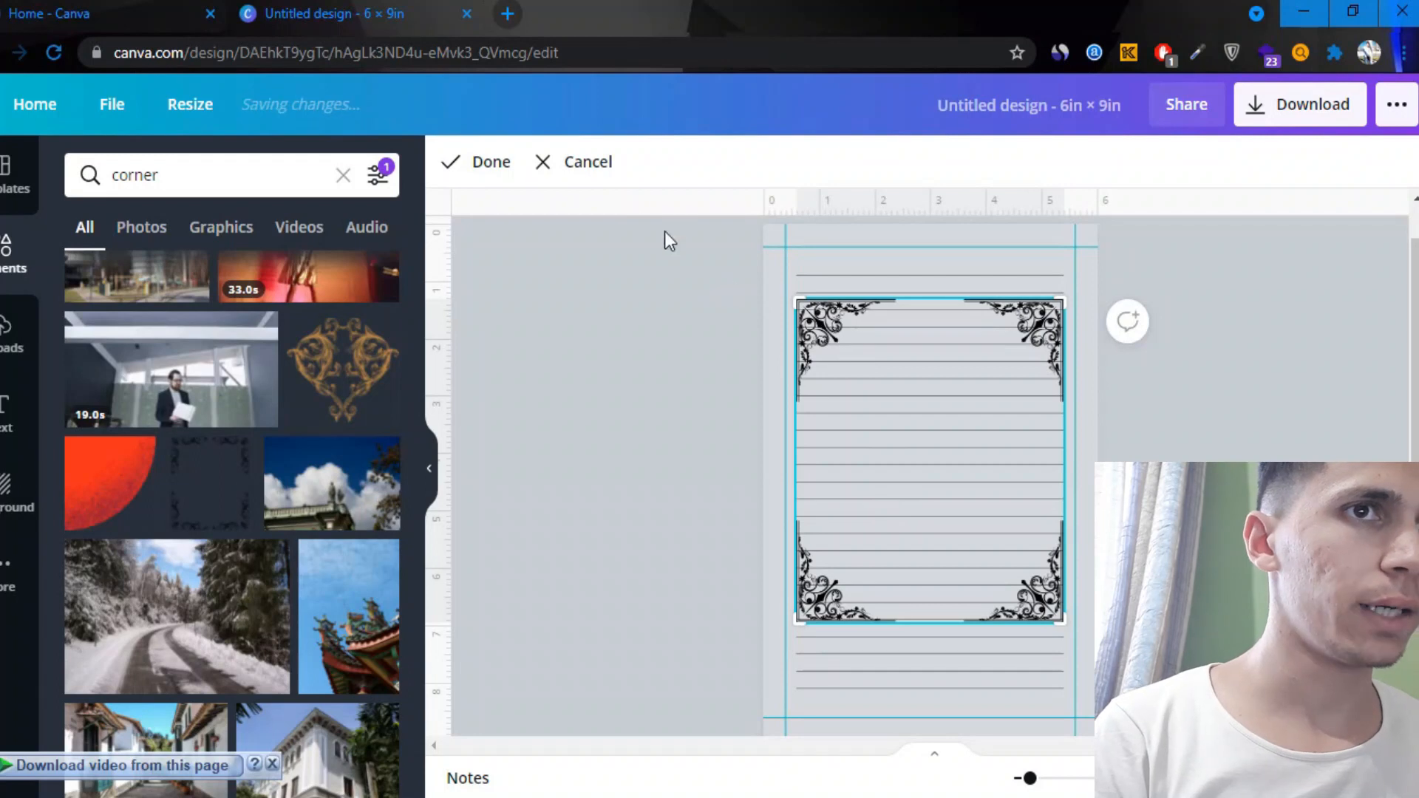
Crop the frame to its top-left ornament, move it into the corner and size it 1.5 × 1.5
click(491, 163)
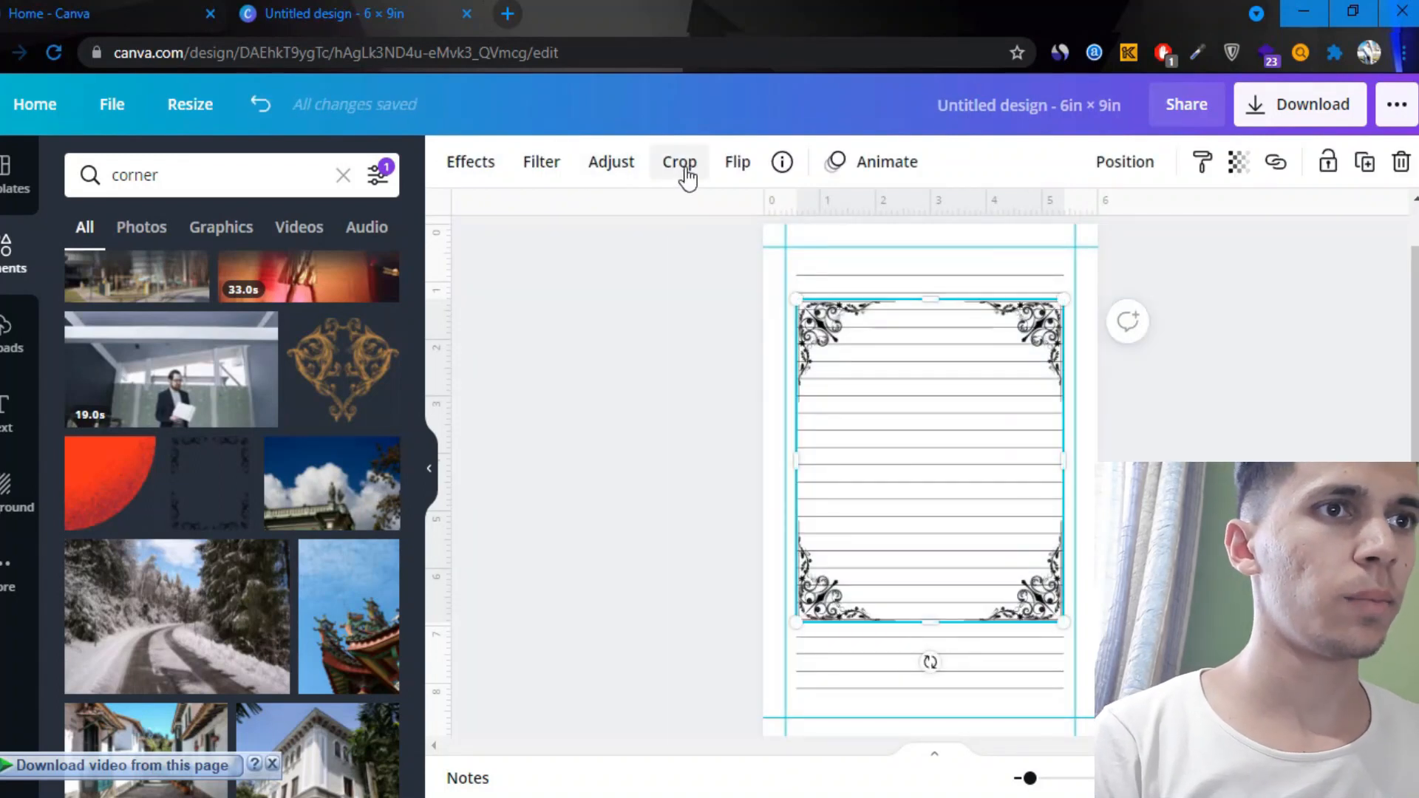
click(678, 161)
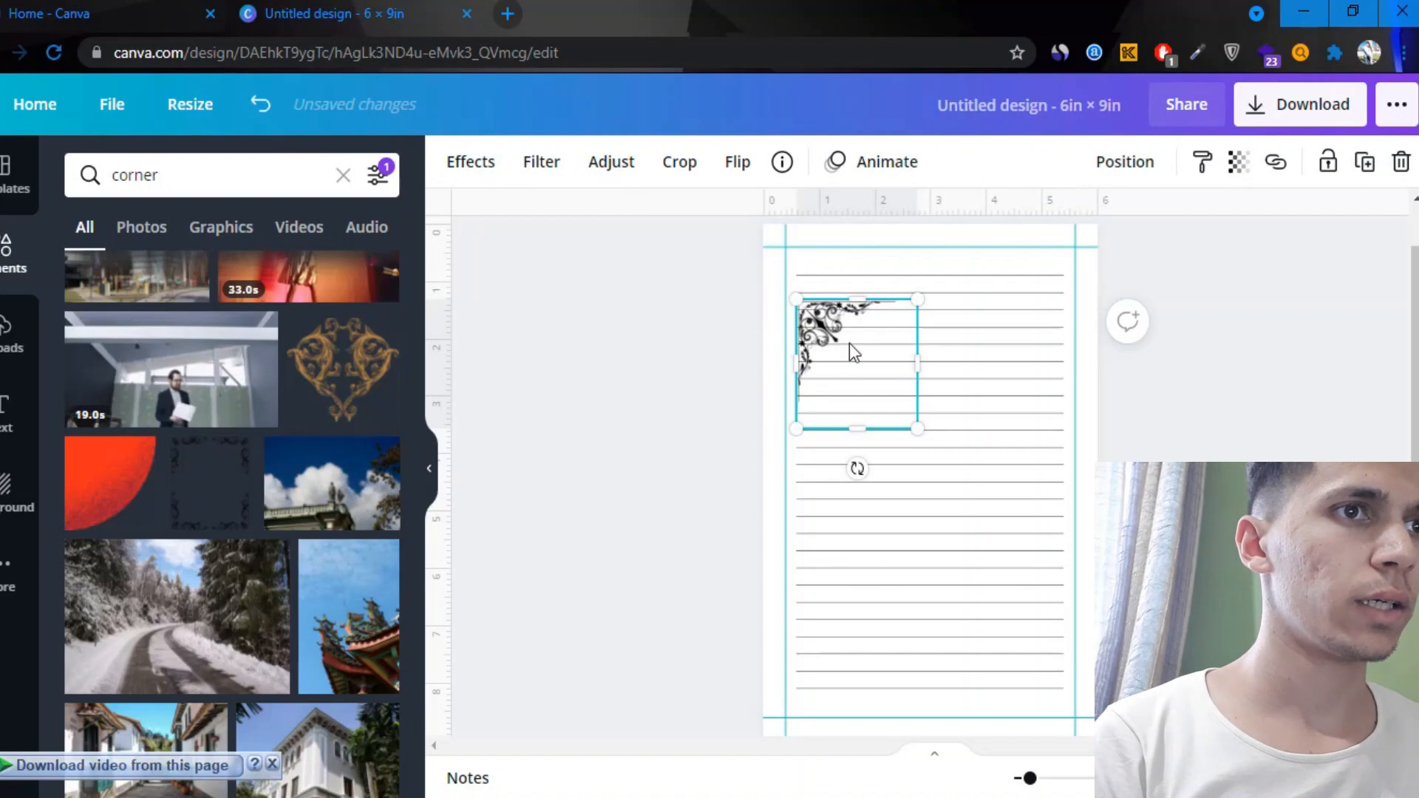
drag(856, 354, 839, 374)
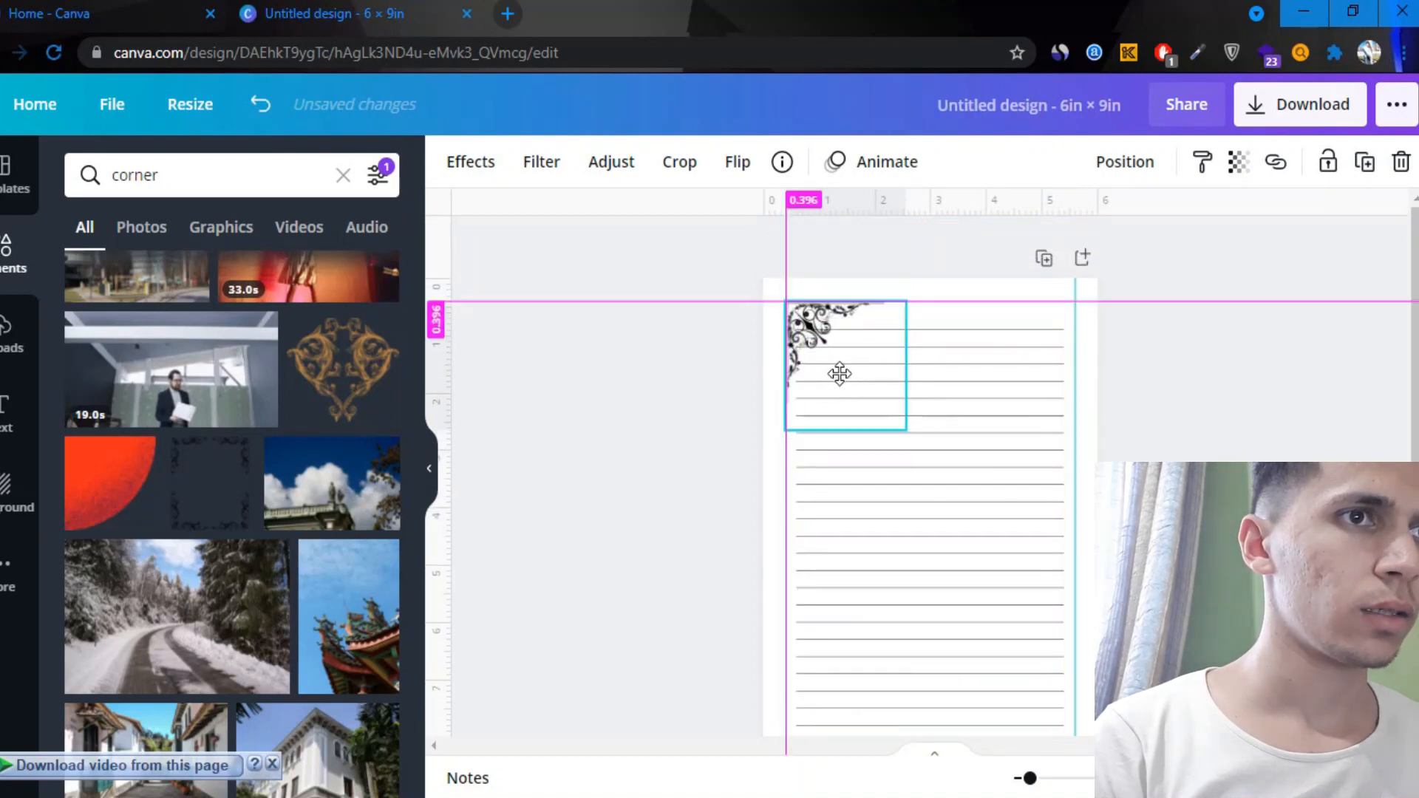
drag(908, 428, 853, 396)
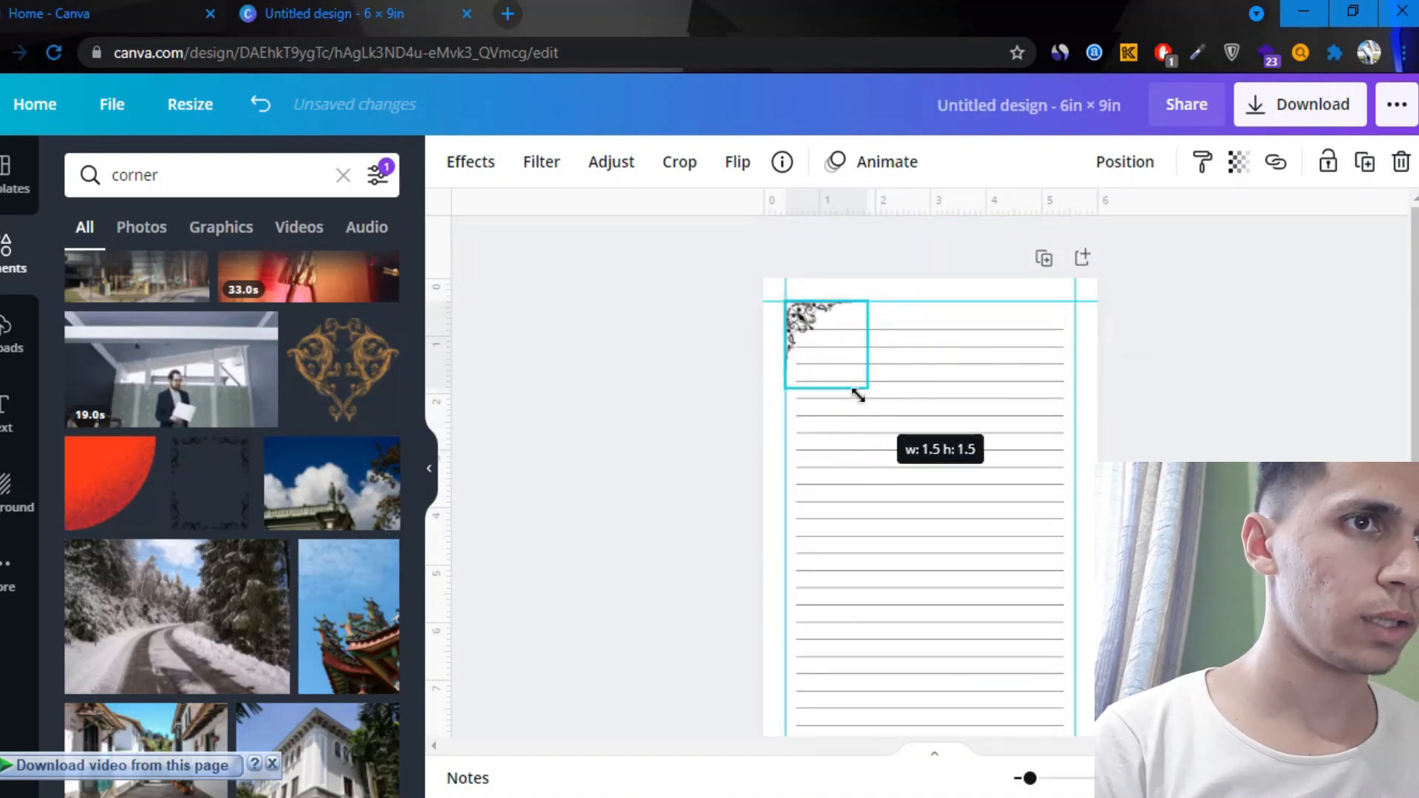
drag(857, 396, 869, 408)
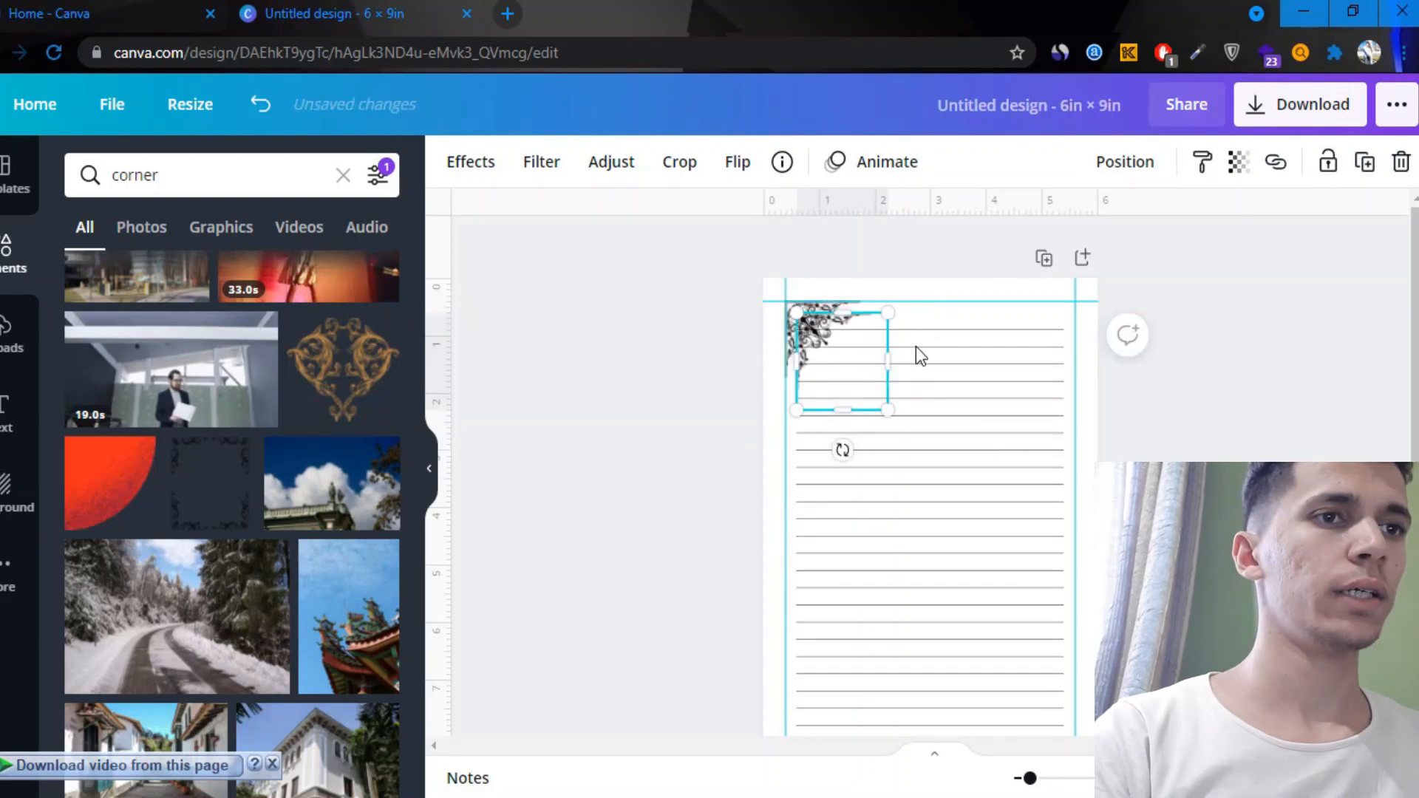
Flip the ornament horizontally and drag a mirrored copy to the bottom-right corner
click(736, 162)
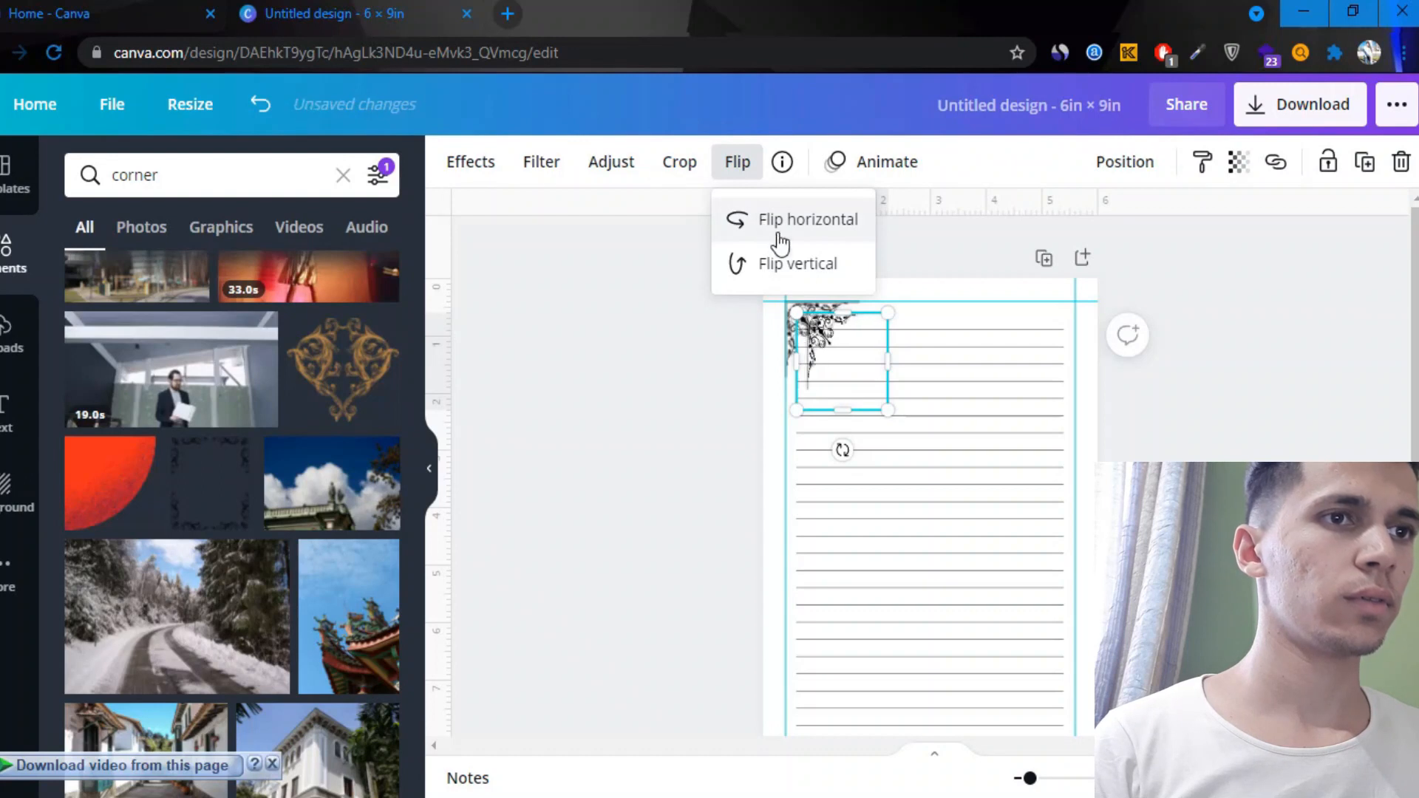
click(809, 219)
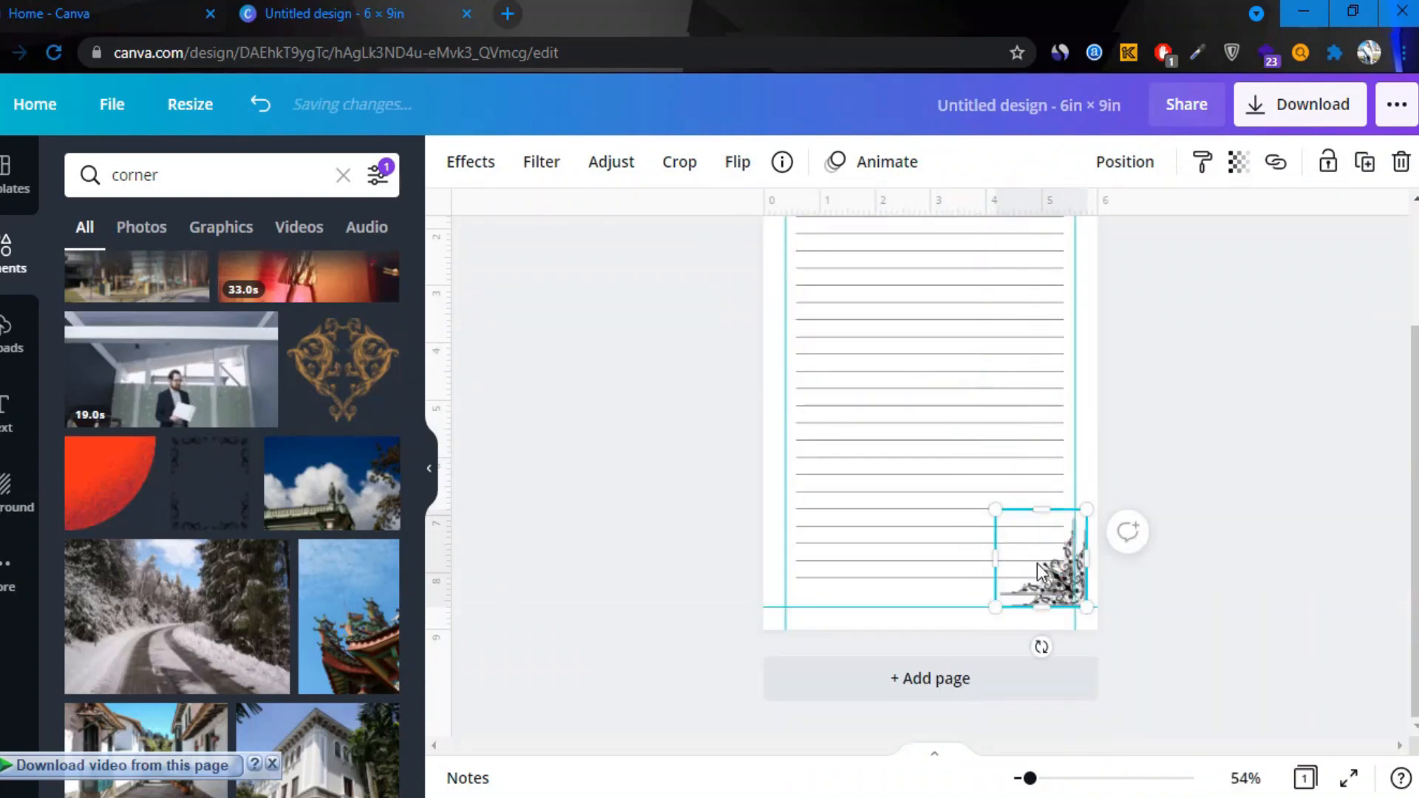
drag(1040, 557, 827, 557)
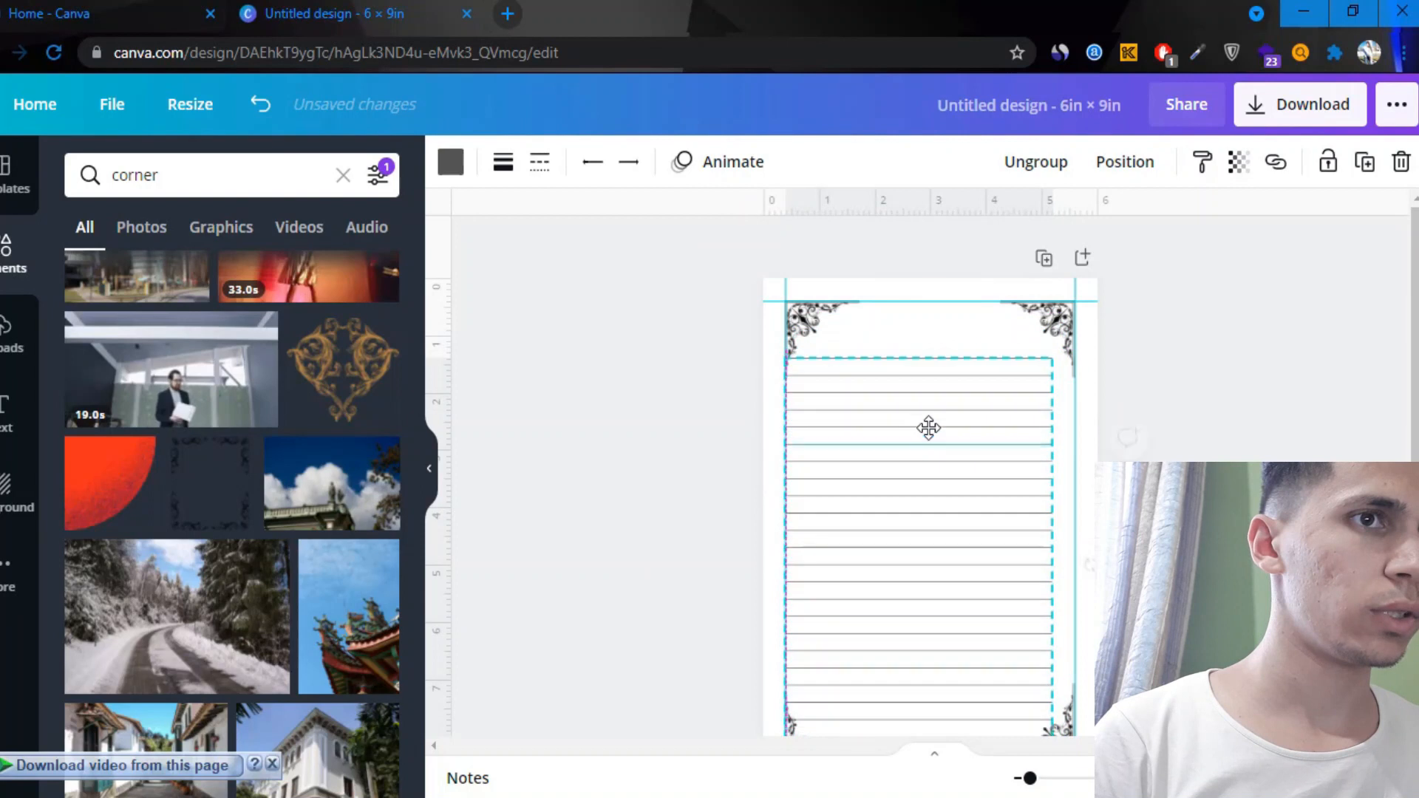
Move the ruled-line block lower and add a short thin line at the top for the header
drag(1052, 351, 1024, 366)
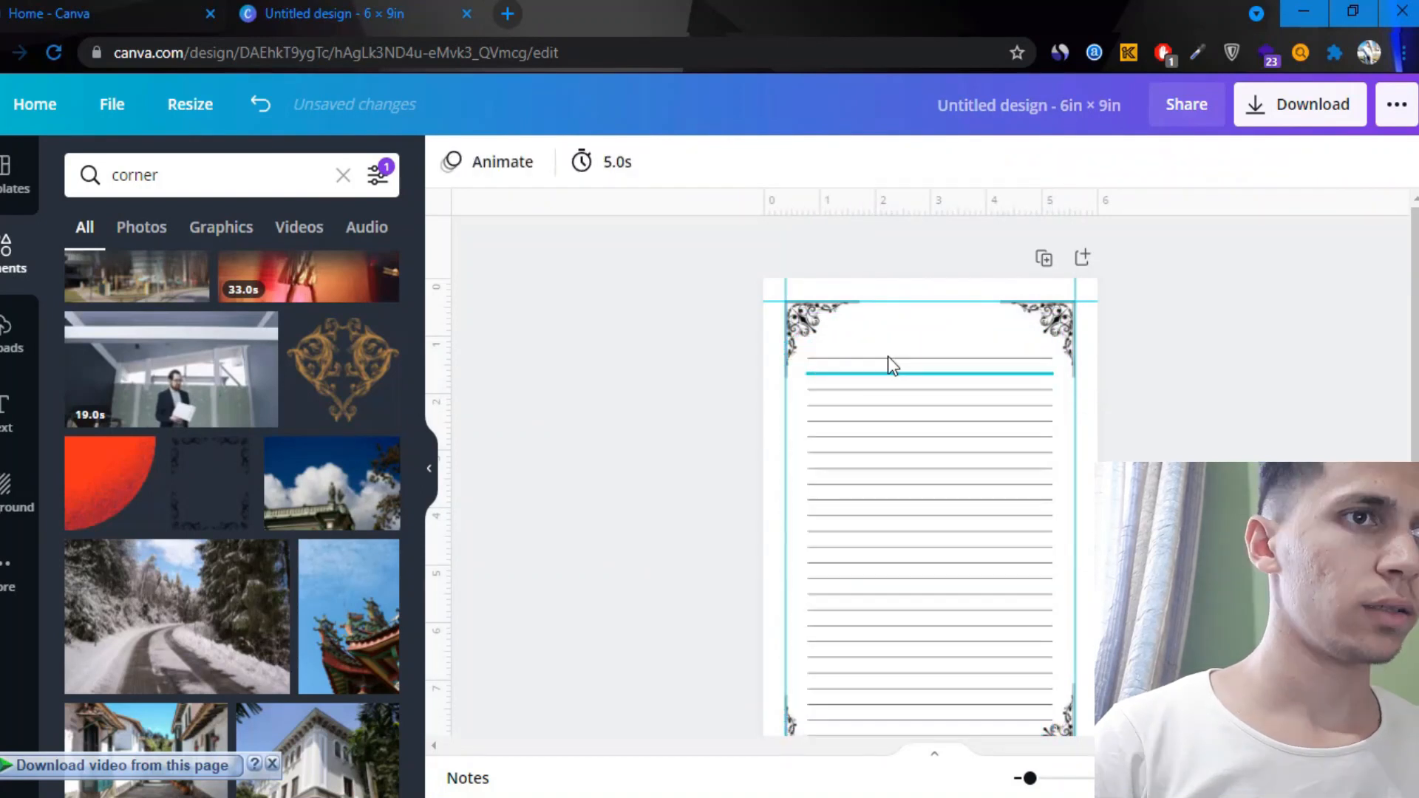
click(928, 370)
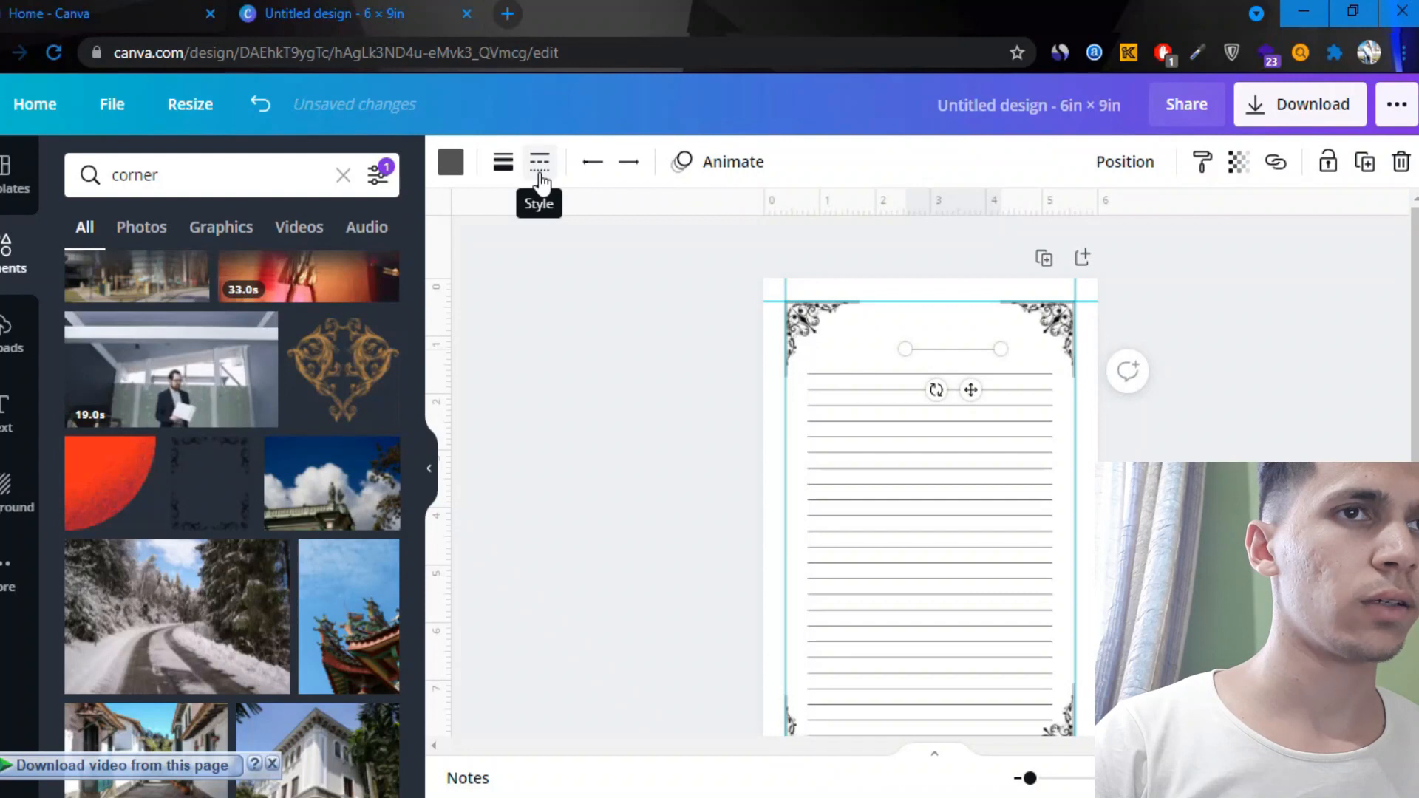
click(538, 163)
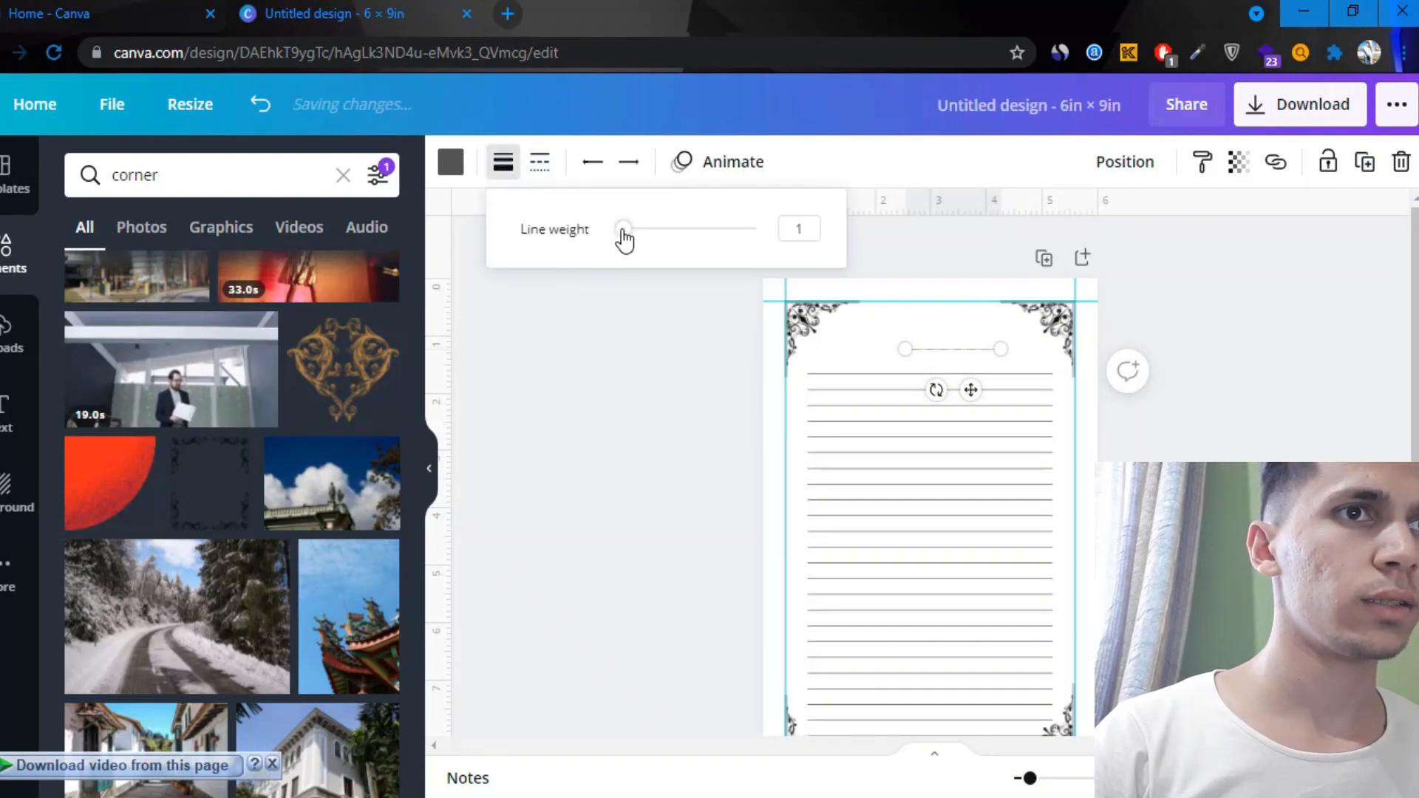
drag(622, 227, 626, 228)
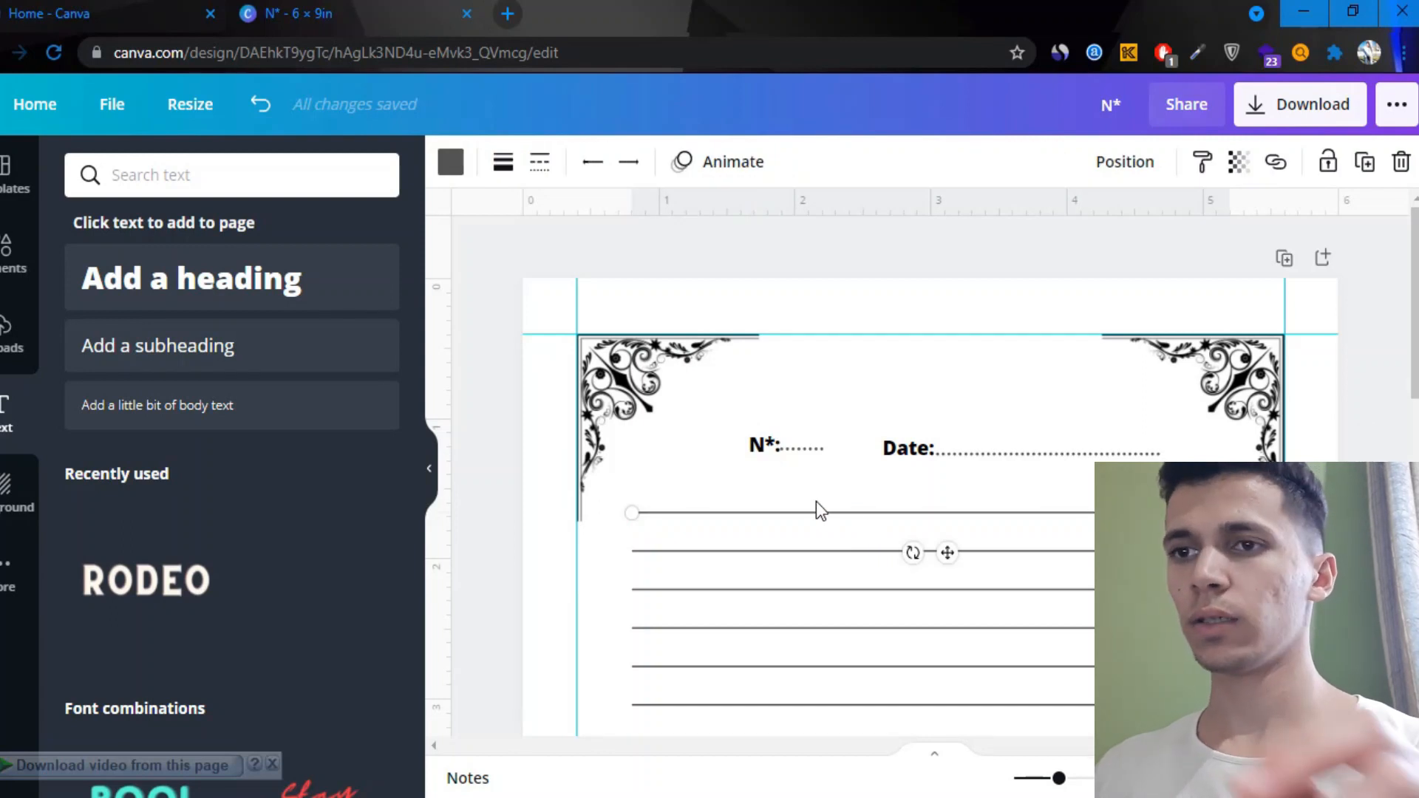
Reposition the selected rule and set its line weight to 6 for a bold border
drag(631, 511, 659, 542)
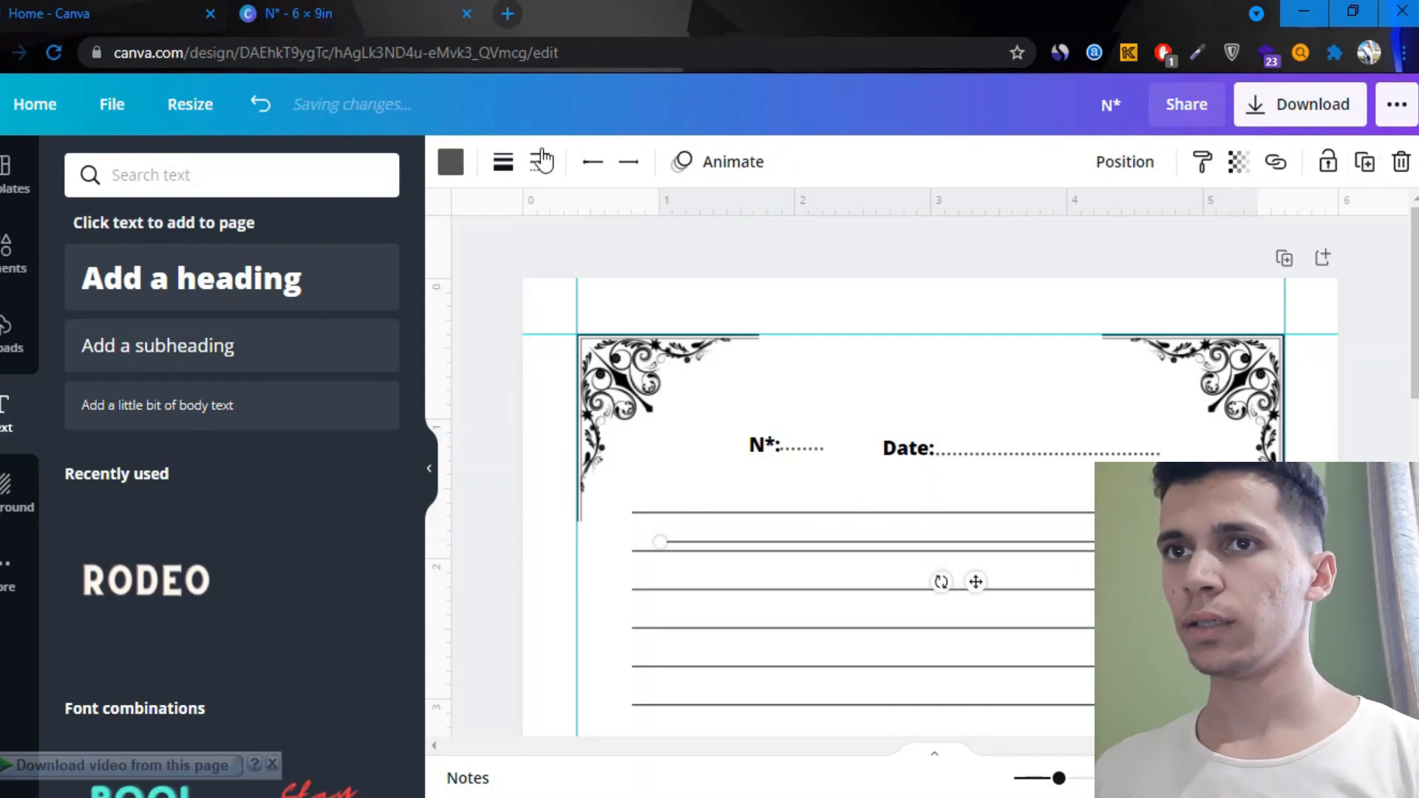
click(501, 163)
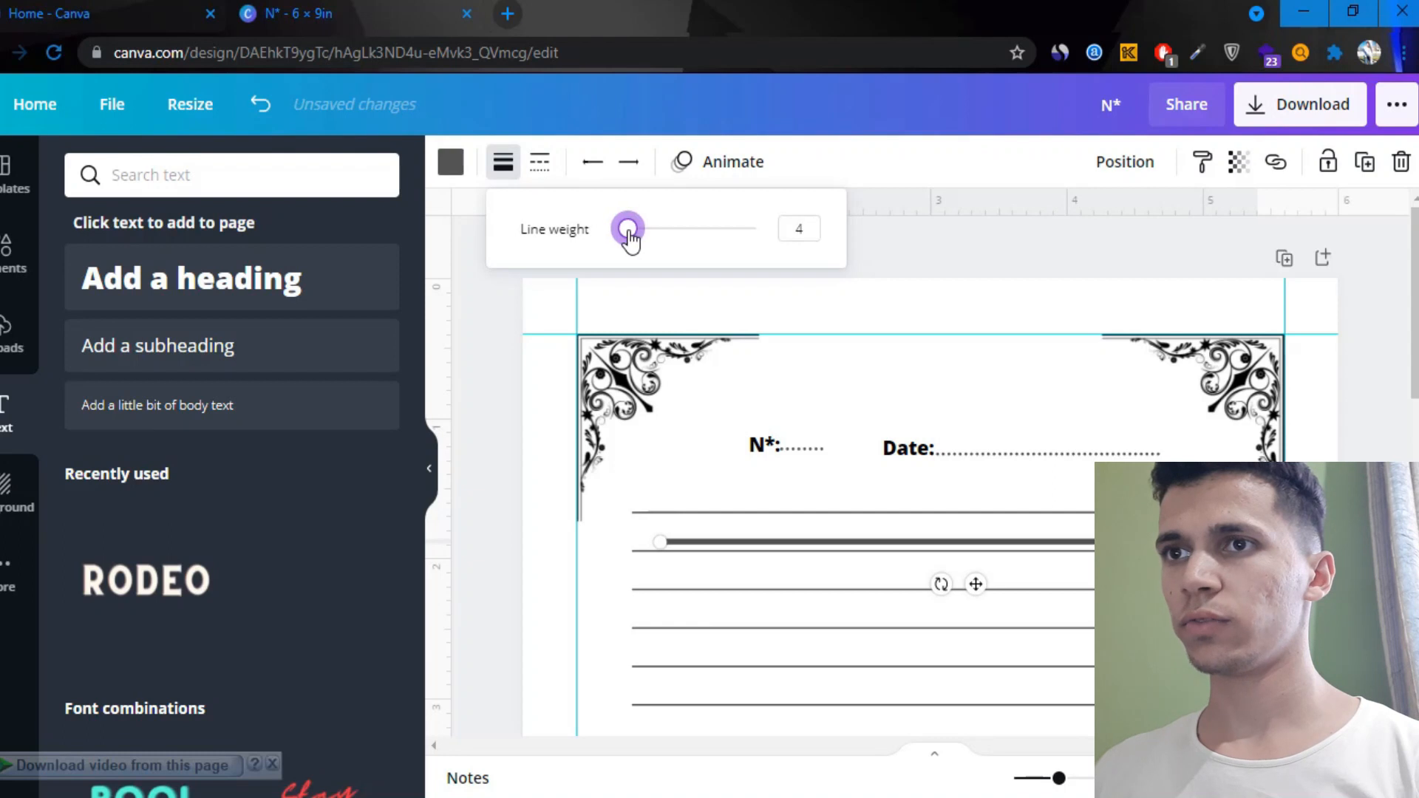
drag(623, 227, 634, 227)
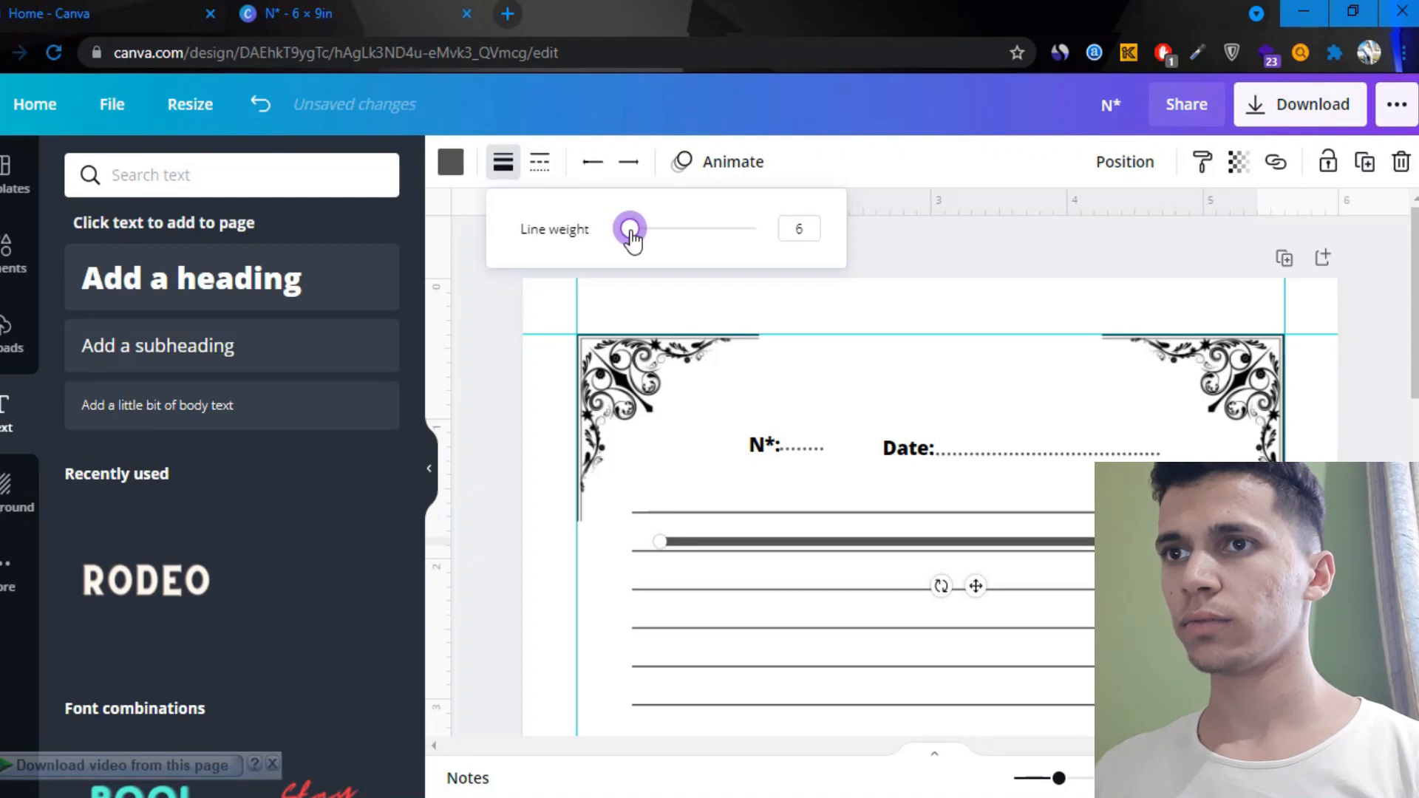
drag(631, 227, 626, 228)
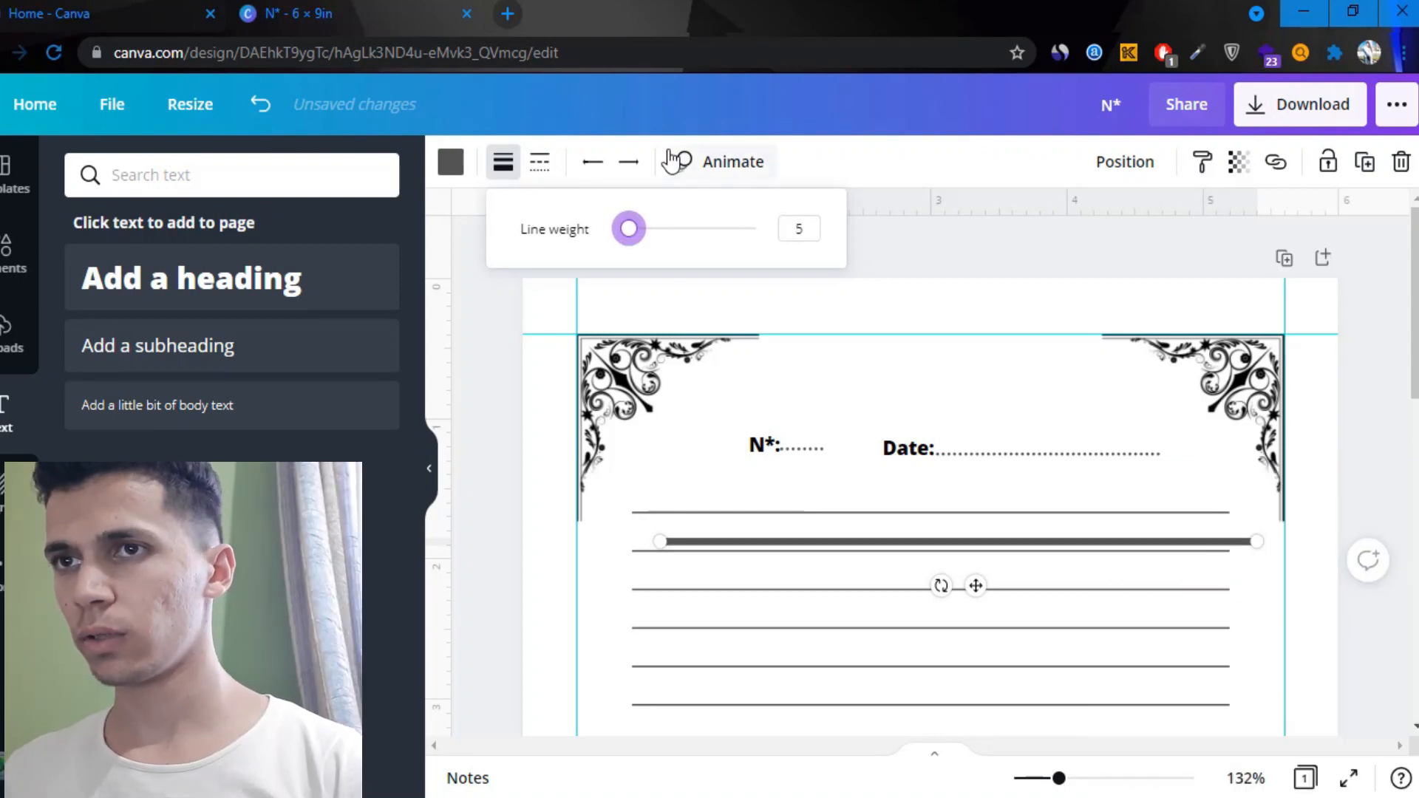
drag(628, 227, 631, 227)
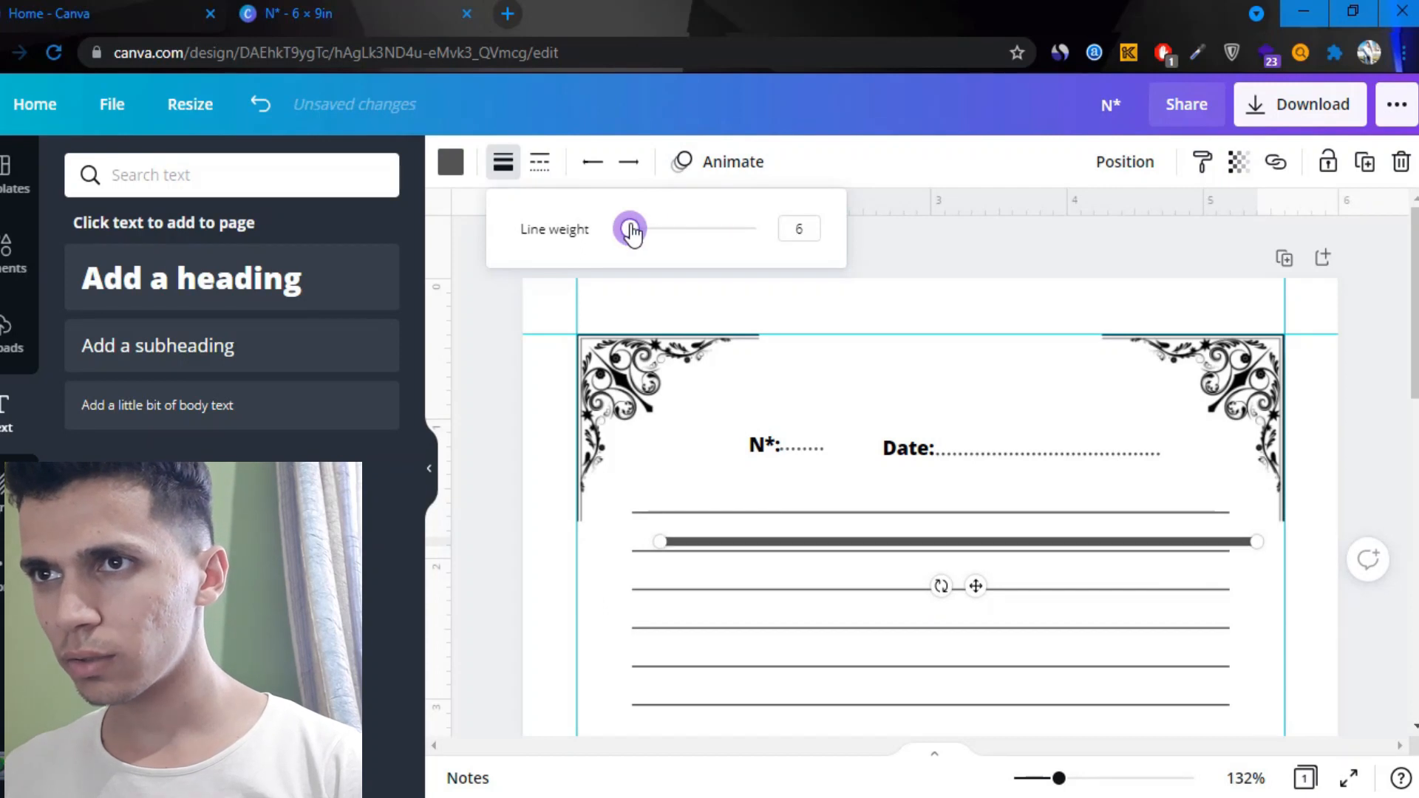
drag(631, 229, 627, 229)
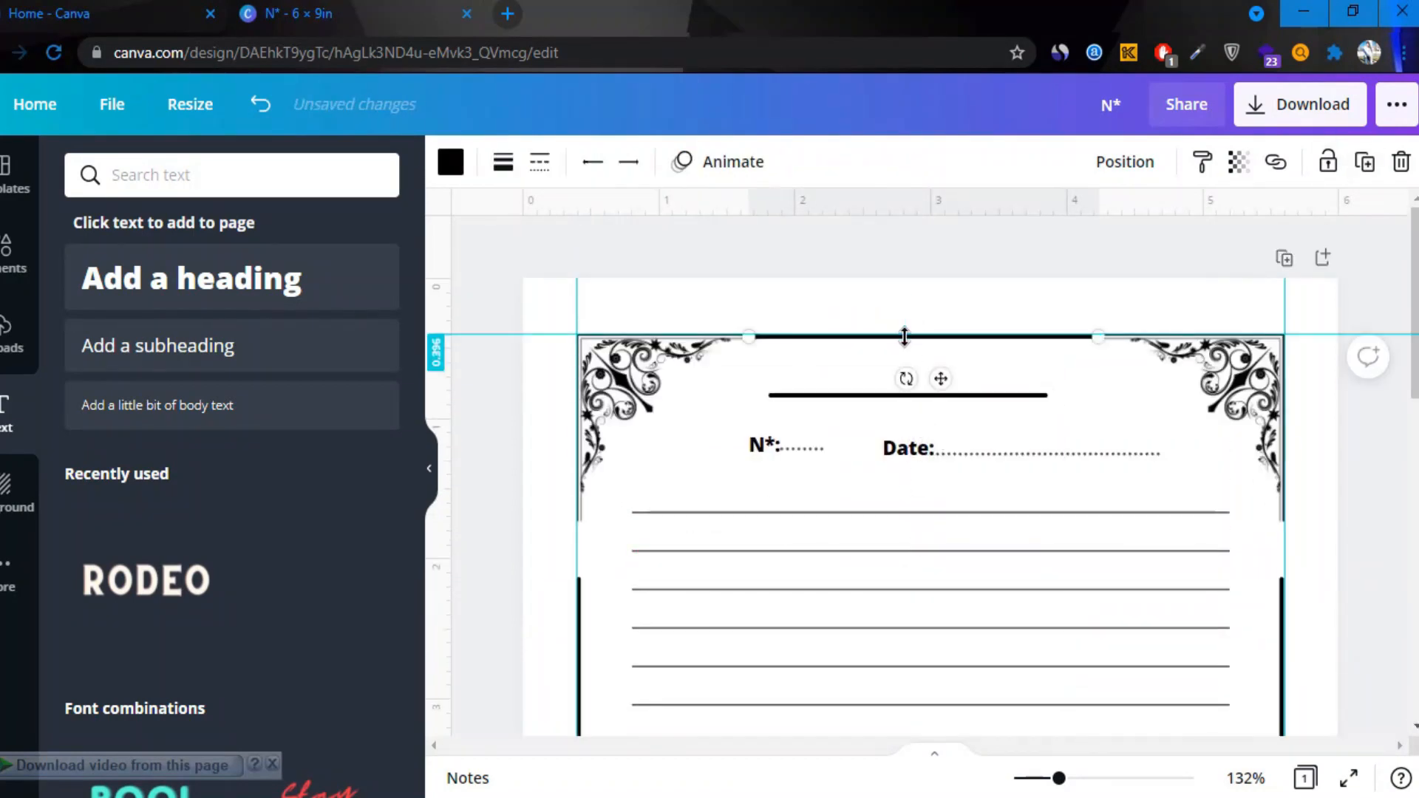
Restyle the Date and N* header labels in Aloja and line N* up with Date
click(907, 450)
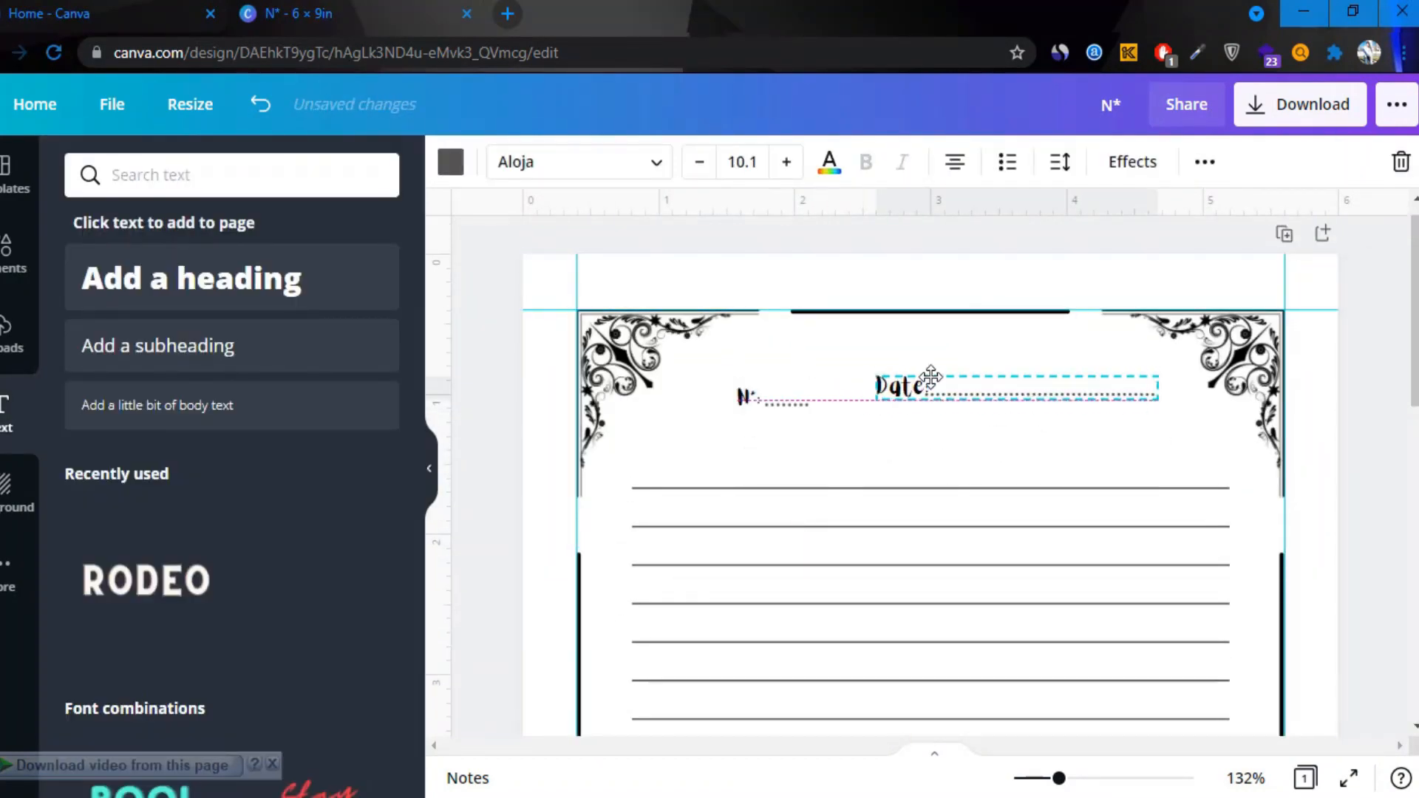
click(743, 397)
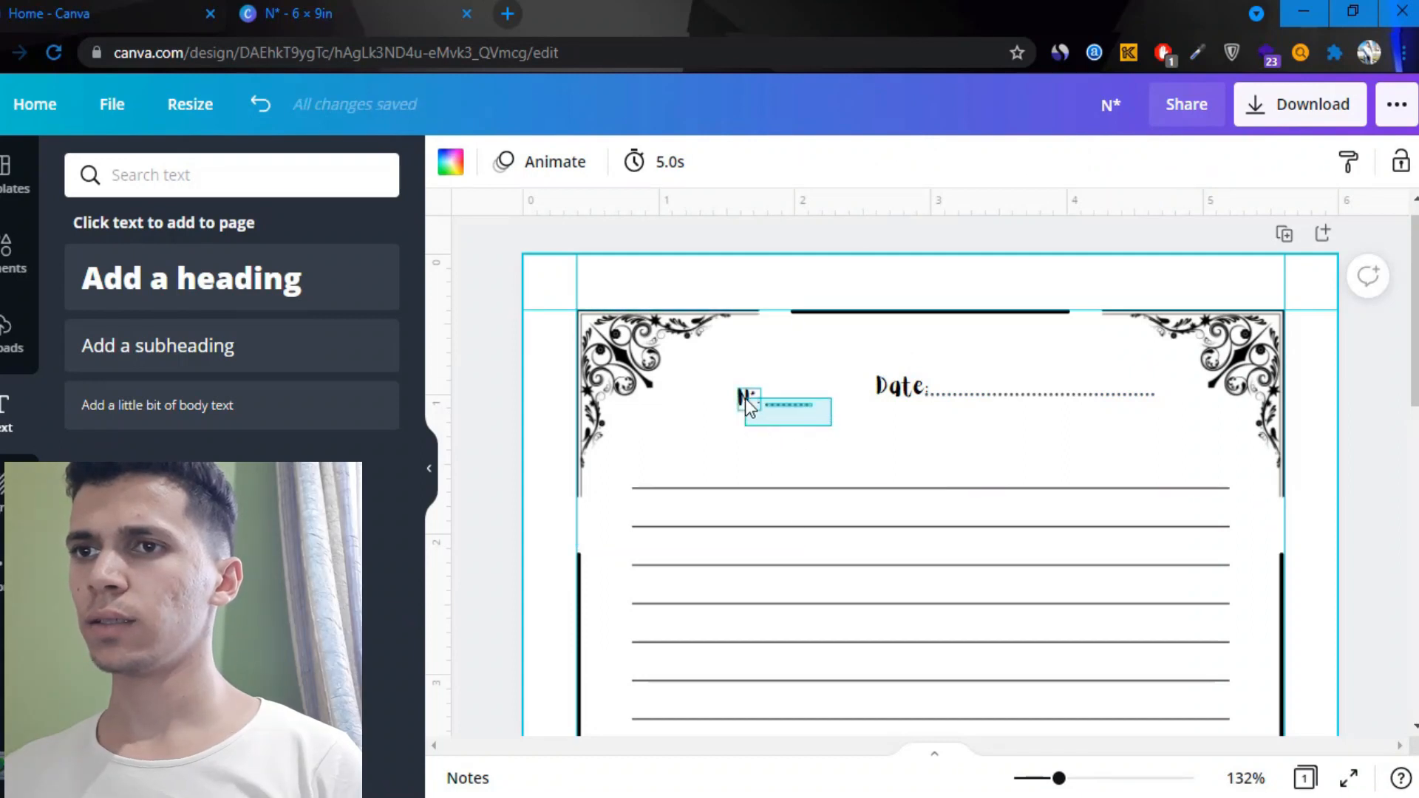
click(783, 410)
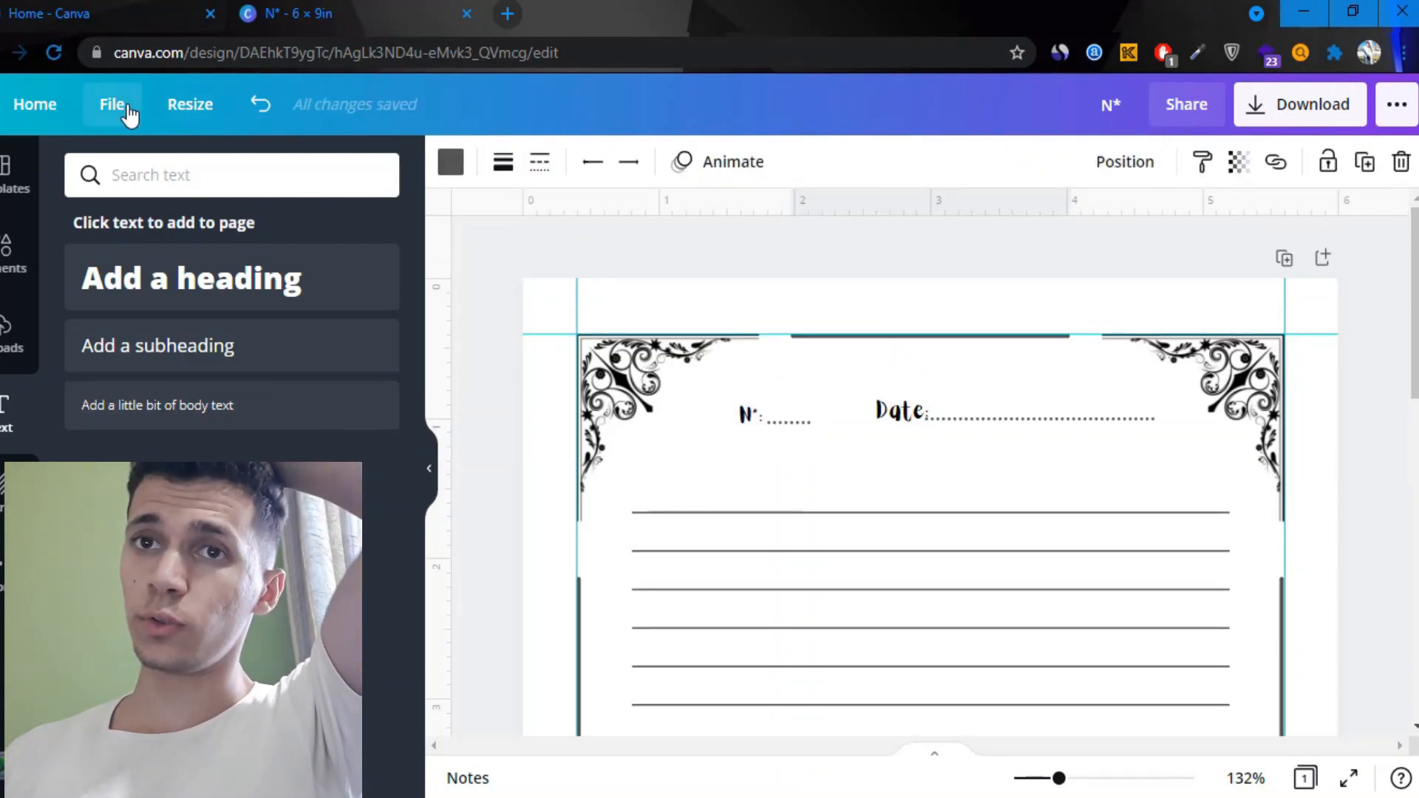
Start duplicating the finished notebook page toward ten copies
click(112, 103)
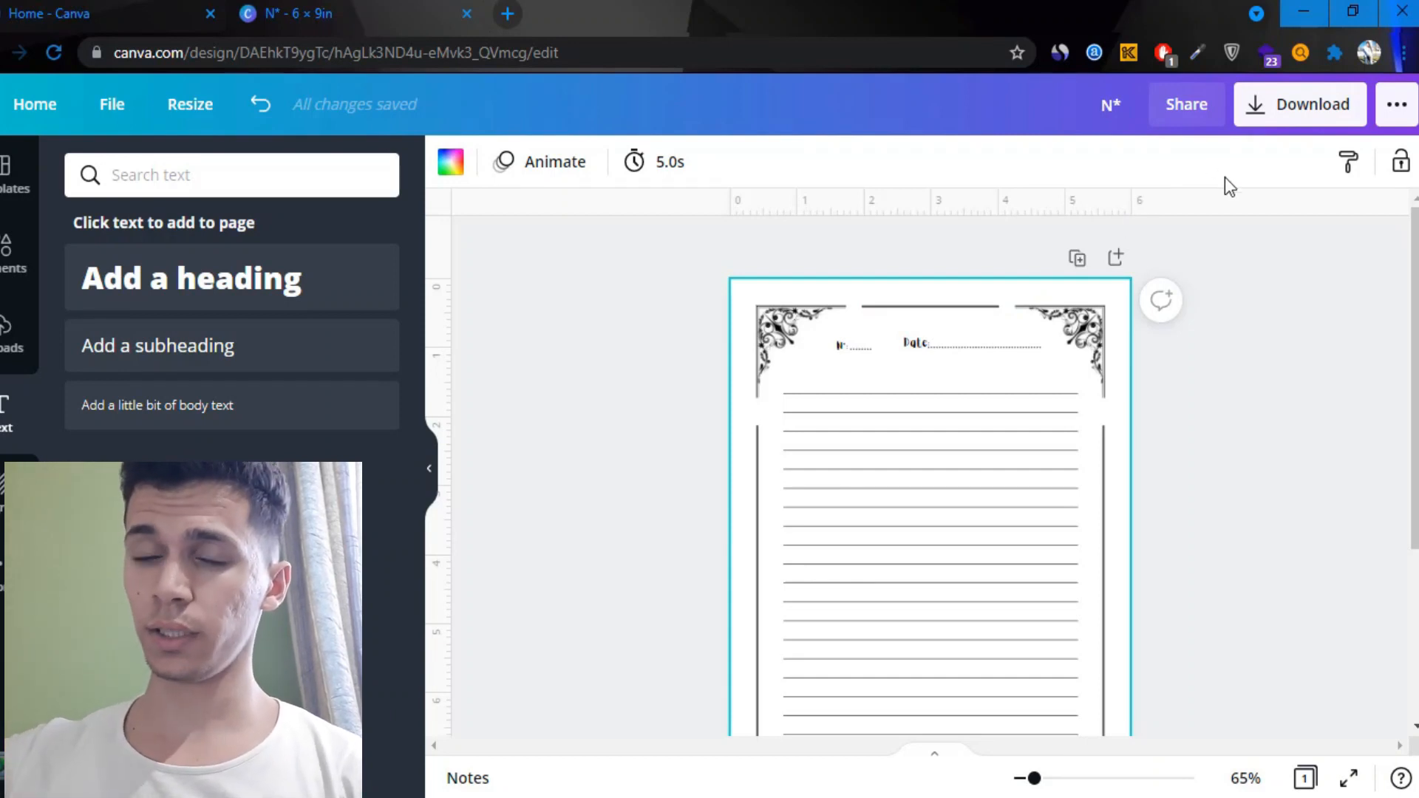
mouse_move(1084, 514)
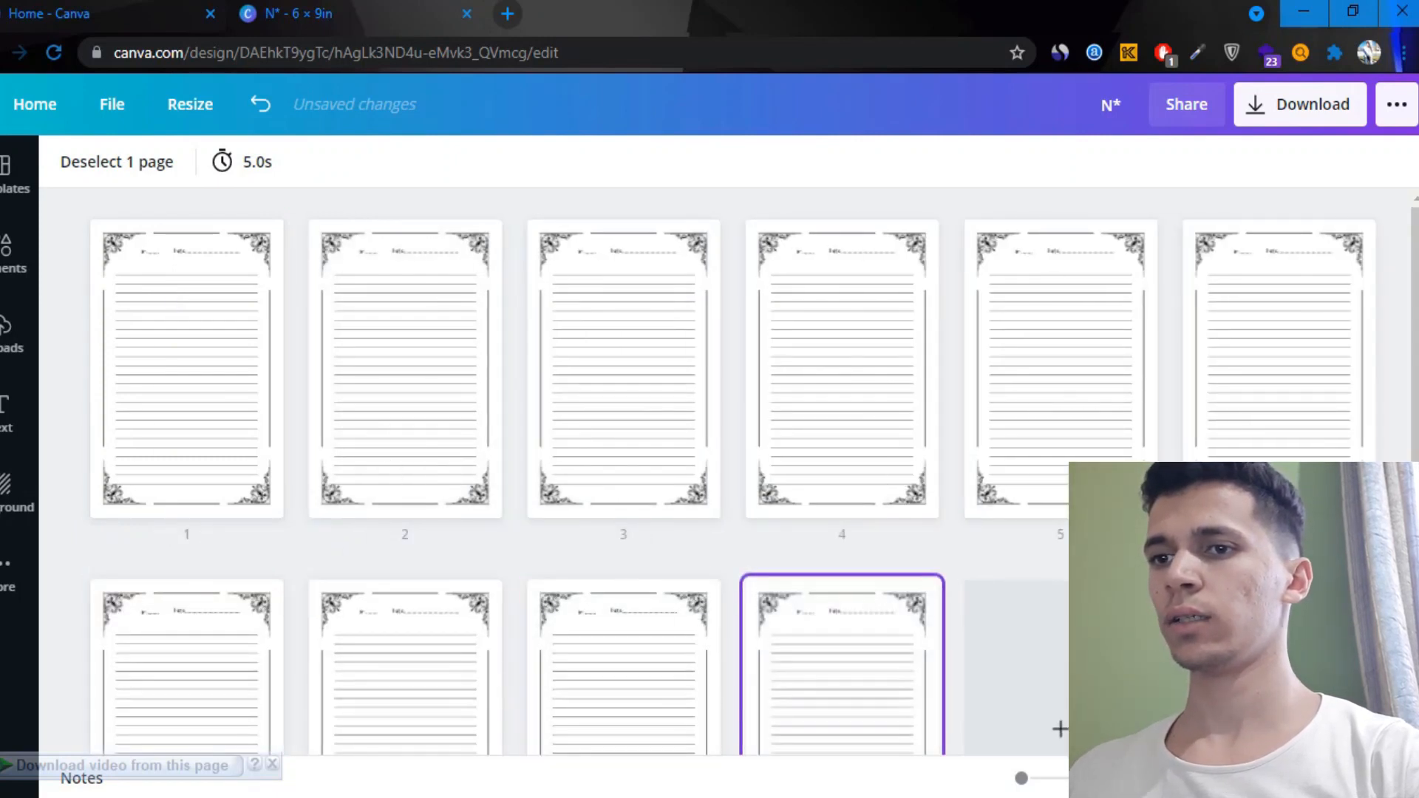
Select all ten pages in grid view and duplicate them toward 100 pages
click(857, 696)
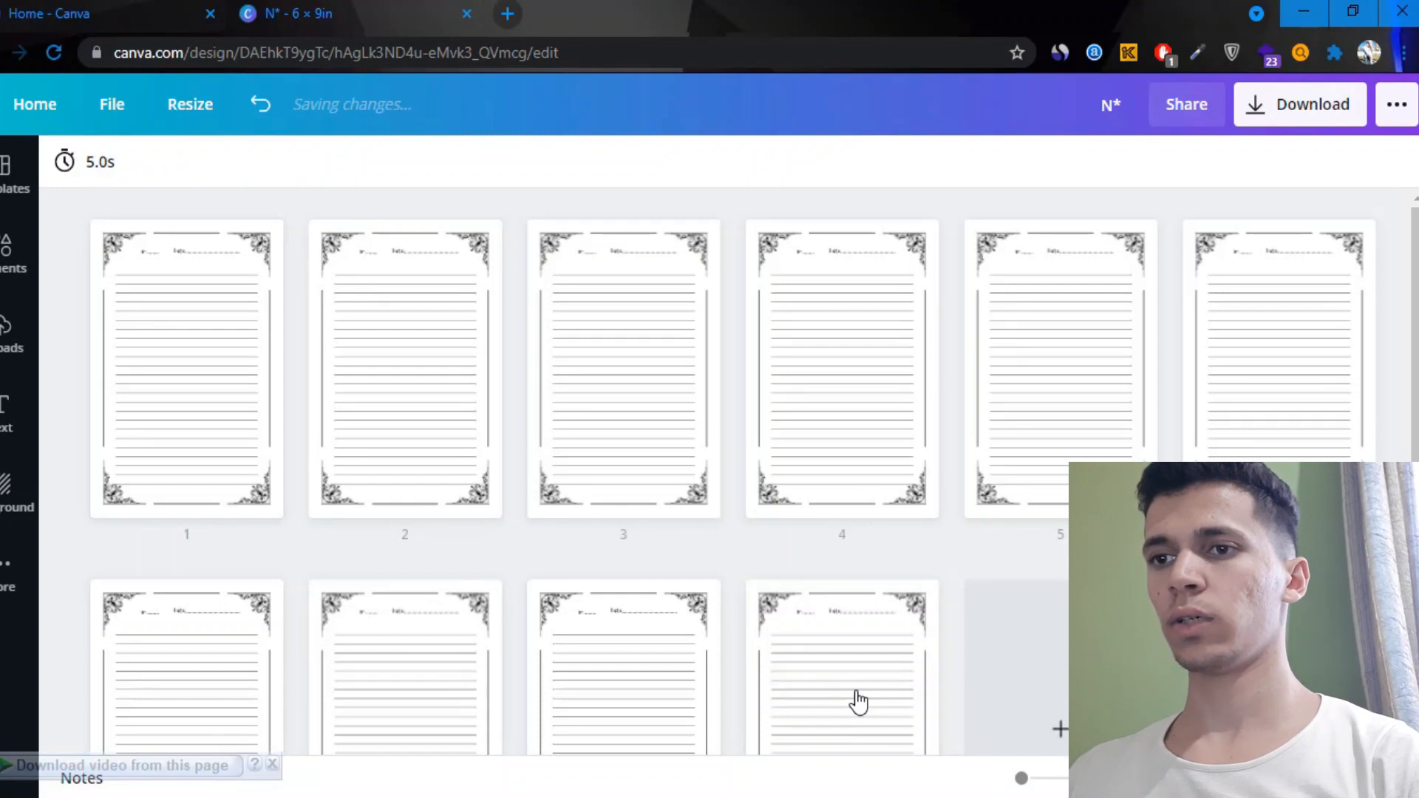
click(841, 687)
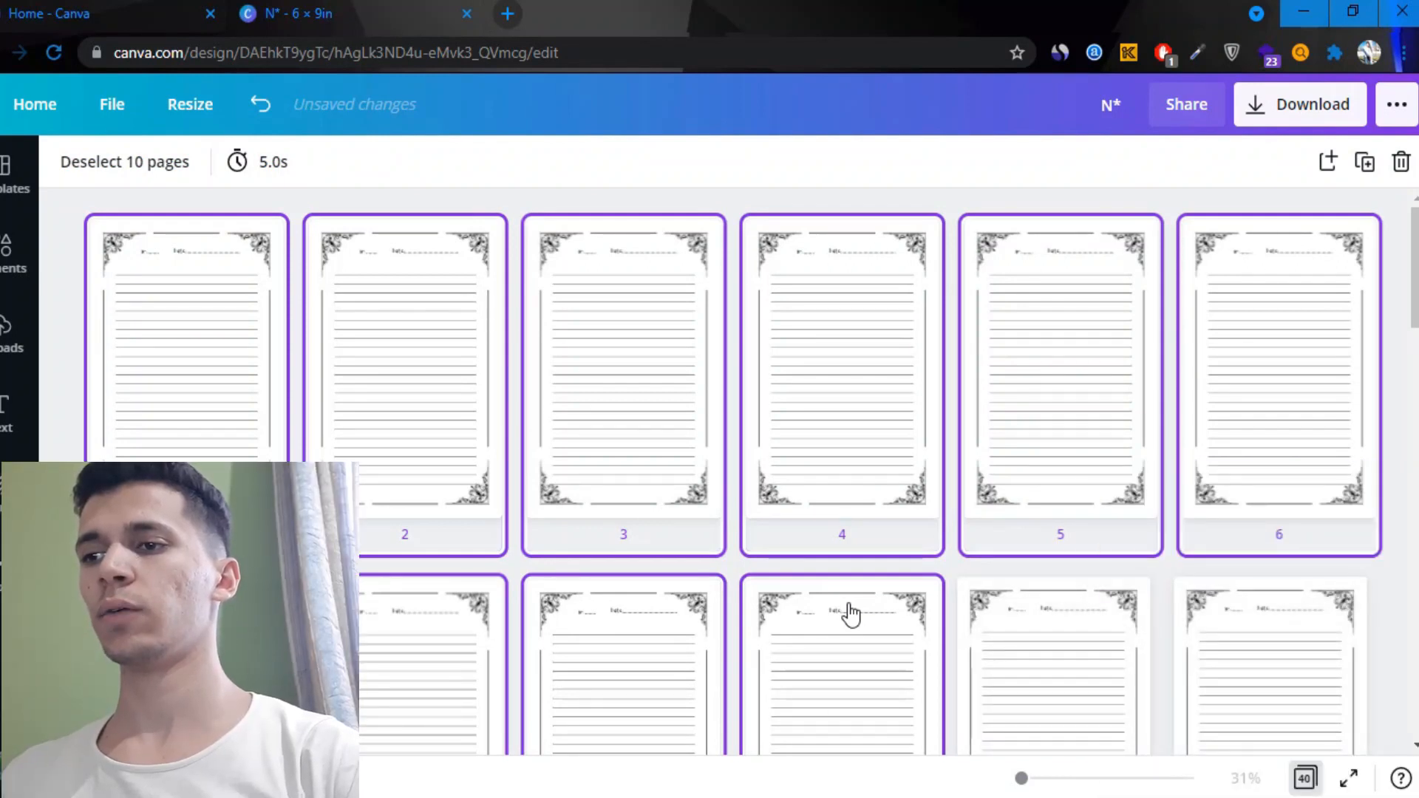
mouse_move(1098, 610)
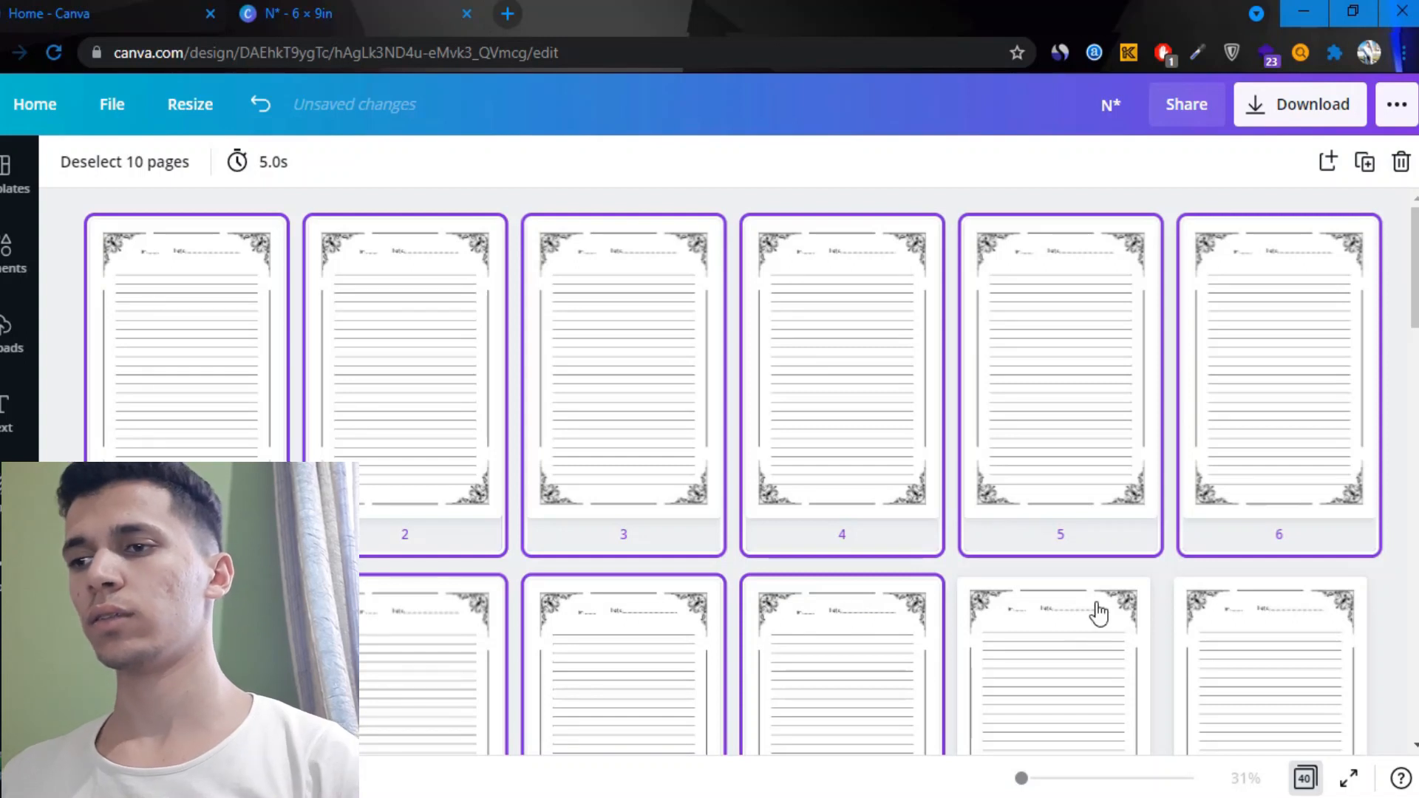
mouse_move(1398, 365)
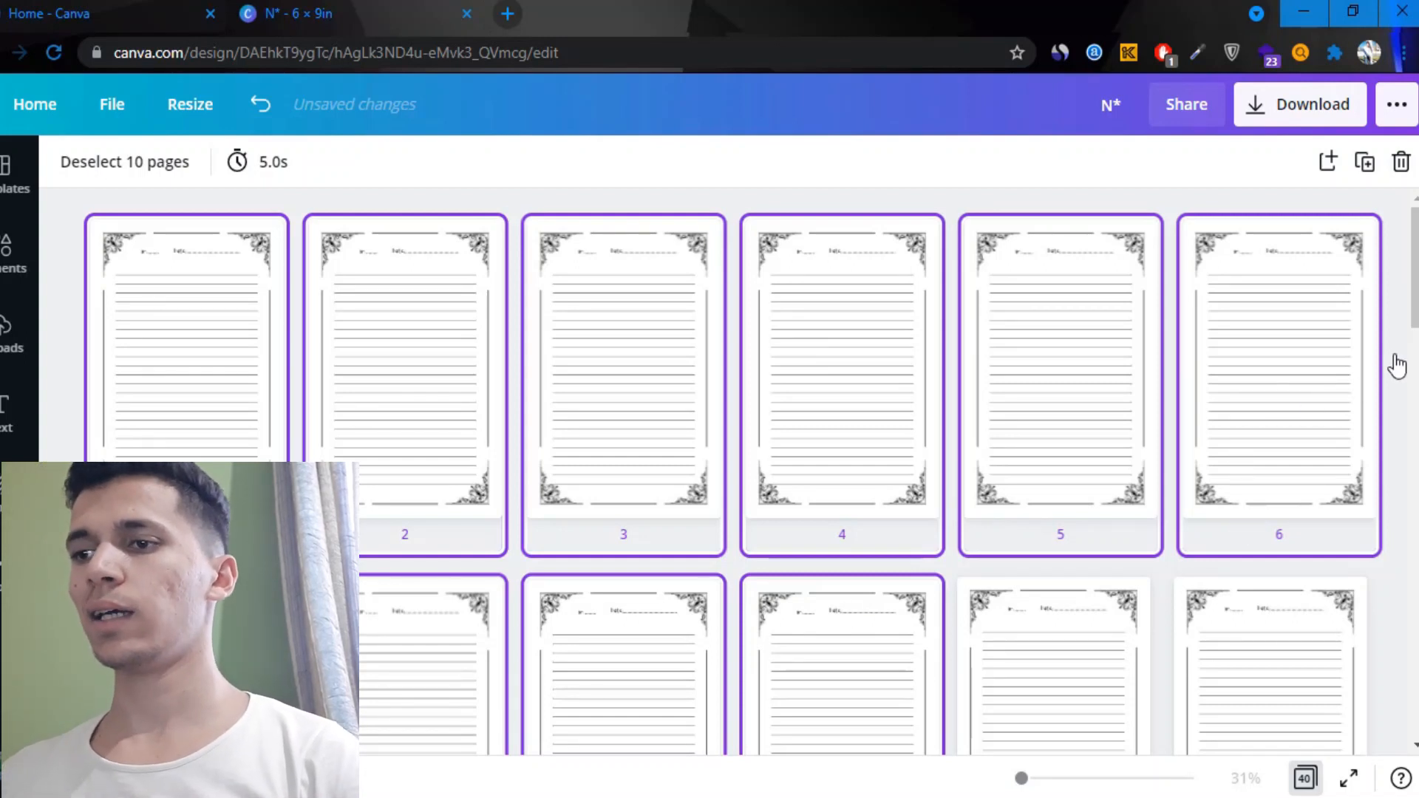
scroll(down, 3)
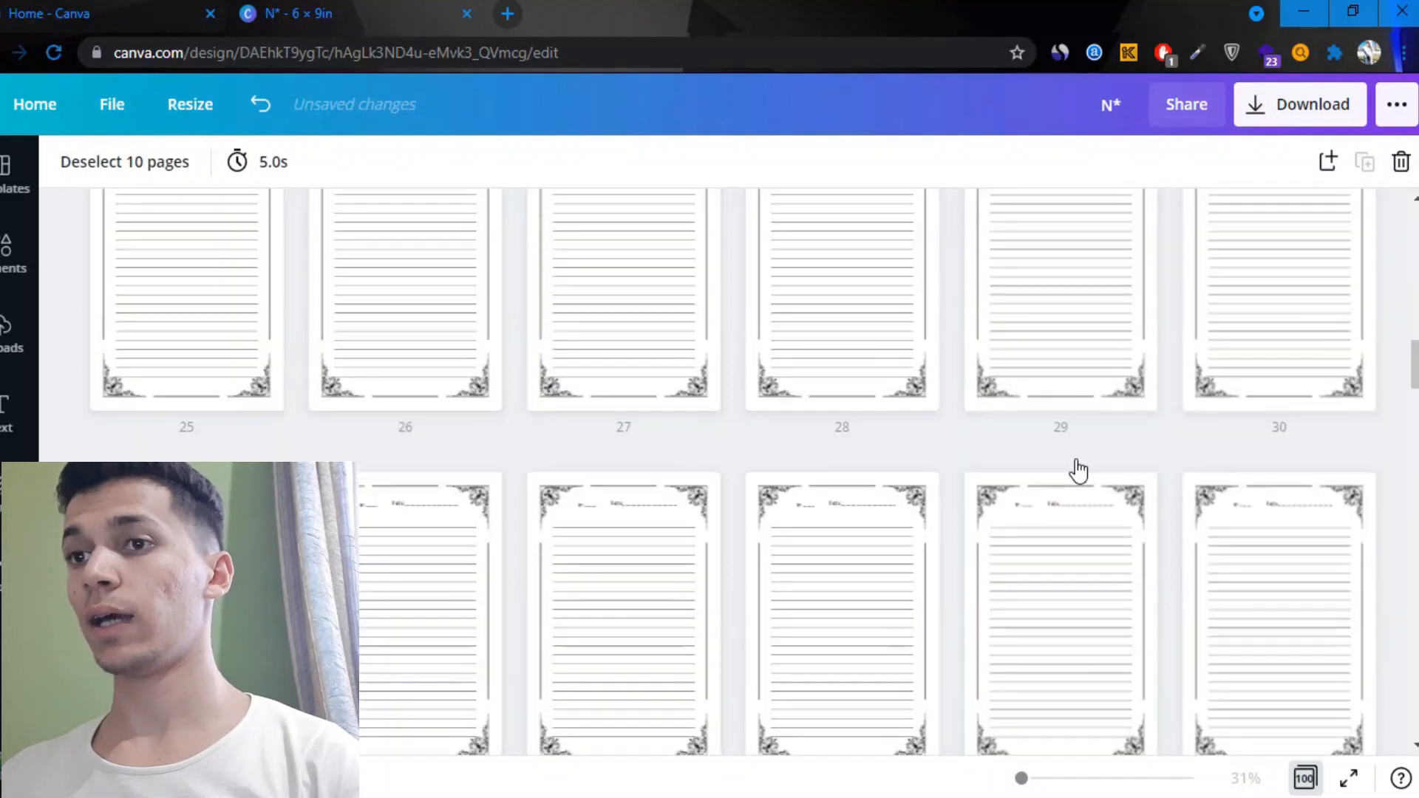
scroll(down, 3)
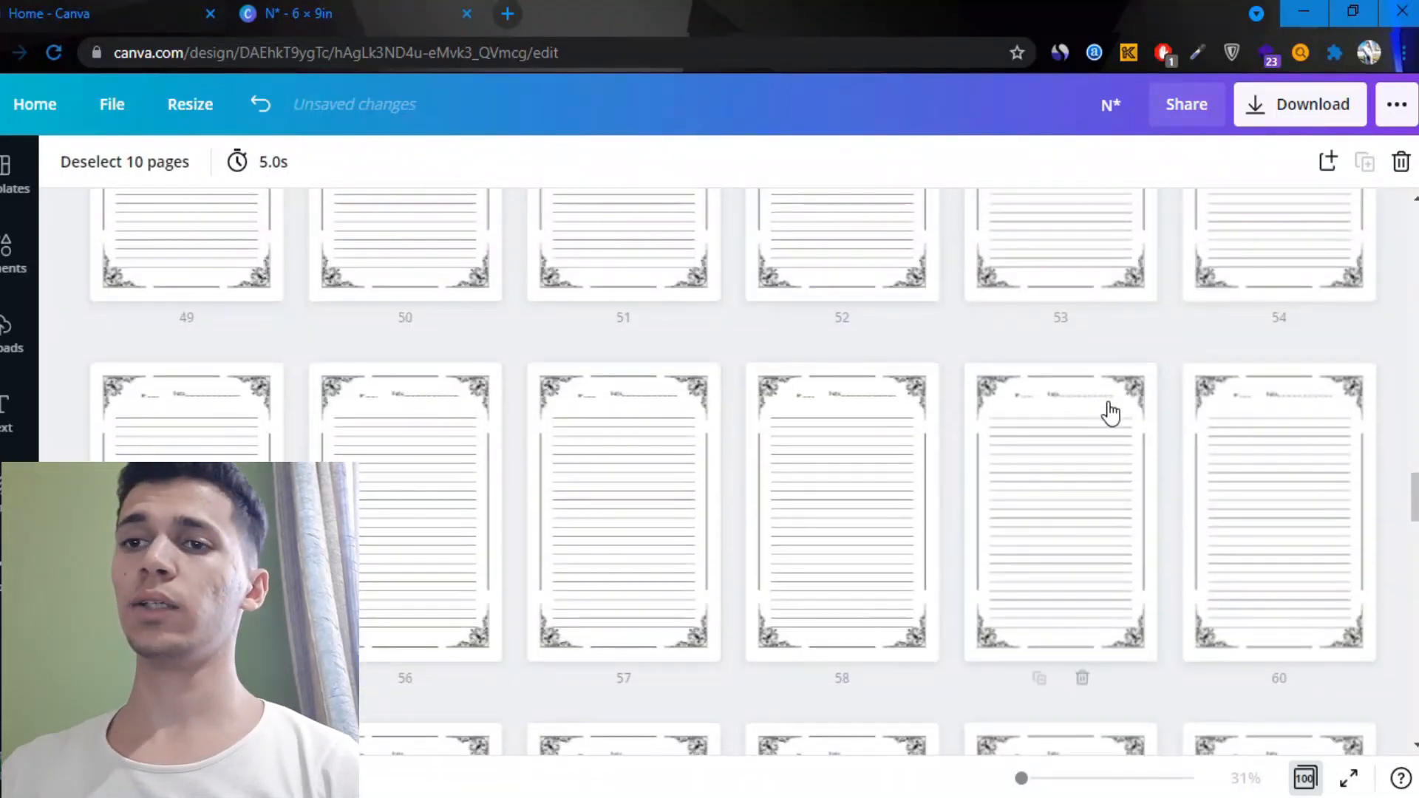